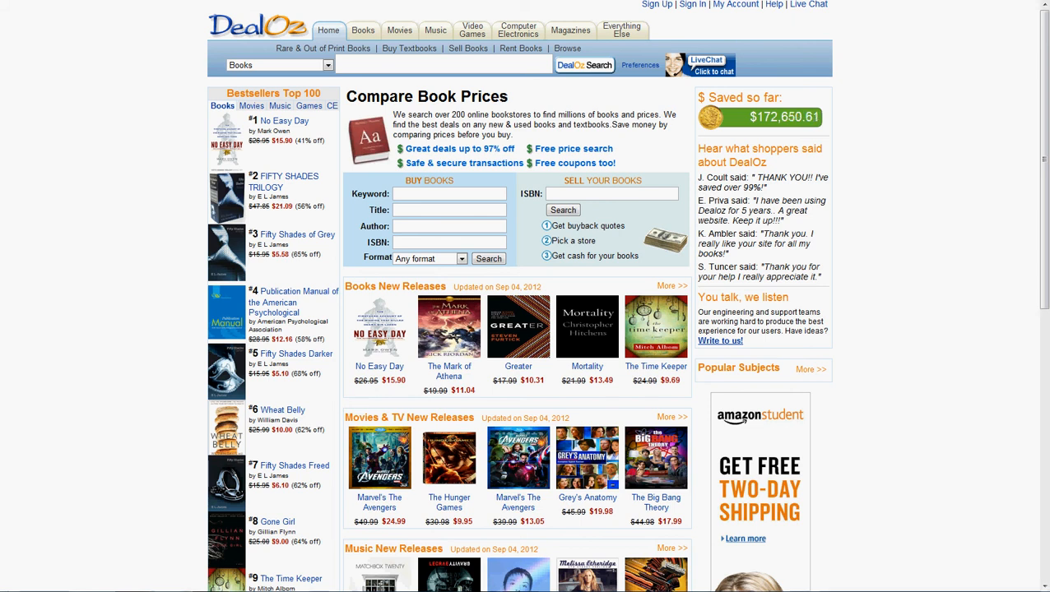
{"action": "mouse_move", "coordinate": [173, 169]}
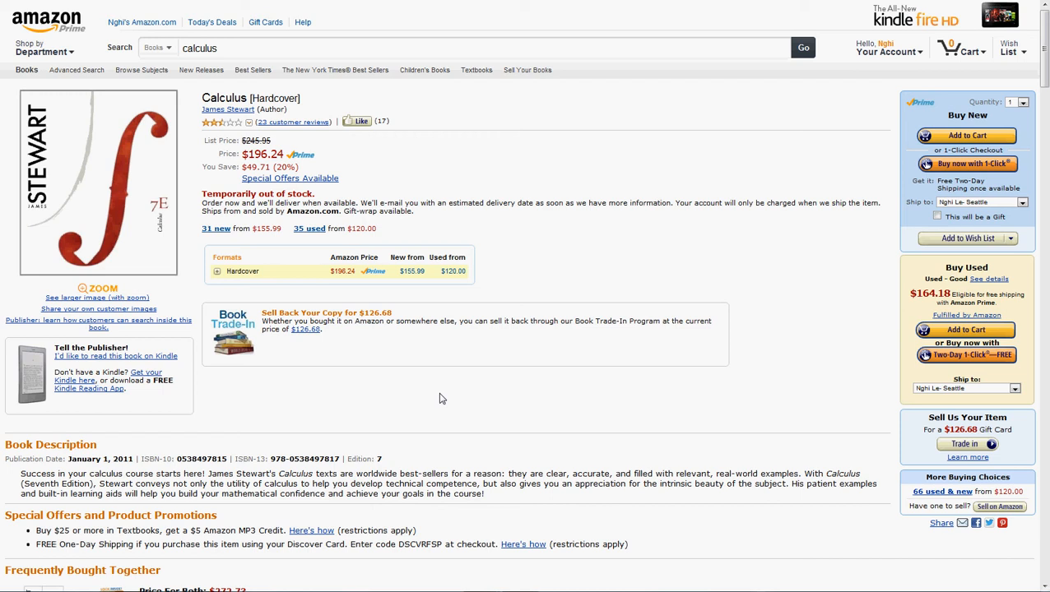
{"action": "mouse_move", "coordinate": [236, 50]}
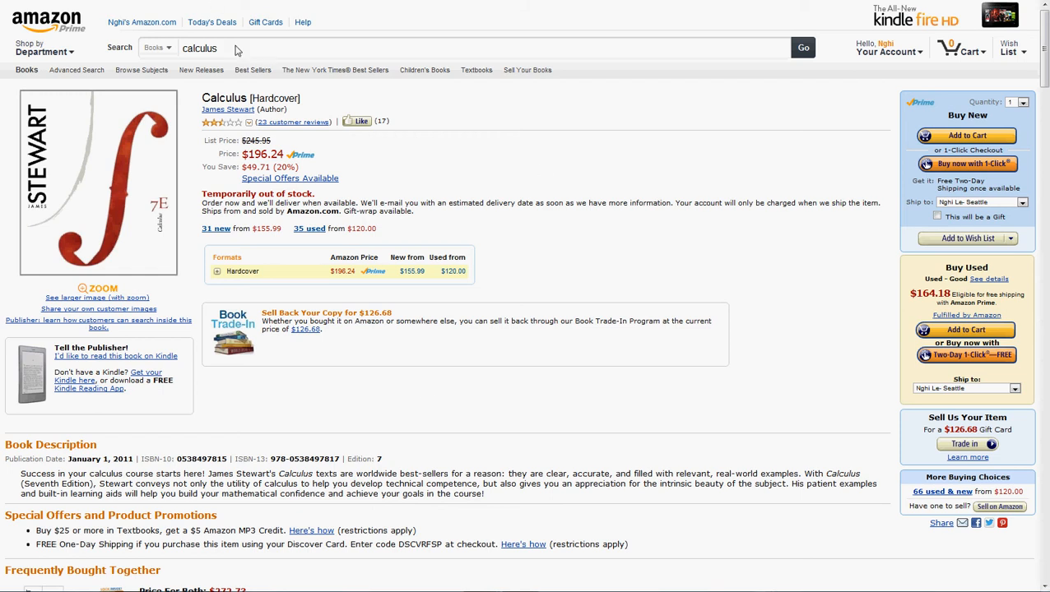
{"action": "mouse_move", "coordinate": [241, 49]}
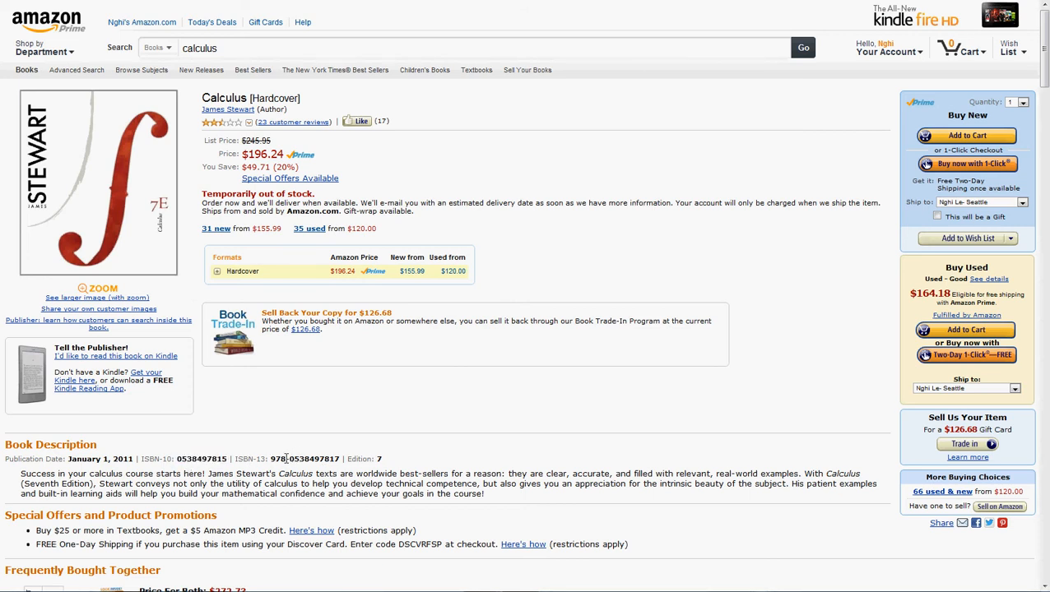
{"action": "mouse_move", "coordinate": [393, 465]}
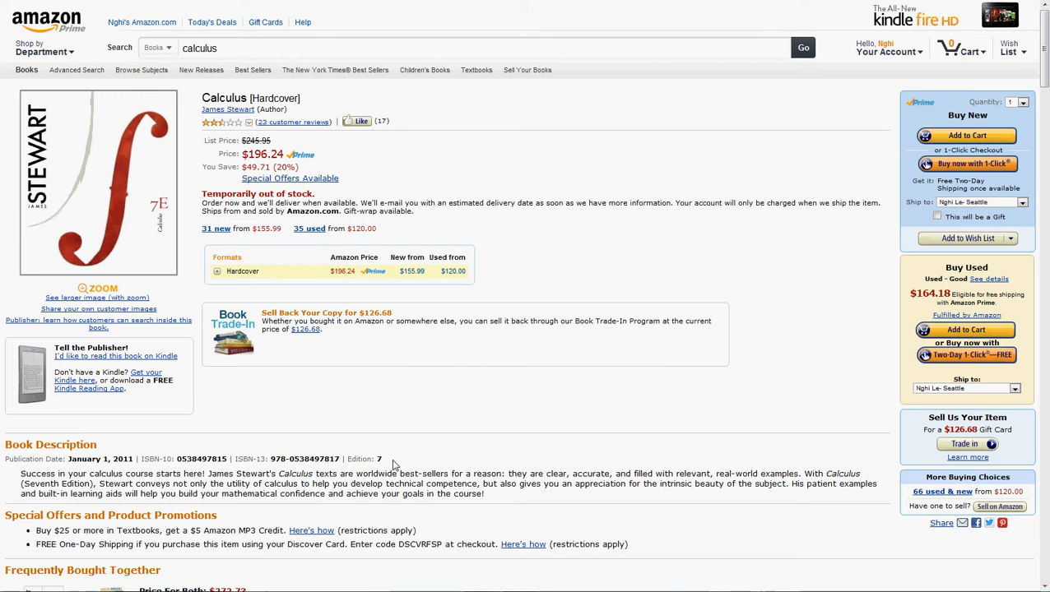
{"action": "mouse_move", "coordinate": [395, 464]}
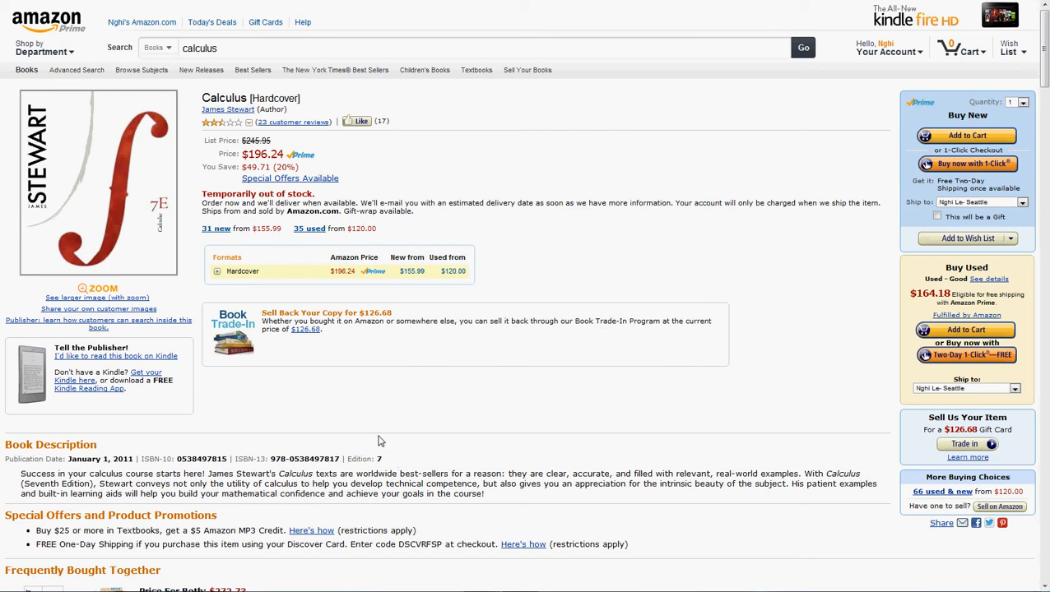
Select the Calculus book's publication details and ISBN in Amazon's Product Details section
{"action": "left_click", "coordinate": [199, 48]}
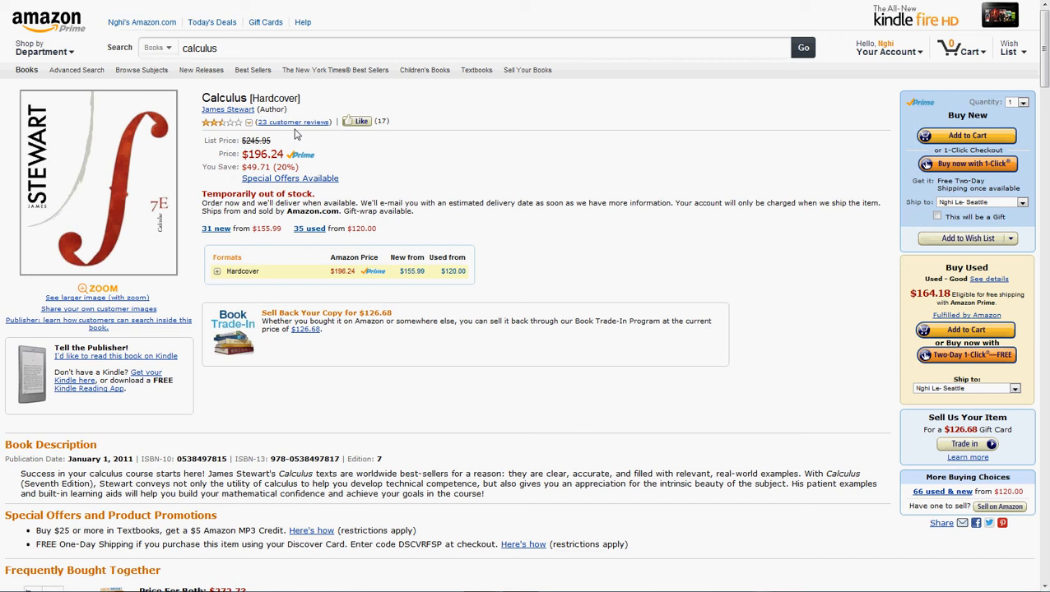
{"action": "mouse_move", "coordinate": [294, 49]}
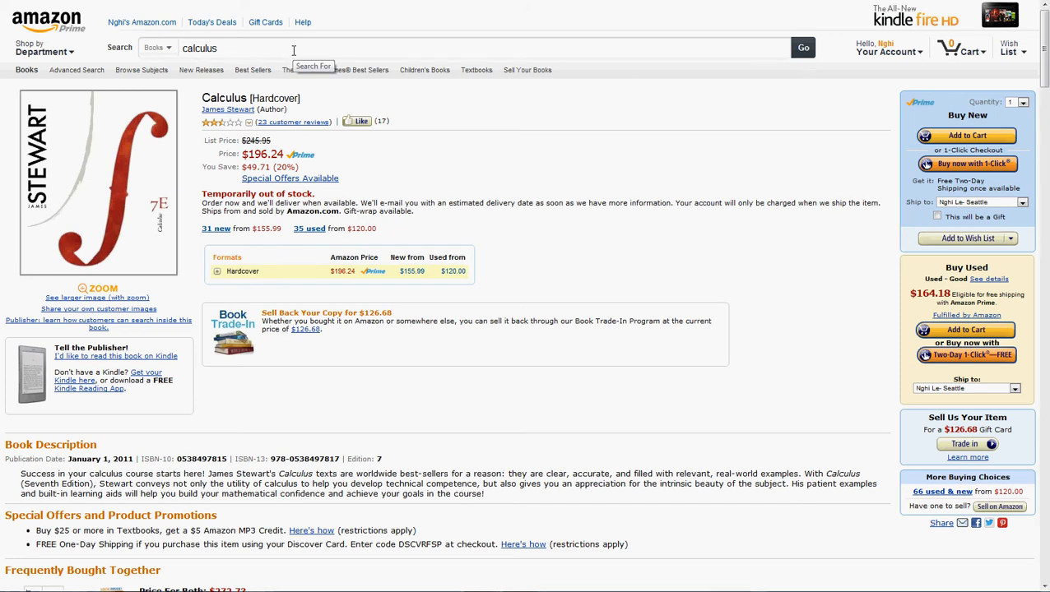
{"action": "mouse_move", "coordinate": [275, 424]}
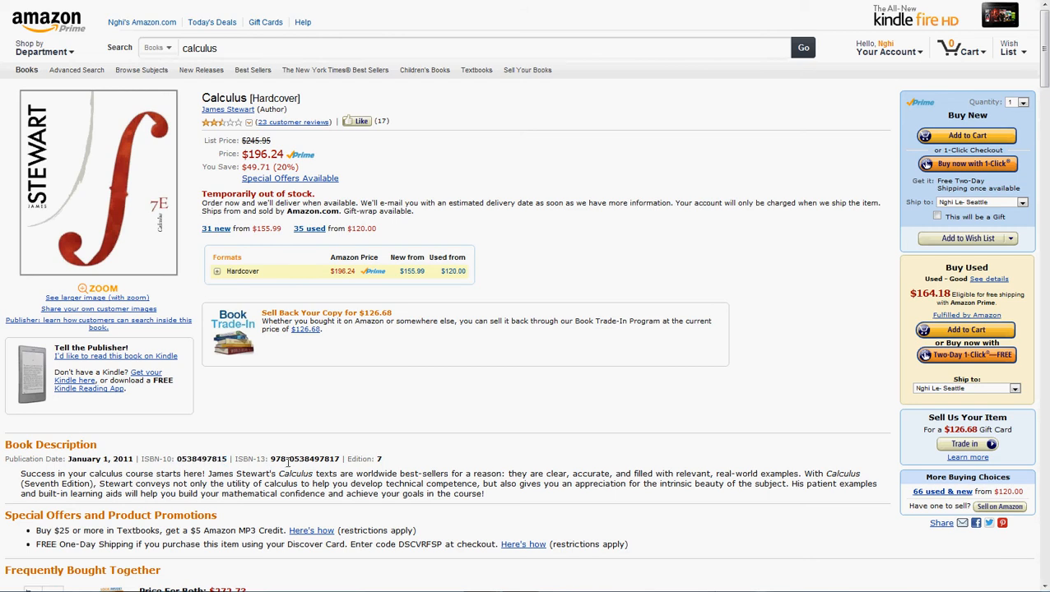
{"action": "mouse_move", "coordinate": [156, 236]}
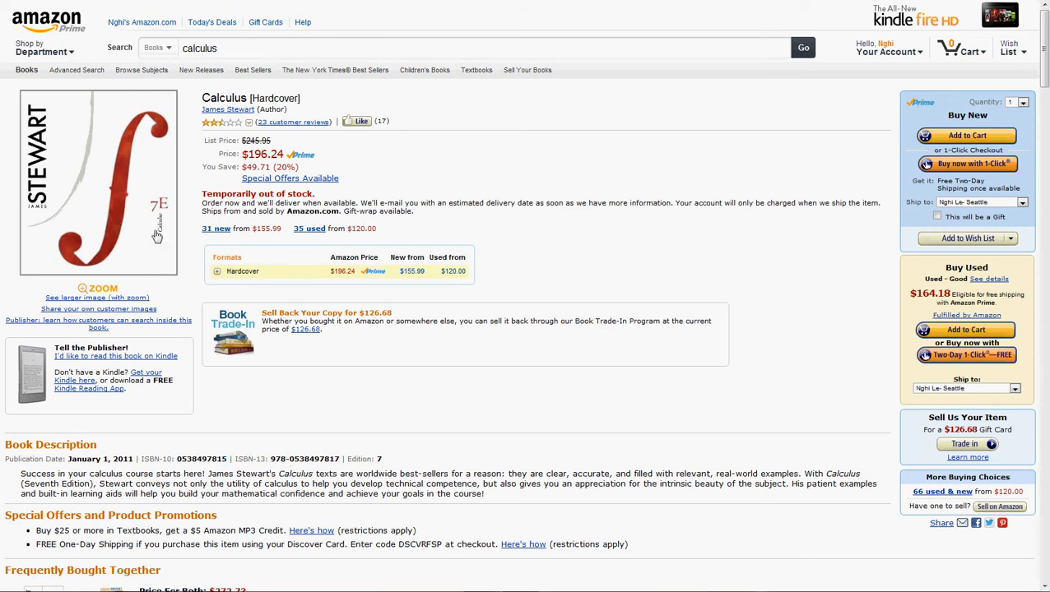
{"action": "double_click", "coordinate": [374, 459]}
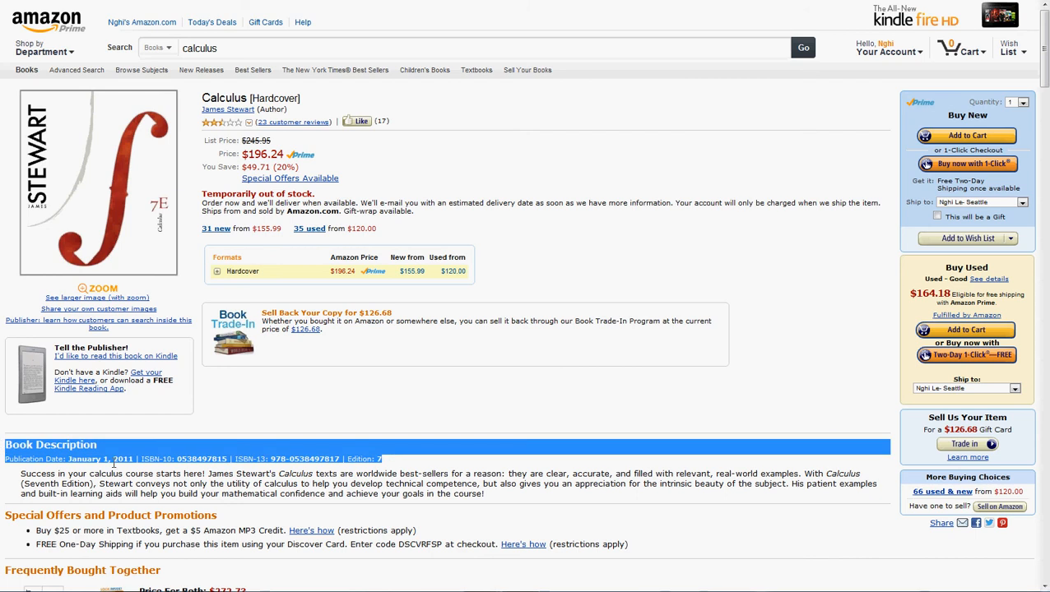
{"action": "scroll", "scroll_direction": "down", "scroll_amount": 3}
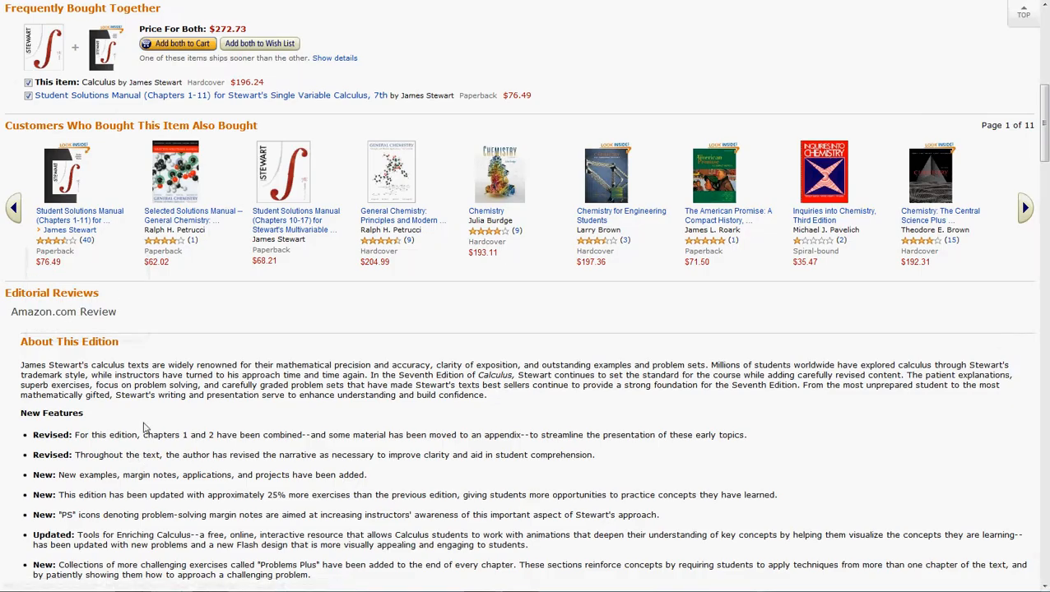
{"action": "scroll", "scroll_direction": "down", "scroll_amount": 3}
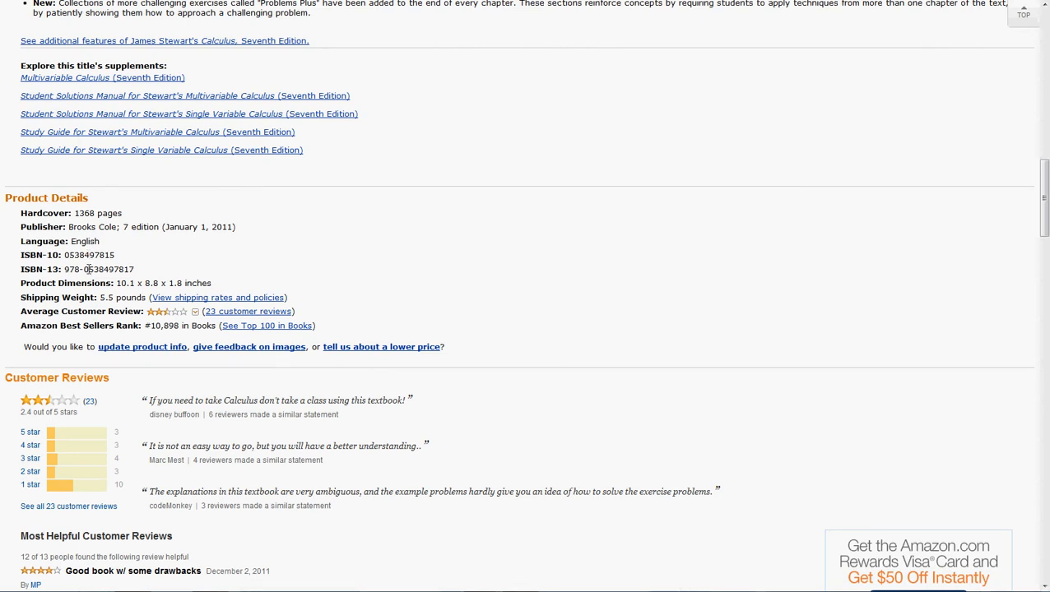
{"action": "double_click", "coordinate": [89, 255]}
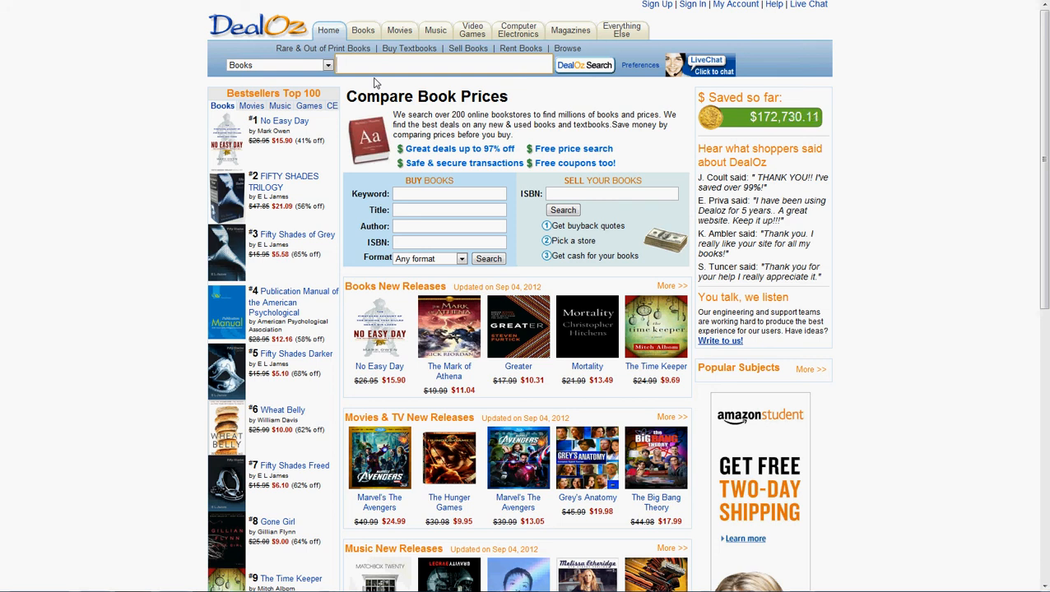
{"action": "type", "text": "0538497815"}
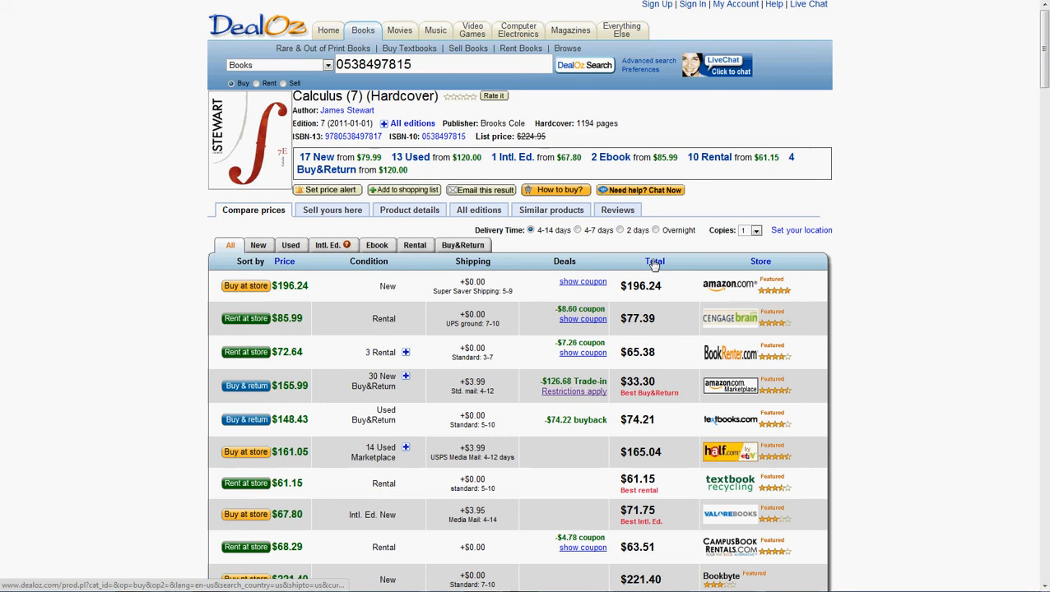
{"action": "mouse_move", "coordinate": [403, 208]}
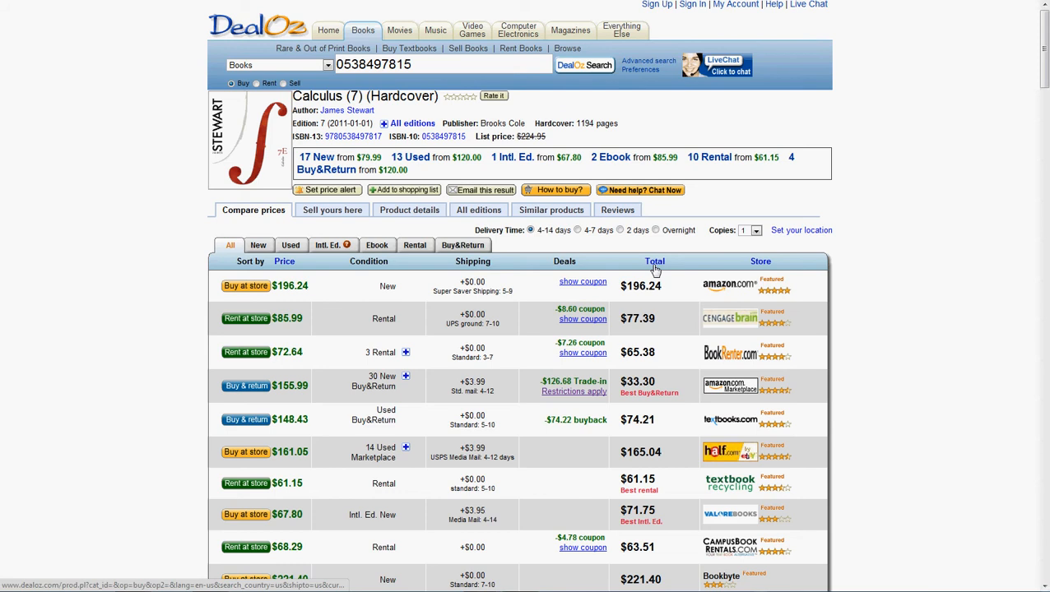
{"action": "left_click", "coordinate": [654, 261]}
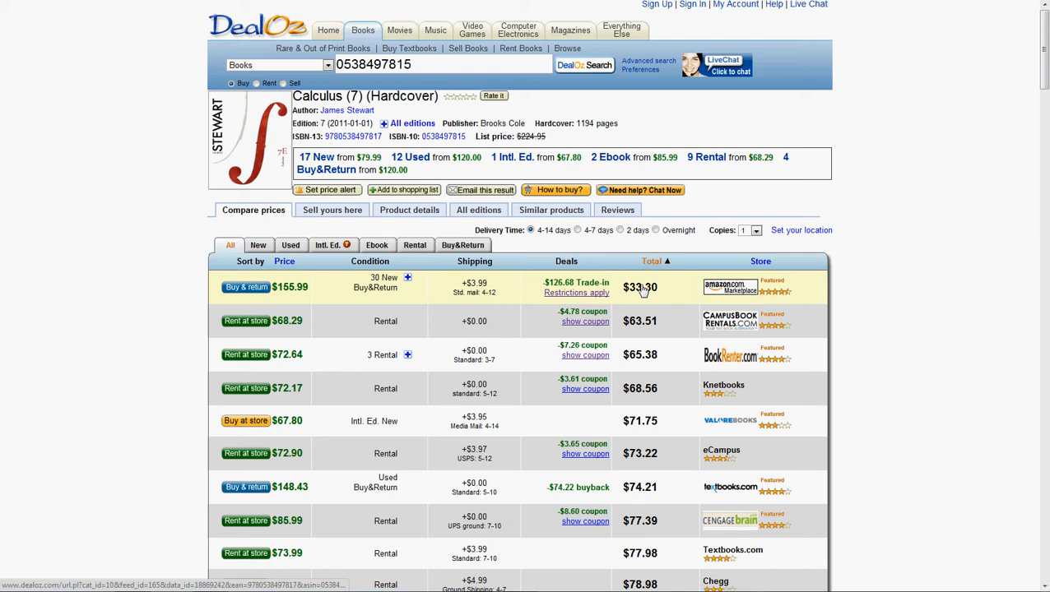
{"action": "mouse_move", "coordinate": [294, 292]}
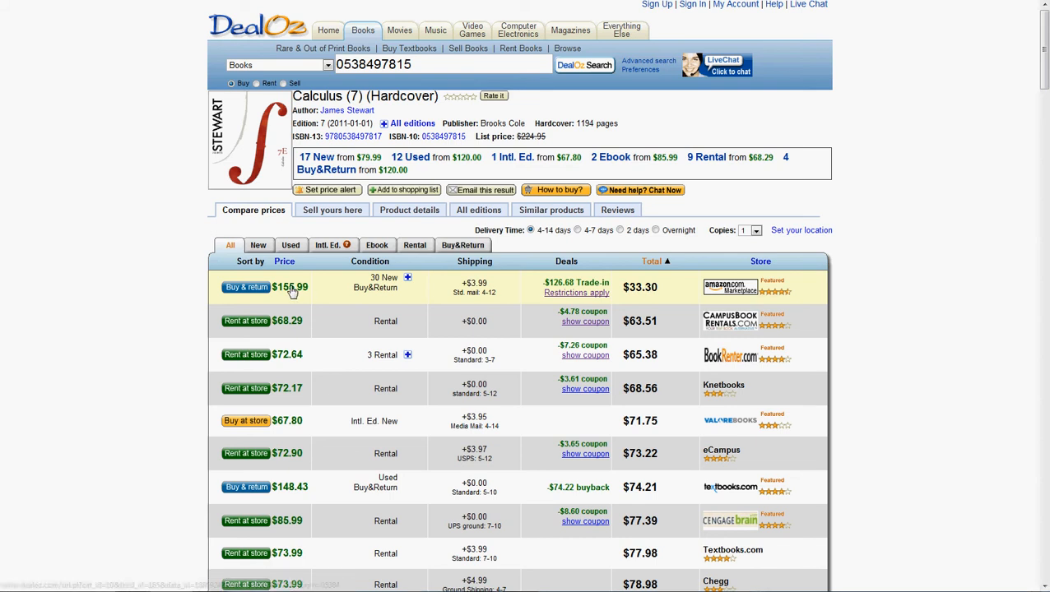
{"action": "mouse_move", "coordinate": [649, 301]}
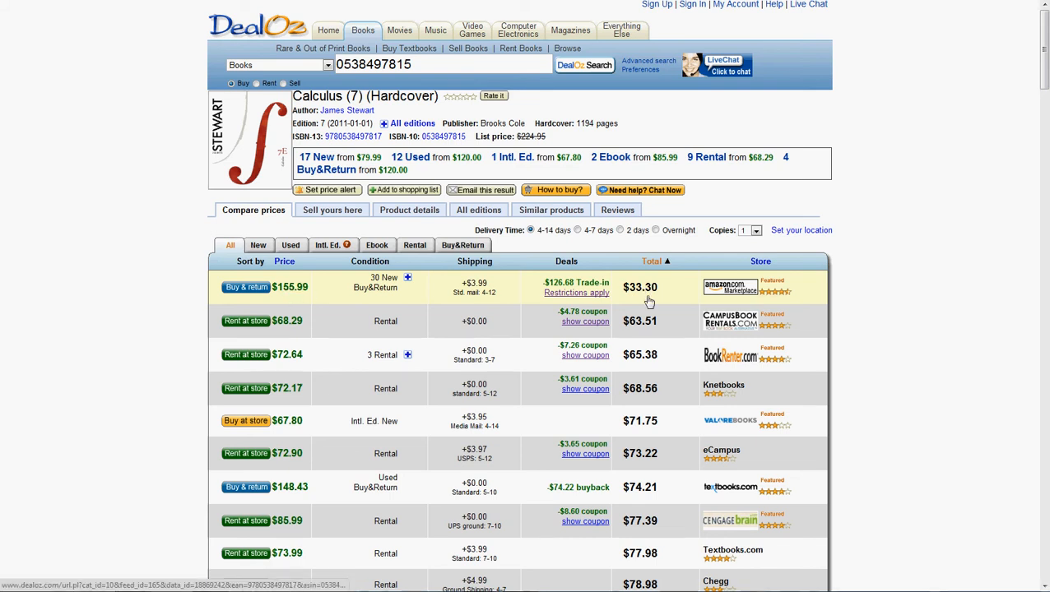
{"action": "mouse_move", "coordinate": [410, 287]}
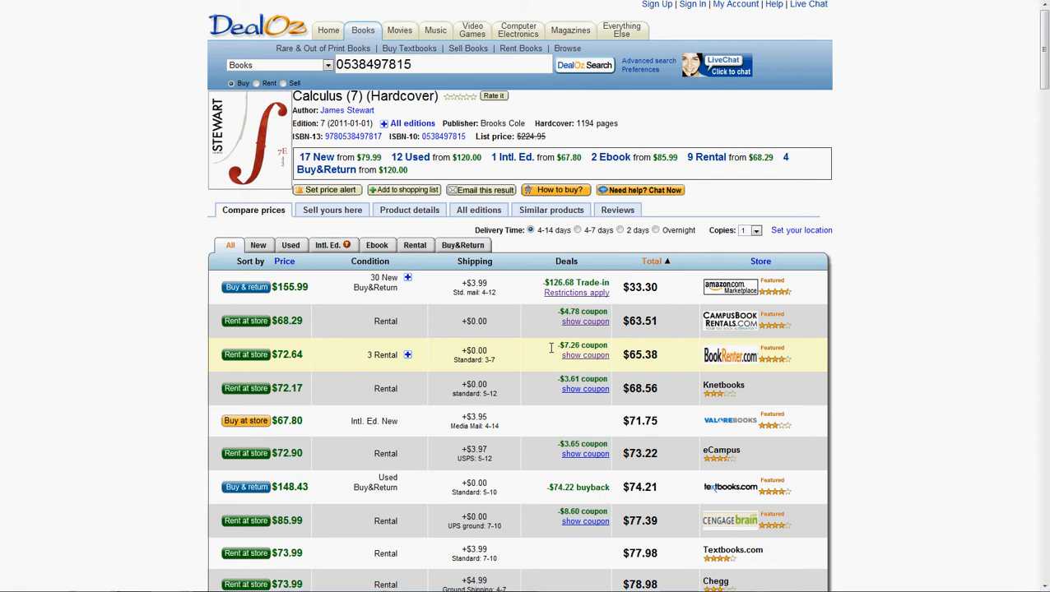
{"action": "mouse_move", "coordinate": [558, 347]}
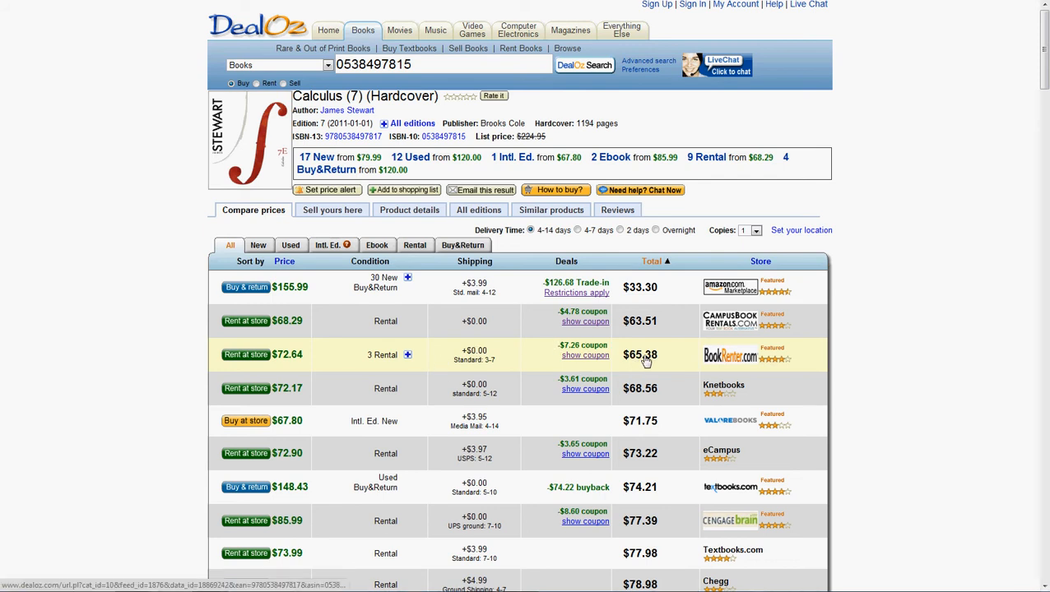
{"action": "mouse_move", "coordinate": [657, 409]}
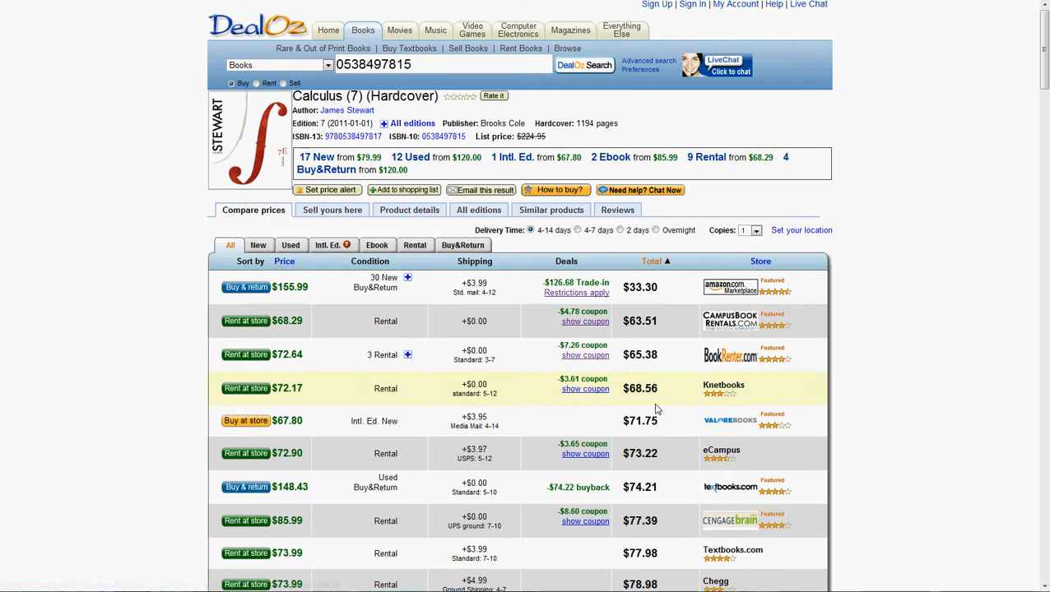
{"action": "mouse_move", "coordinate": [398, 321]}
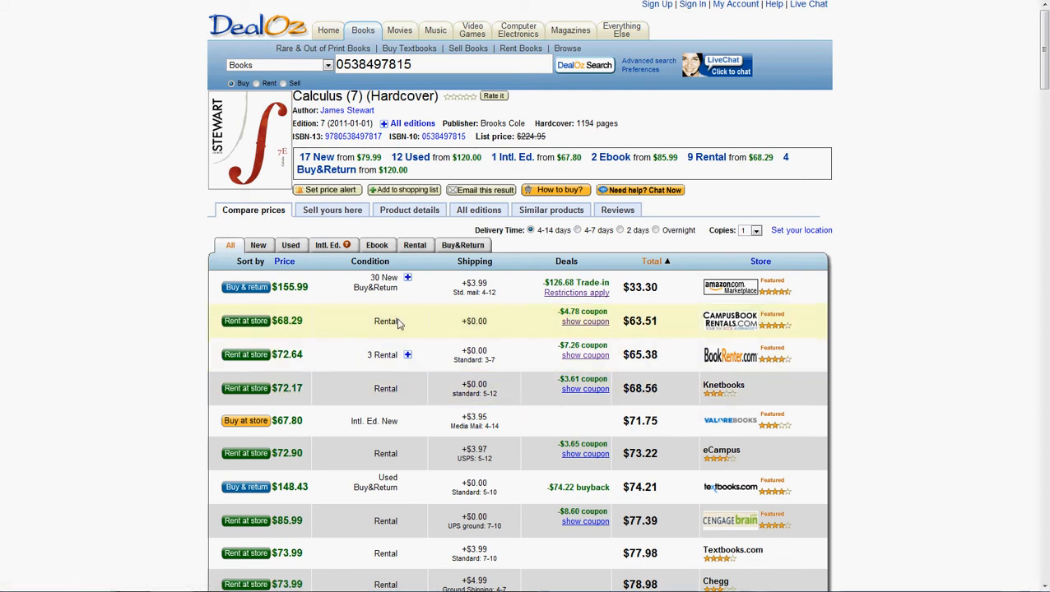
{"action": "mouse_move", "coordinate": [391, 319]}
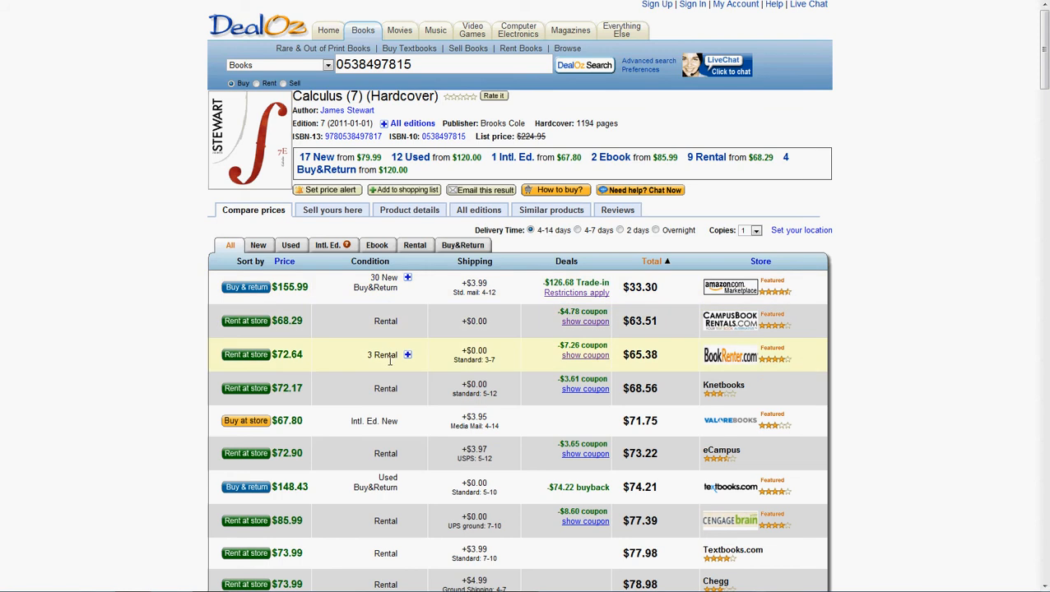
{"action": "mouse_move", "coordinate": [385, 321]}
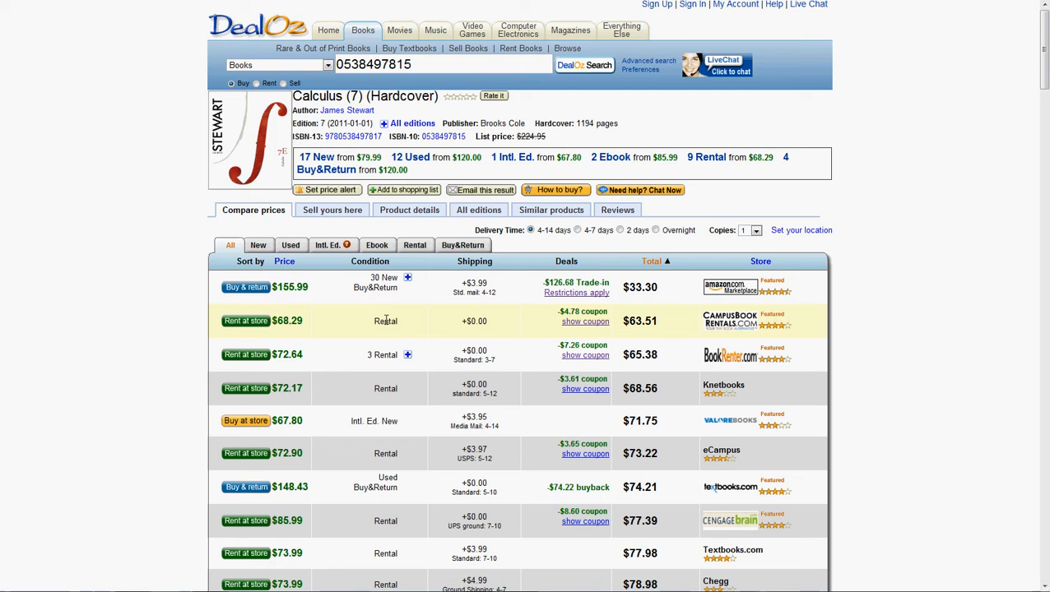
{"action": "mouse_move", "coordinate": [386, 320]}
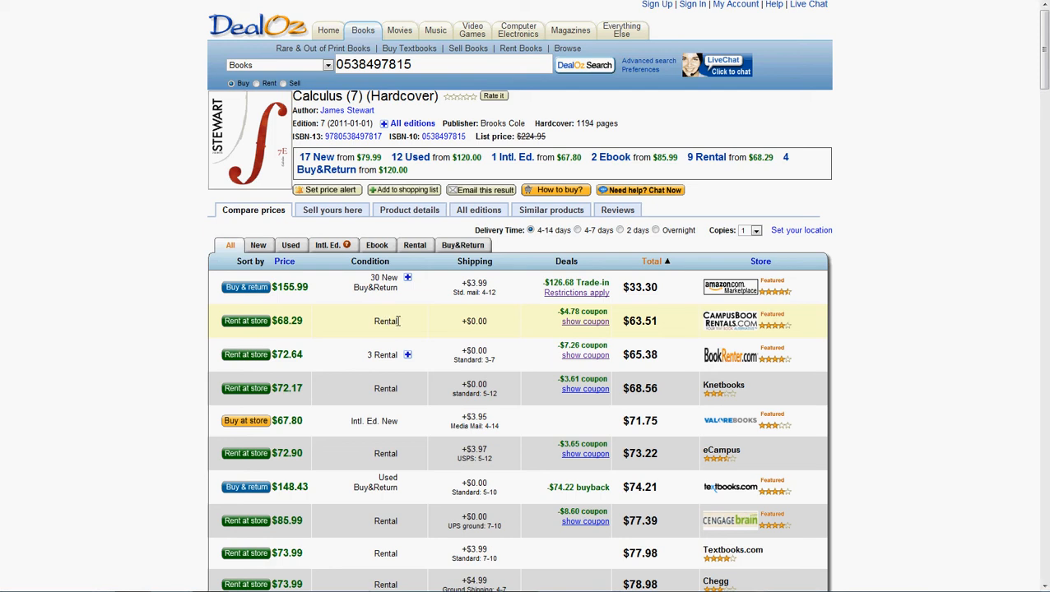
{"action": "mouse_move", "coordinate": [438, 339]}
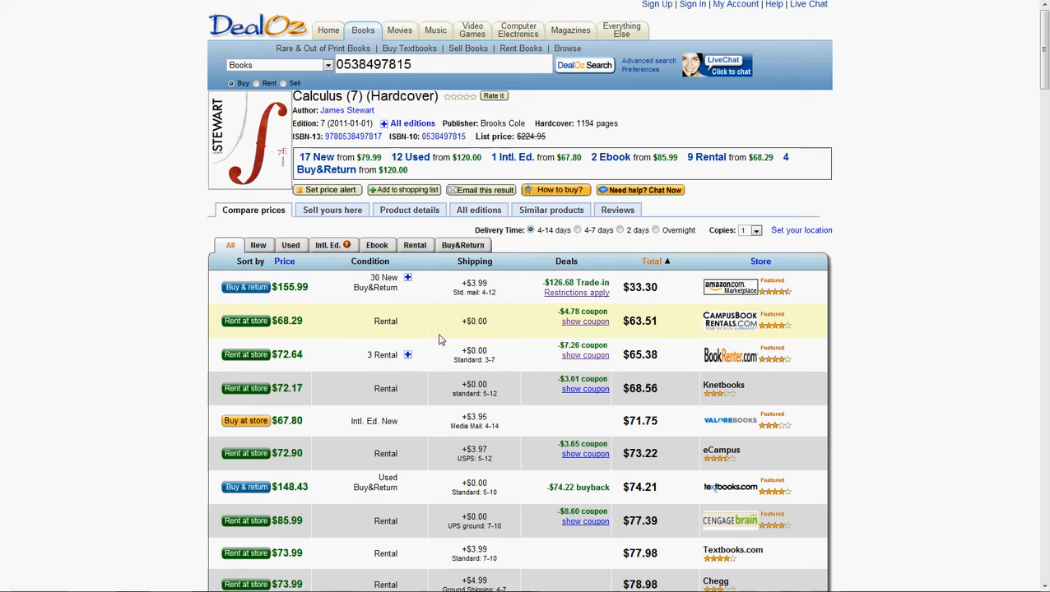
{"action": "mouse_move", "coordinate": [395, 333]}
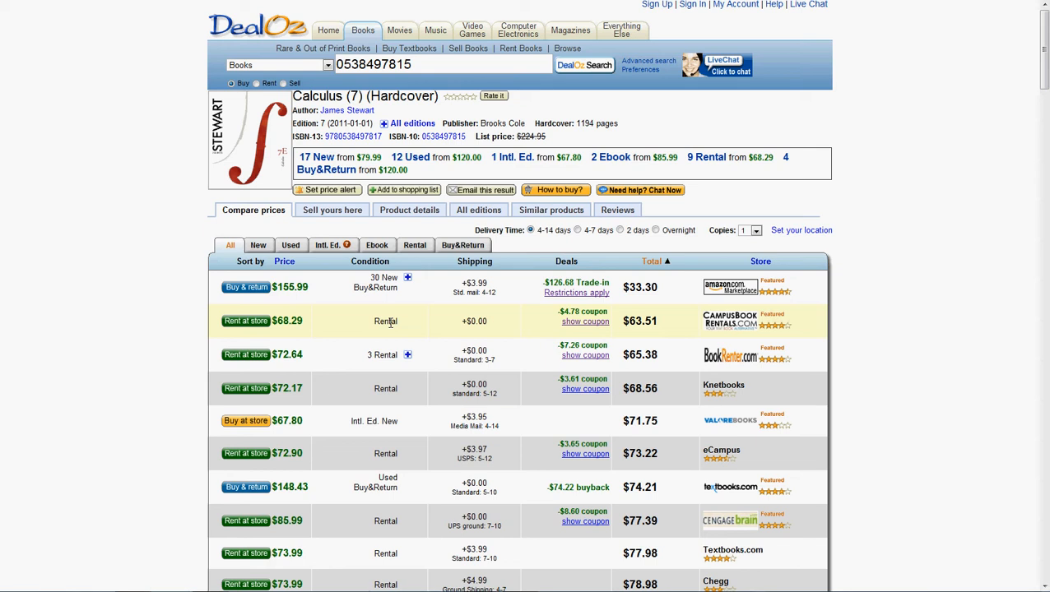
{"action": "mouse_move", "coordinate": [390, 322]}
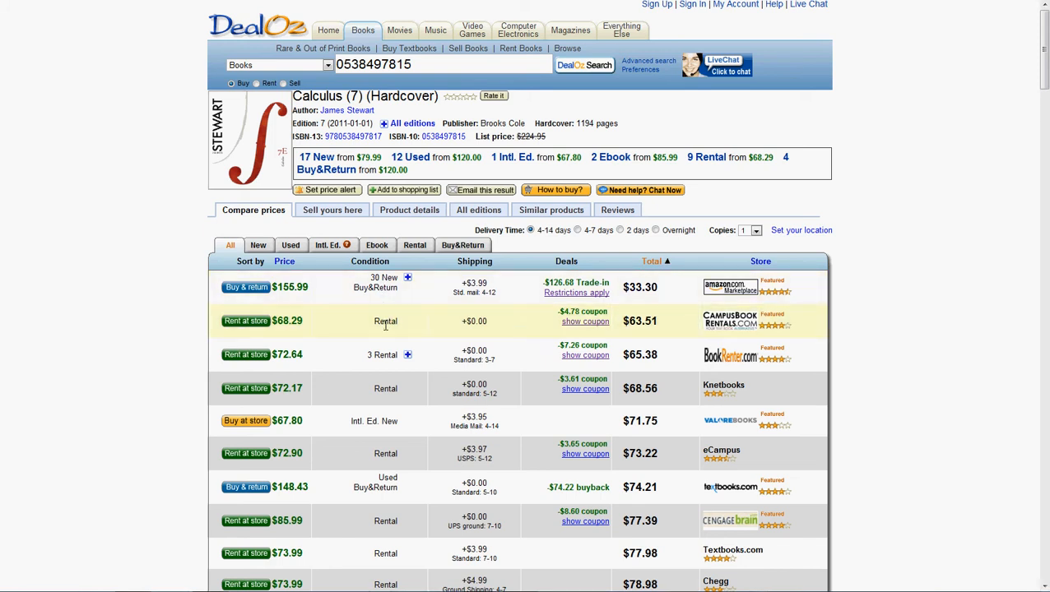
{"action": "mouse_move", "coordinate": [387, 333]}
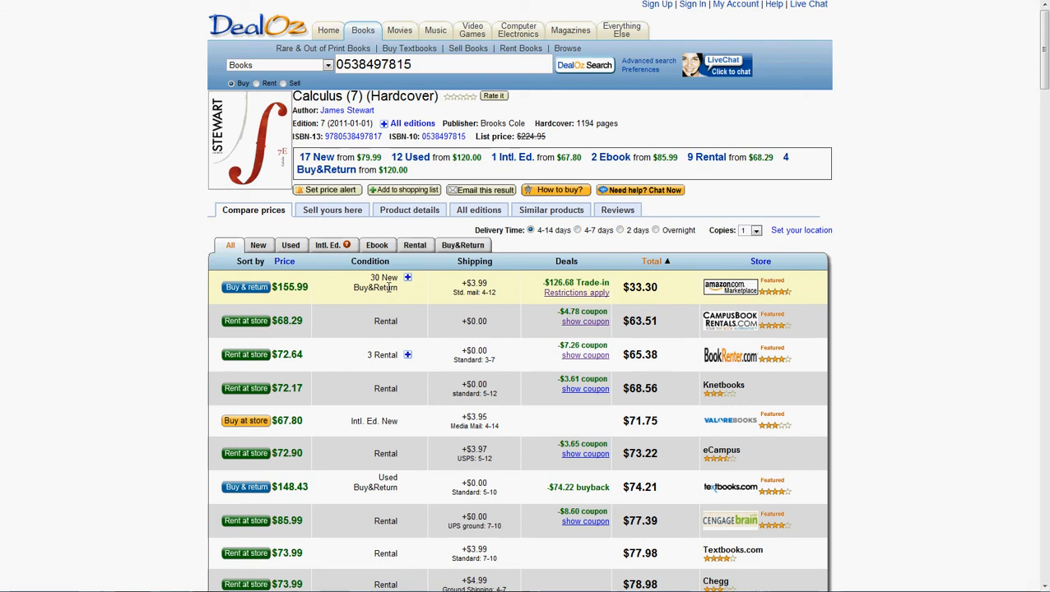
{"action": "mouse_move", "coordinate": [385, 321]}
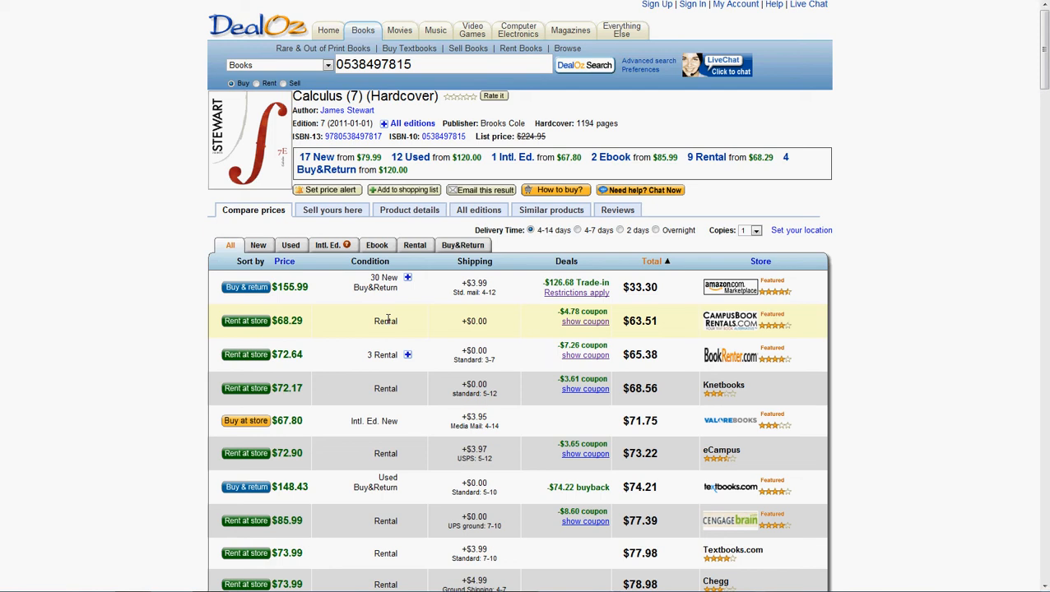
{"action": "mouse_move", "coordinate": [611, 306]}
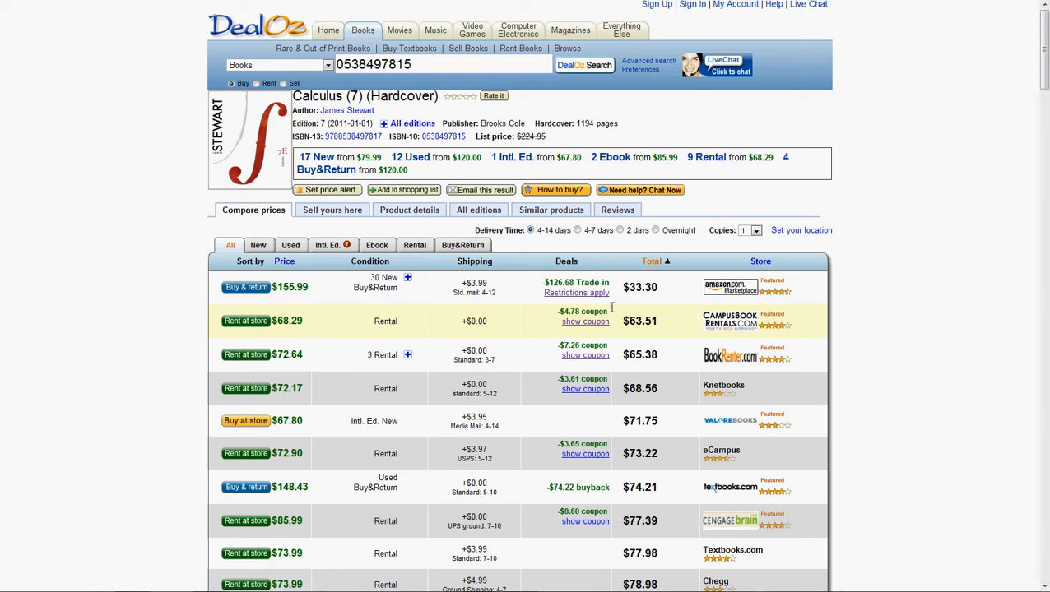
{"action": "mouse_move", "coordinate": [895, 311]}
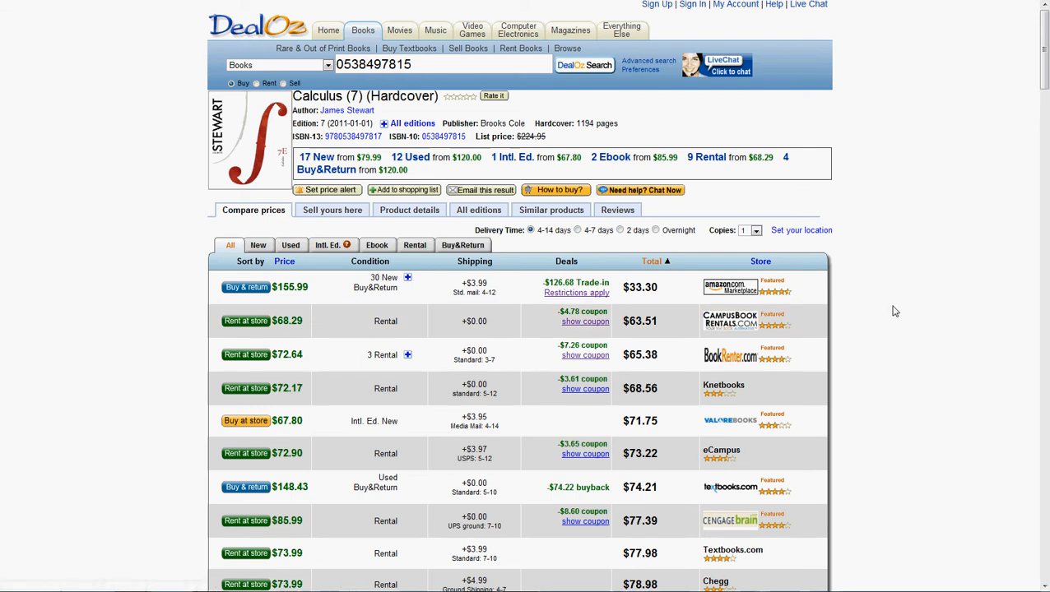
Open the CampusBookRentals offer and compare Summer, 85-day Quarter and Semester rental periods
{"action": "left_click", "coordinate": [246, 321]}
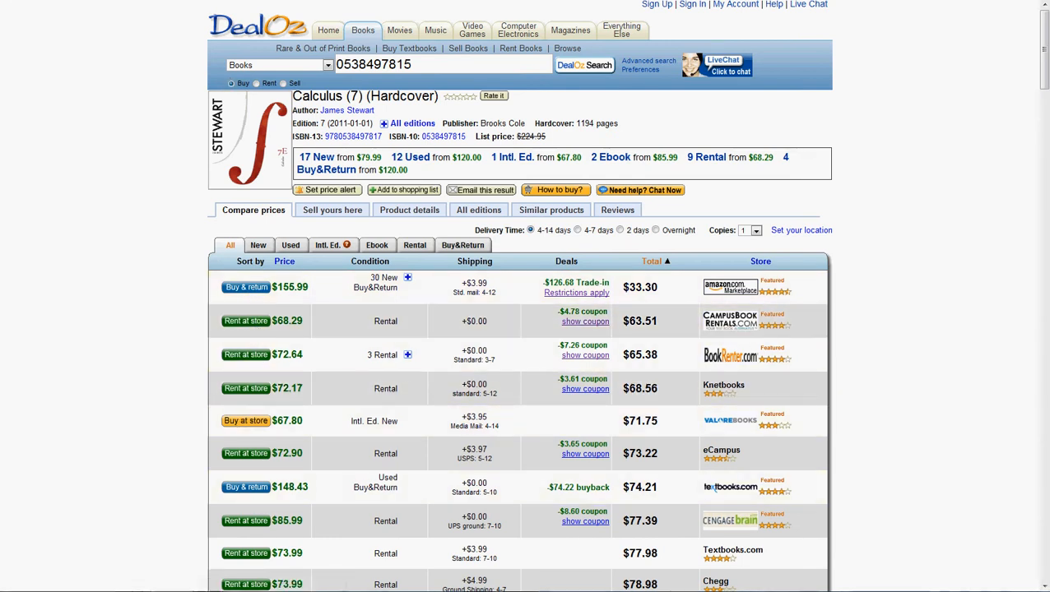
{"action": "left_click", "coordinate": [246, 321]}
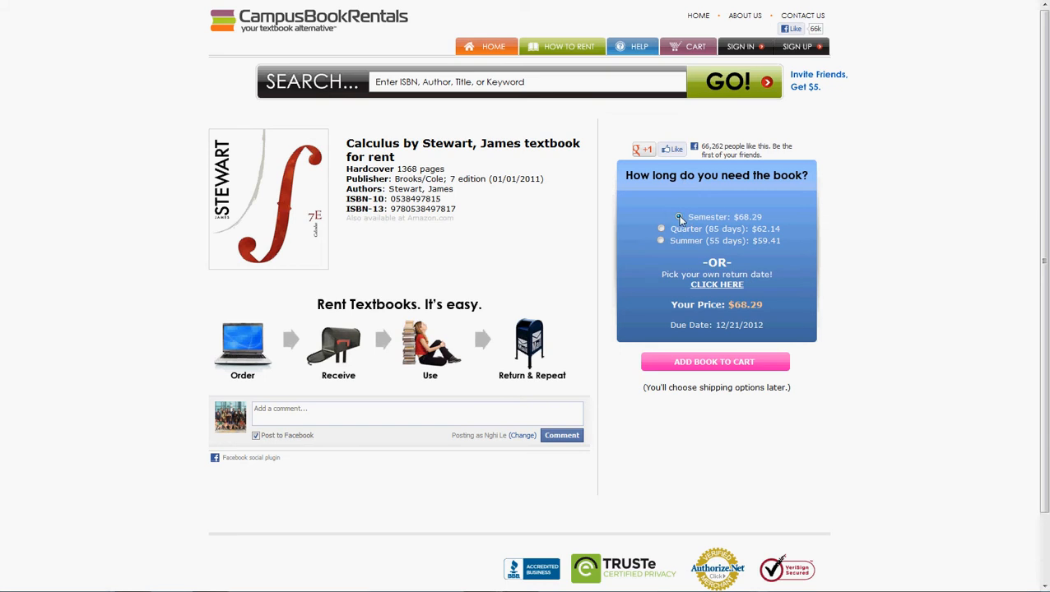
{"action": "left_click", "coordinate": [661, 240]}
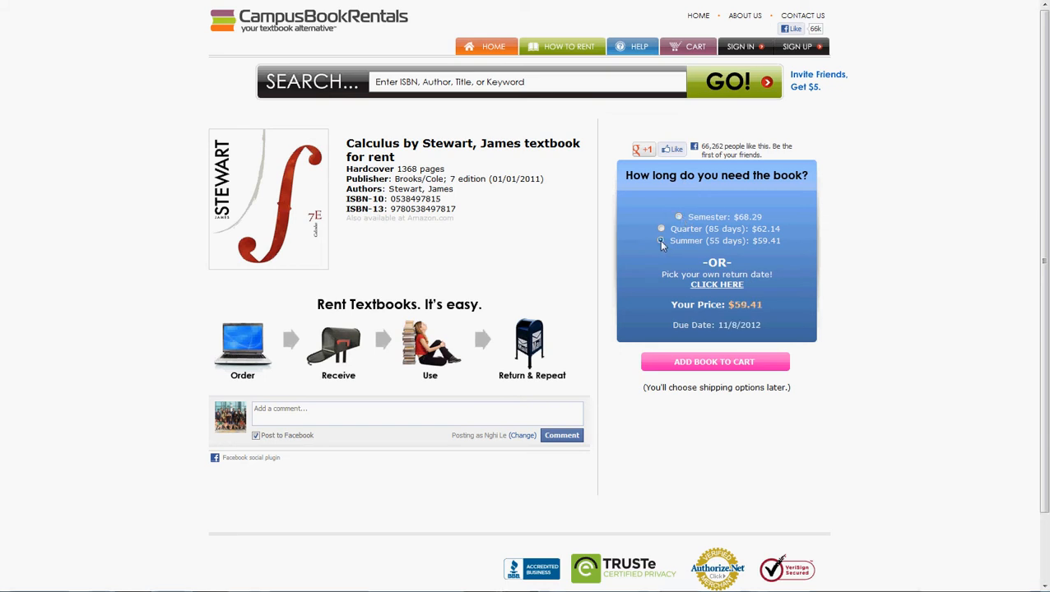
{"action": "left_click", "coordinate": [660, 229]}
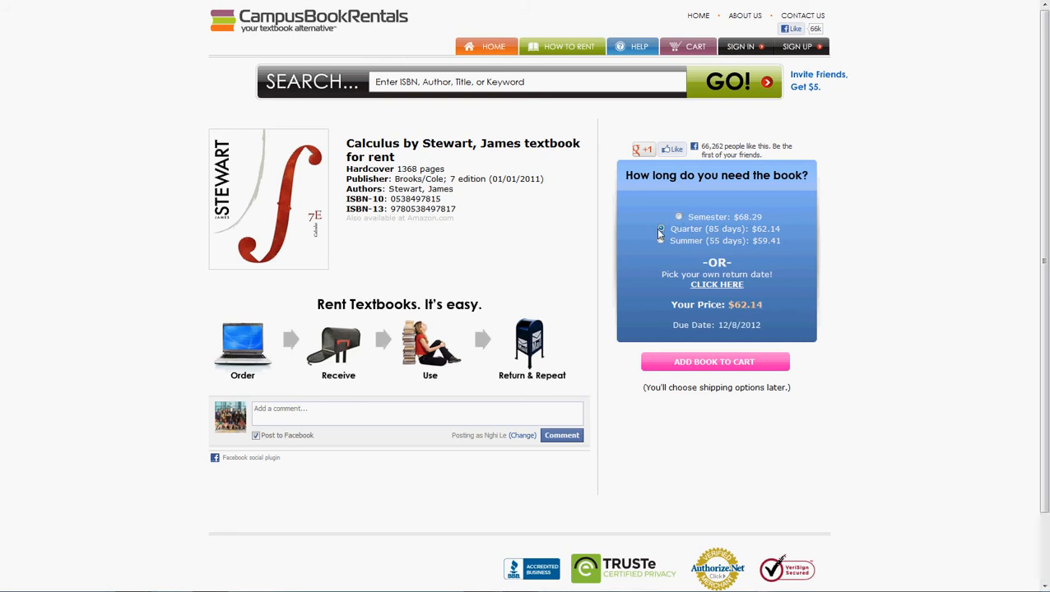
{"action": "left_click", "coordinate": [679, 217]}
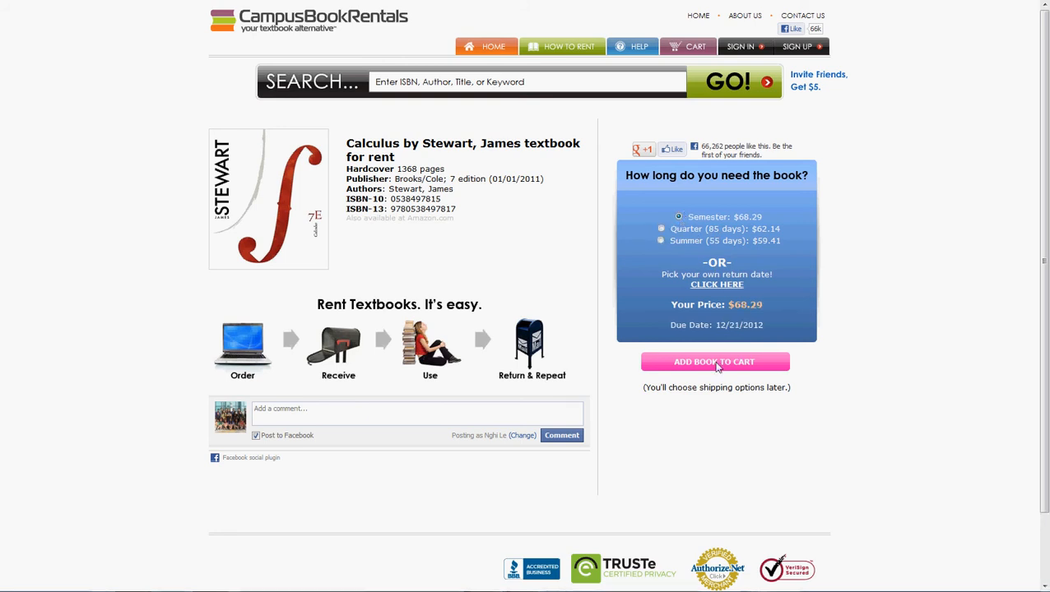
Add the $68.29 semester rental to the cart, proceed to checkout, and return to DealOz
{"action": "left_click", "coordinate": [715, 362]}
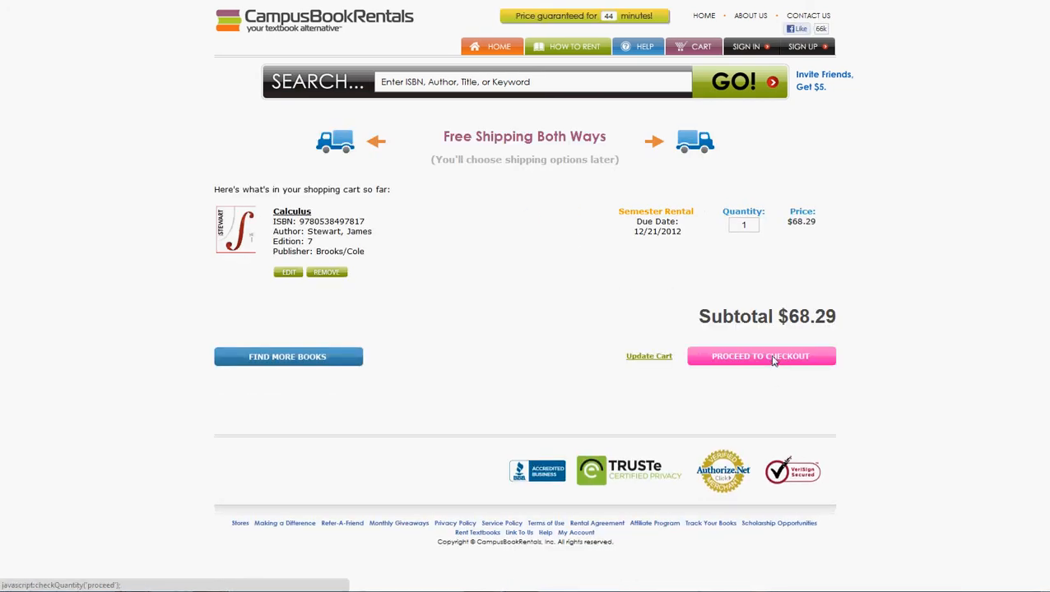
{"action": "left_click", "coordinate": [760, 356]}
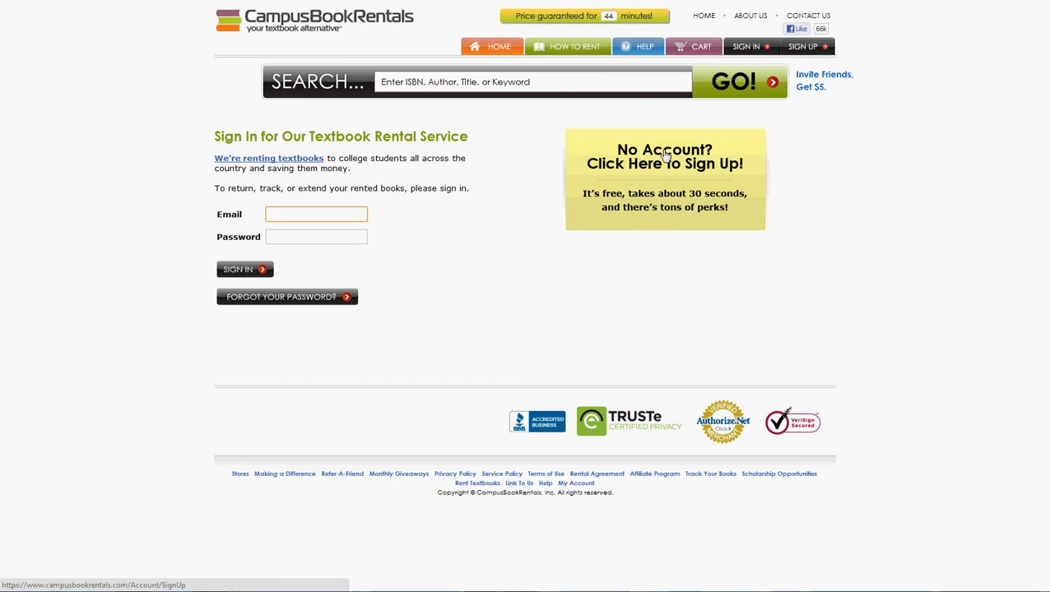
{"action": "left_click", "coordinate": [316, 214]}
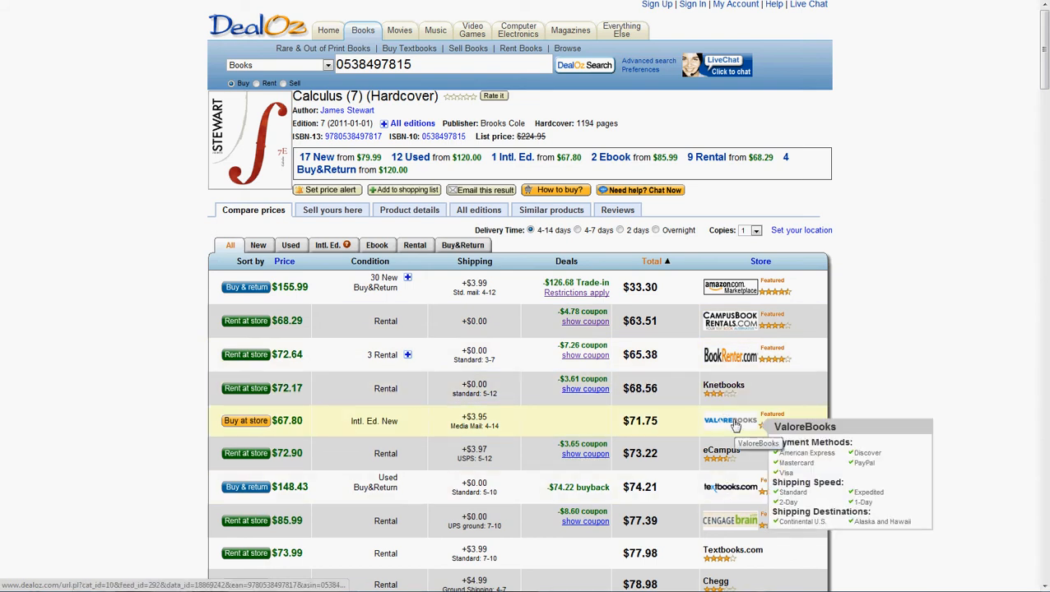
{"action": "mouse_move", "coordinate": [732, 494]}
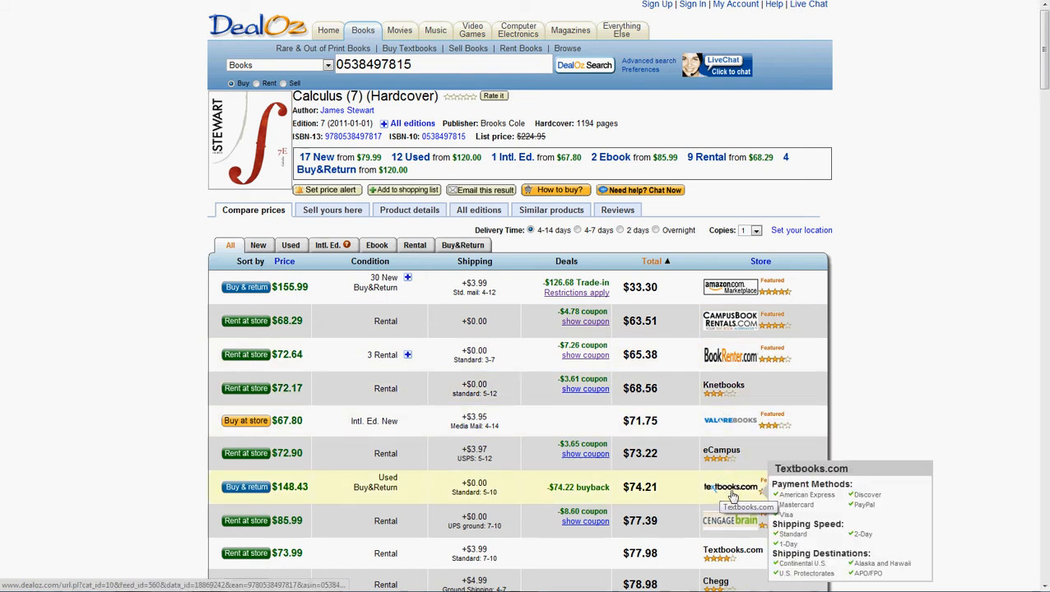
Review store ratings, then open Amazon Marketplace's Buy & return offer for the Calculus hardcover
{"action": "left_click", "coordinate": [245, 321]}
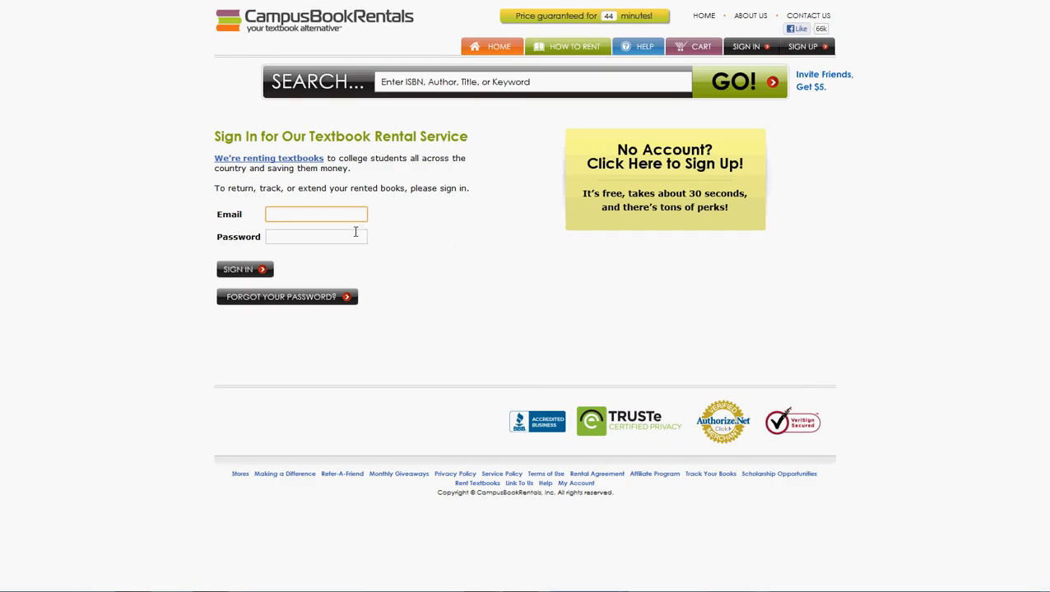
{"action": "mouse_move", "coordinate": [688, 169]}
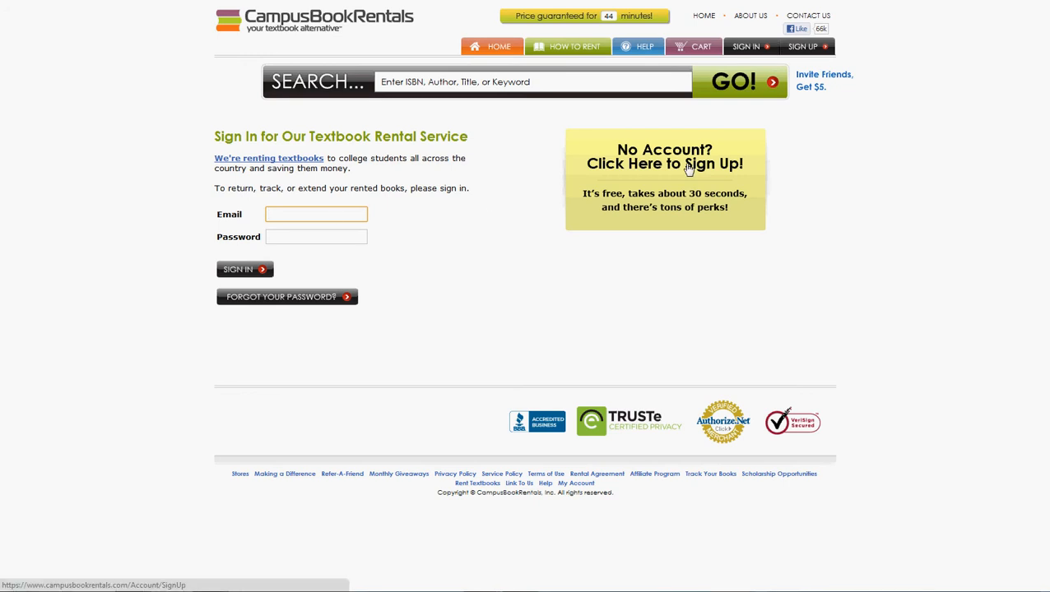
{"action": "mouse_move", "coordinate": [686, 168]}
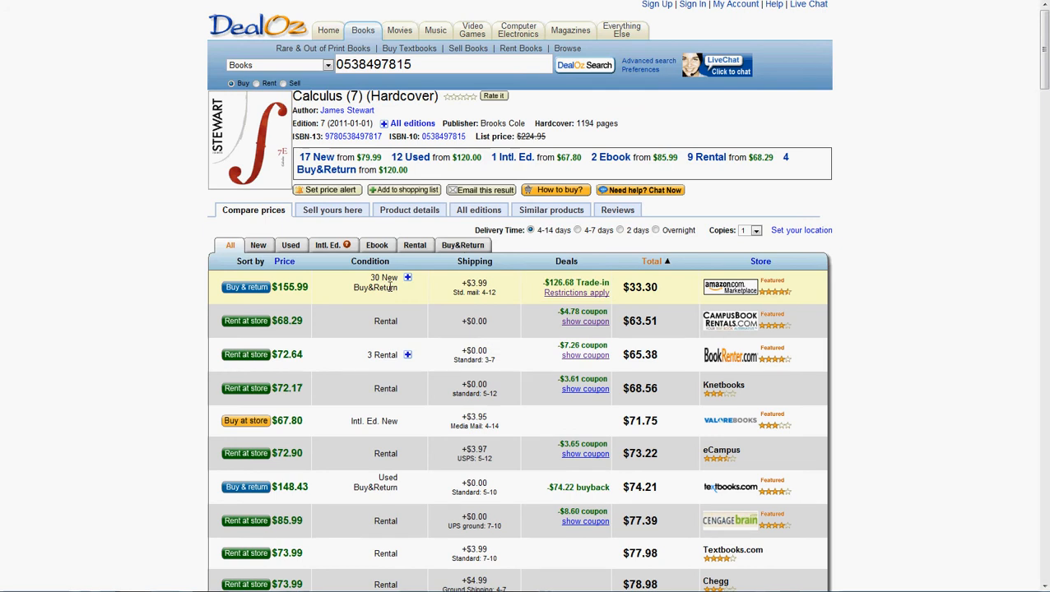
{"action": "double_click", "coordinate": [376, 287]}
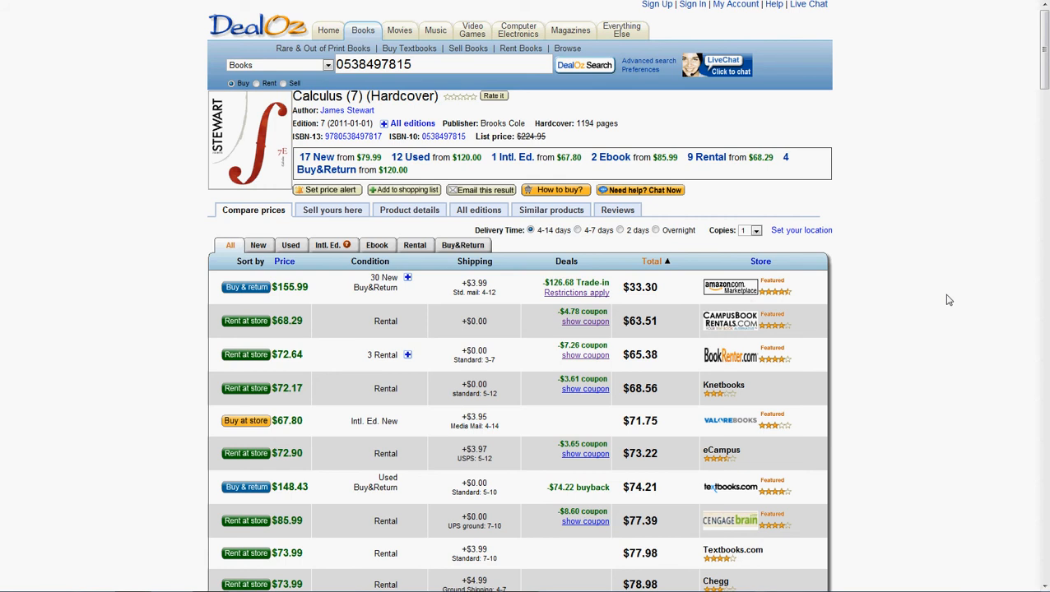
{"action": "mouse_move", "coordinate": [934, 300]}
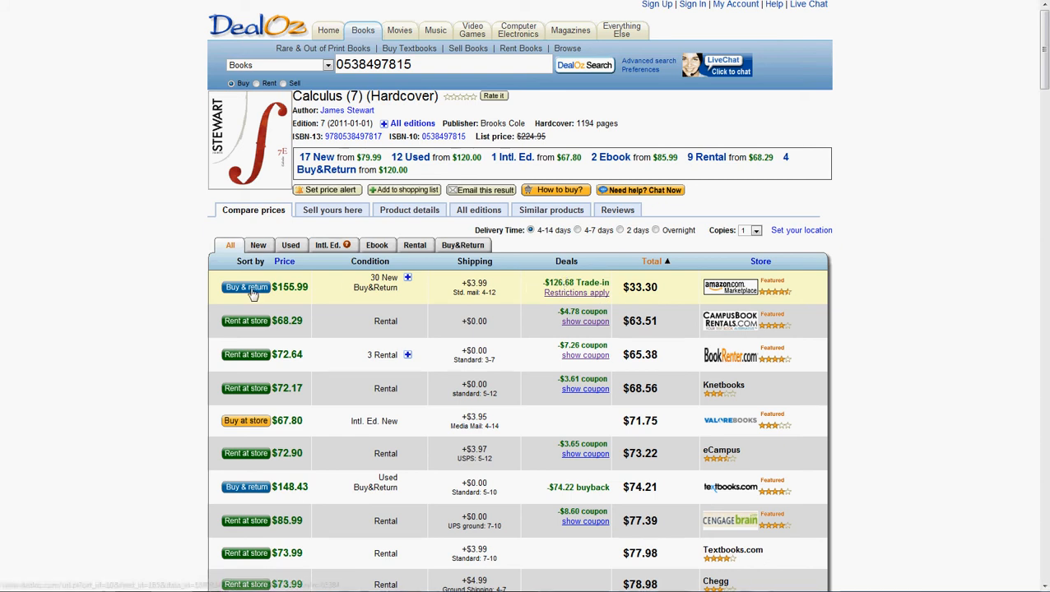
{"action": "left_click", "coordinate": [246, 287]}
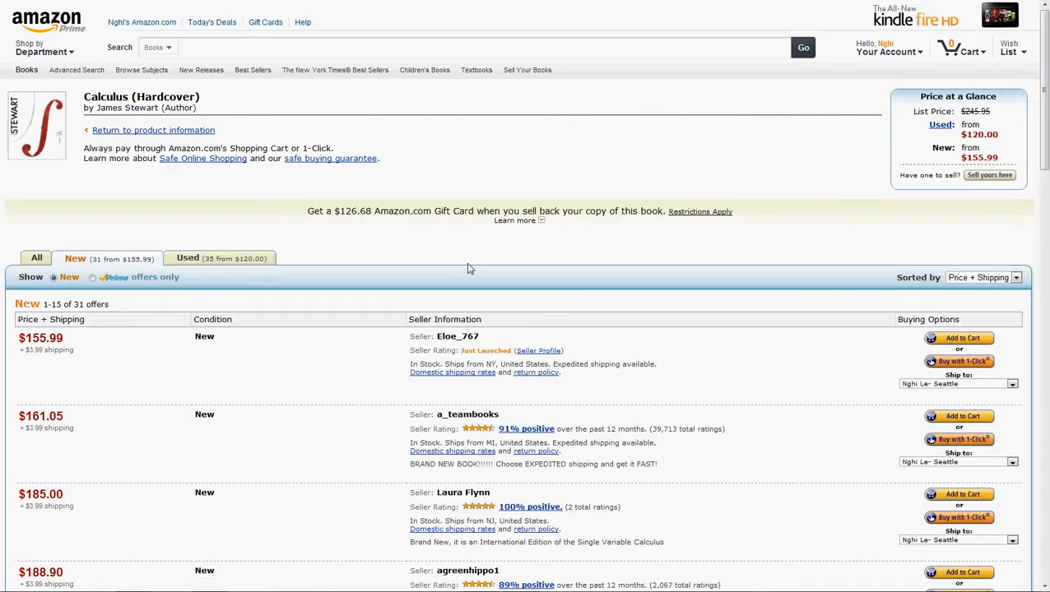
{"action": "mouse_move", "coordinate": [520, 225]}
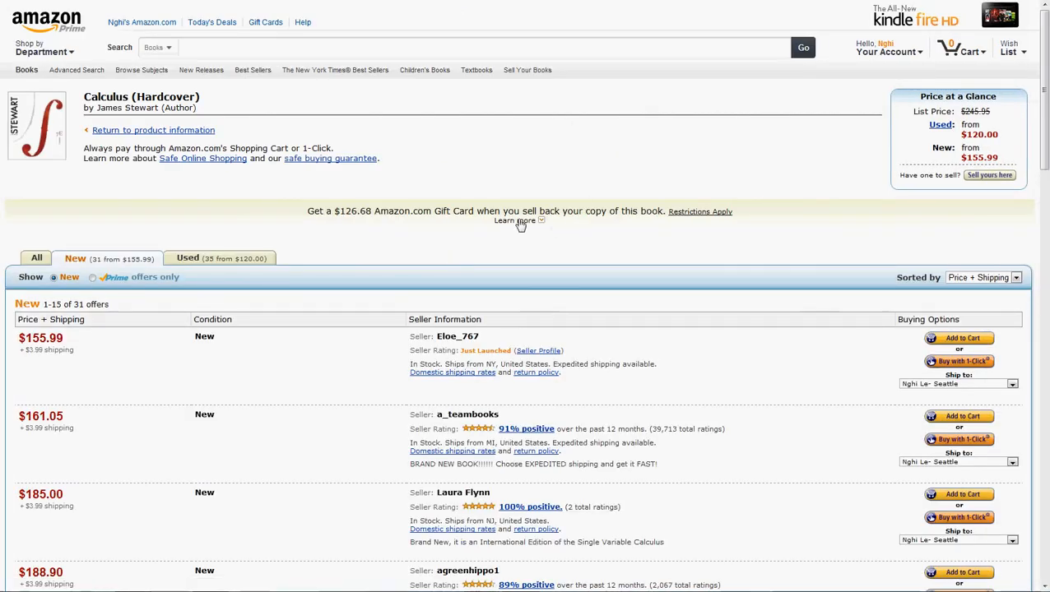
Expand Learn more on Amazon's $126.68 gift-card trade-in offer
{"action": "left_click", "coordinate": [515, 221]}
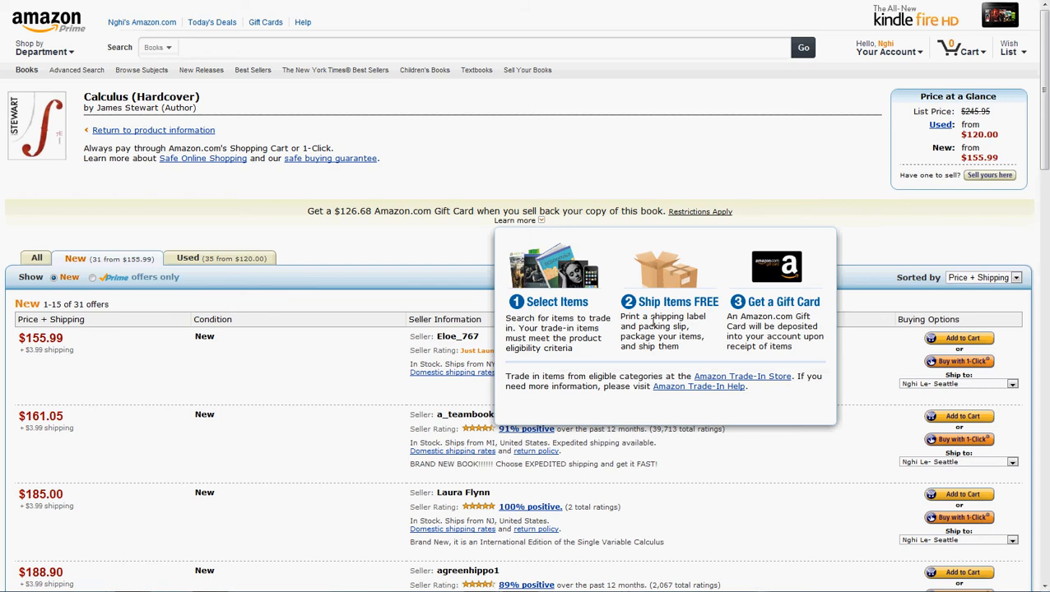
{"action": "mouse_move", "coordinate": [765, 329]}
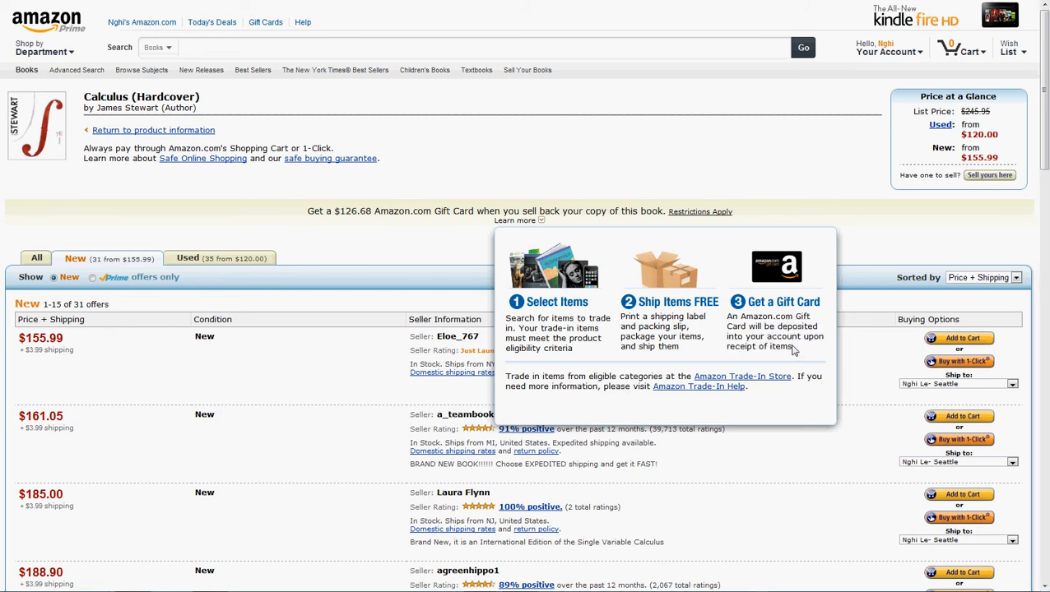
{"action": "mouse_move", "coordinate": [742, 376]}
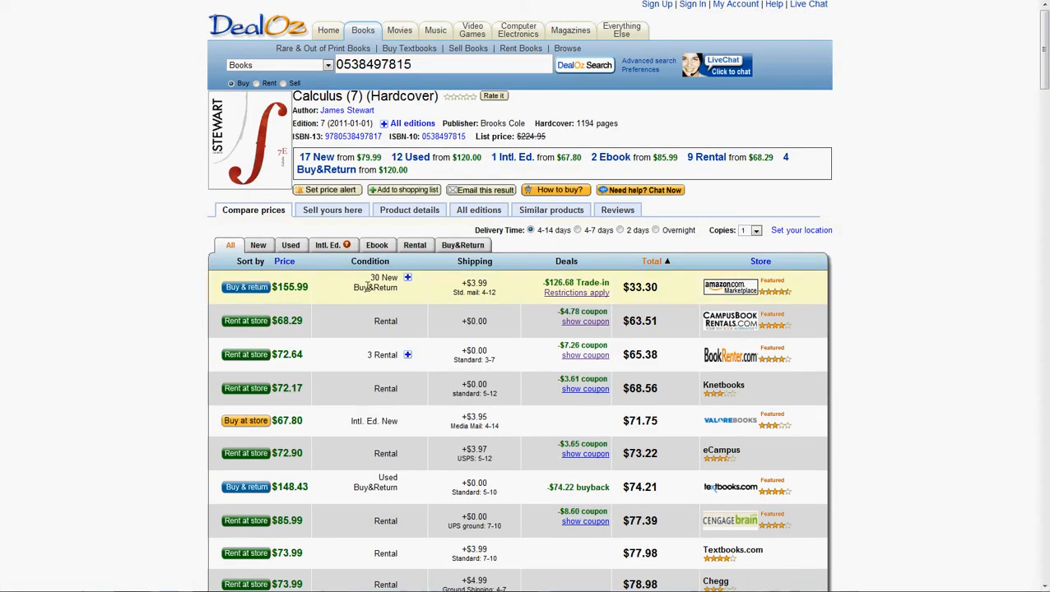
{"action": "mouse_move", "coordinate": [727, 487]}
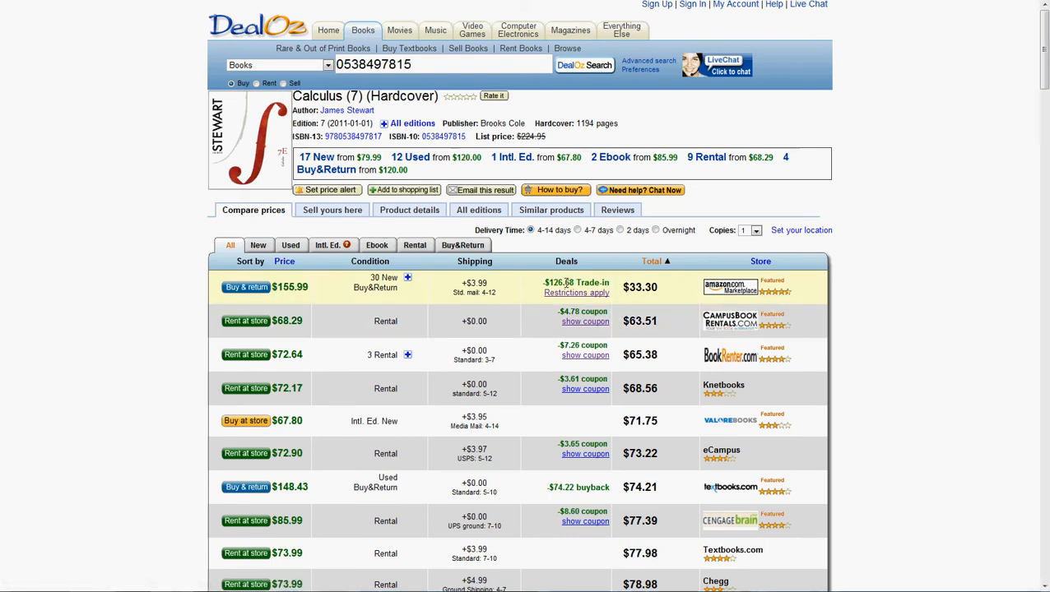
Return to DealOz's total-sorted Calculus list and scroll past the first ten store offers
{"action": "left_click", "coordinate": [245, 287]}
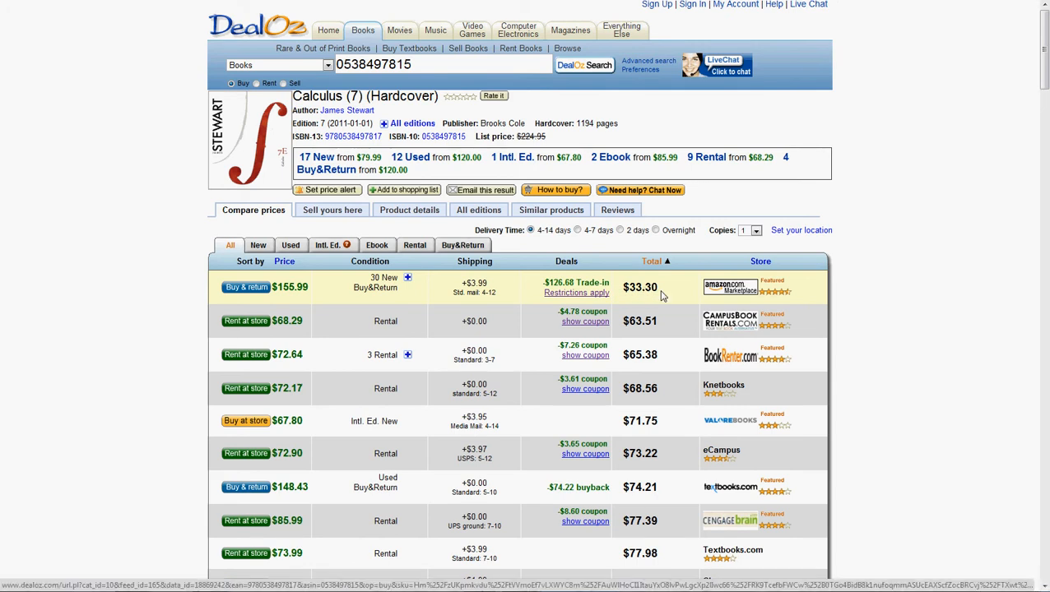
{"action": "scroll", "scroll_direction": "down", "scroll_amount": 3}
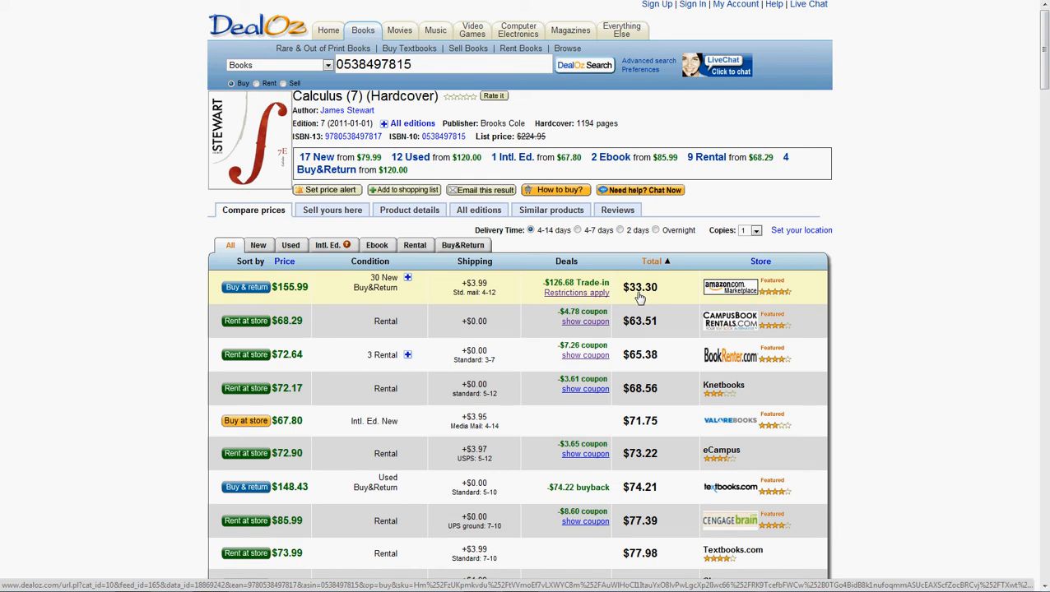
{"action": "left_click", "coordinate": [729, 286]}
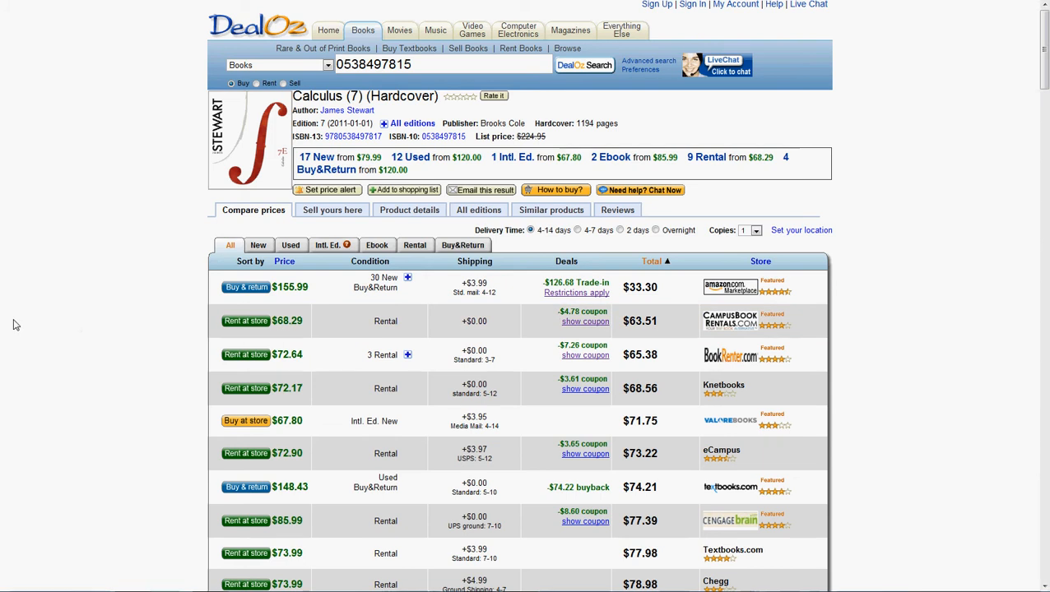
{"action": "mouse_move", "coordinate": [20, 324]}
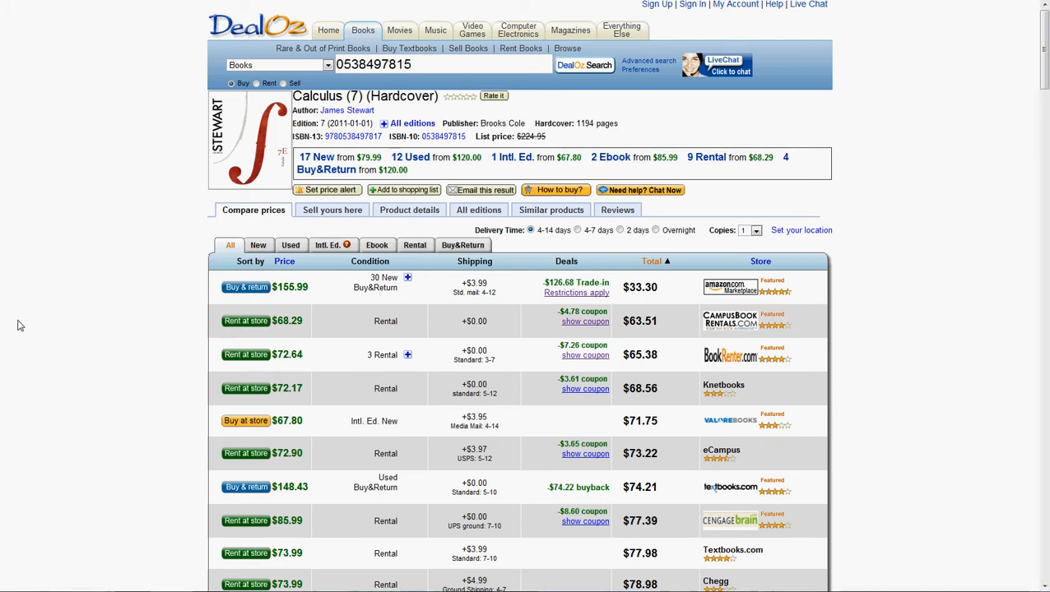
{"action": "mouse_move", "coordinate": [197, 321]}
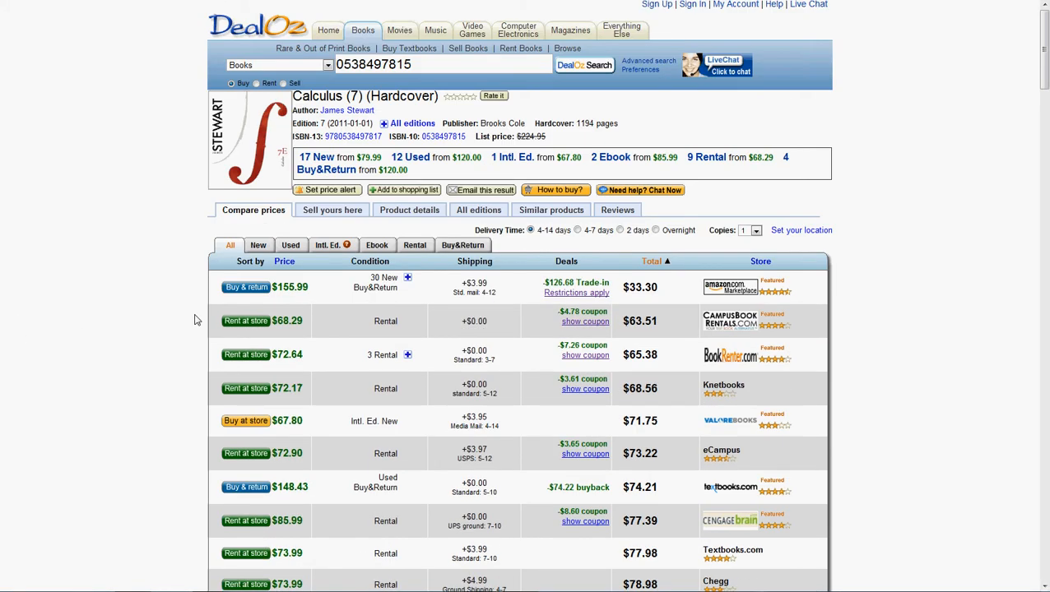
{"action": "left_click", "coordinate": [444, 64]}
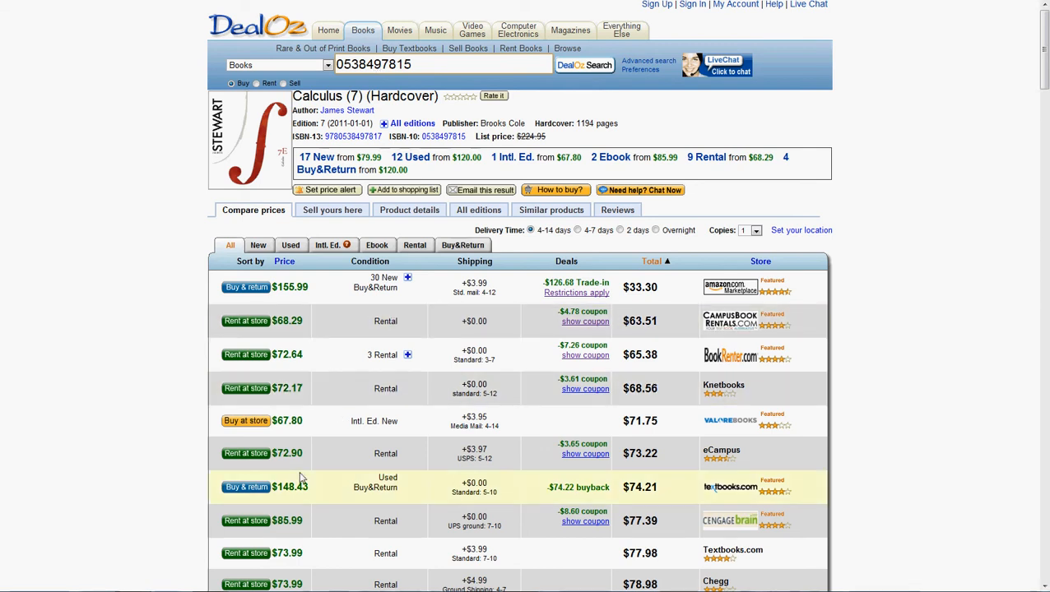
{"action": "scroll", "scroll_direction": "down", "scroll_amount": 3}
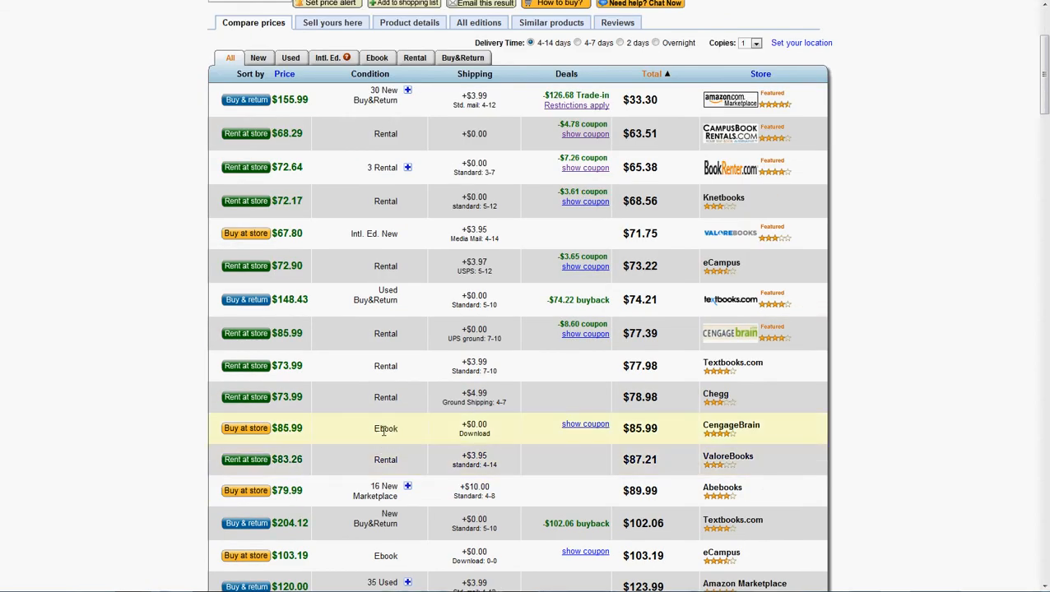
{"action": "double_click", "coordinate": [386, 428]}
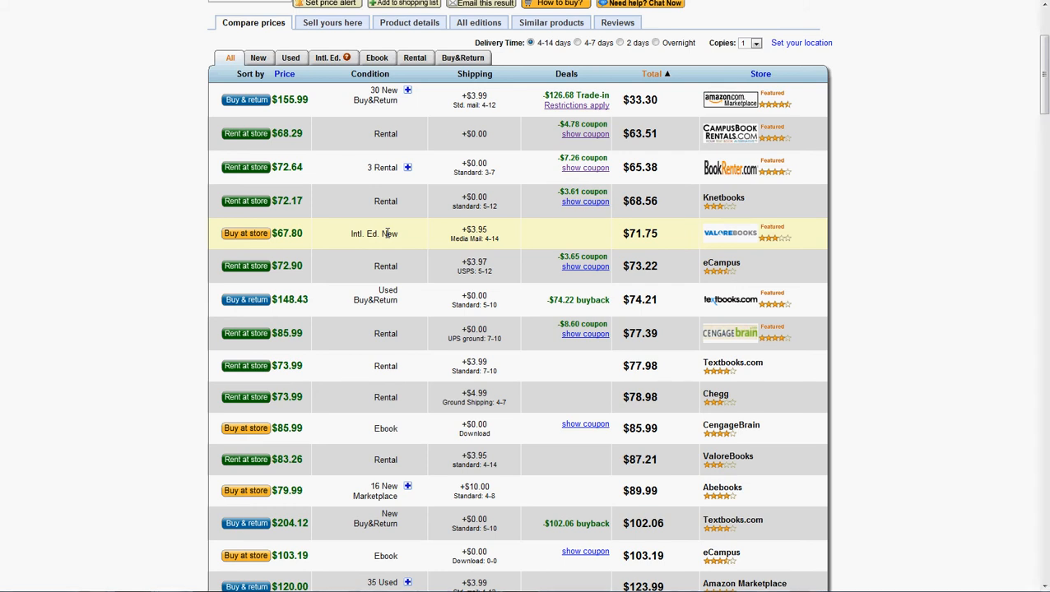
{"action": "mouse_move", "coordinate": [395, 234]}
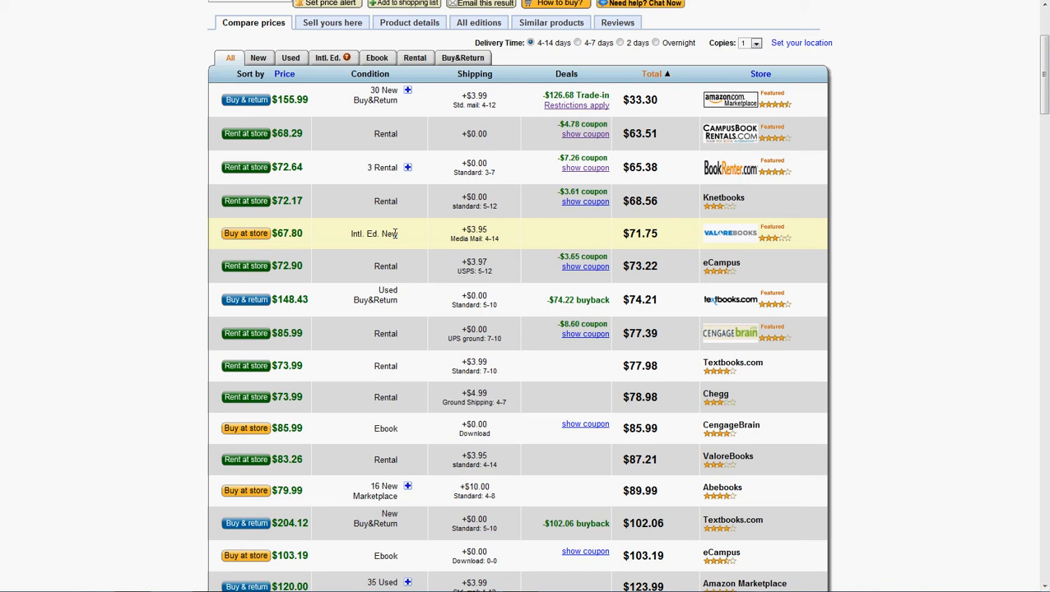
{"action": "mouse_move", "coordinate": [697, 249]}
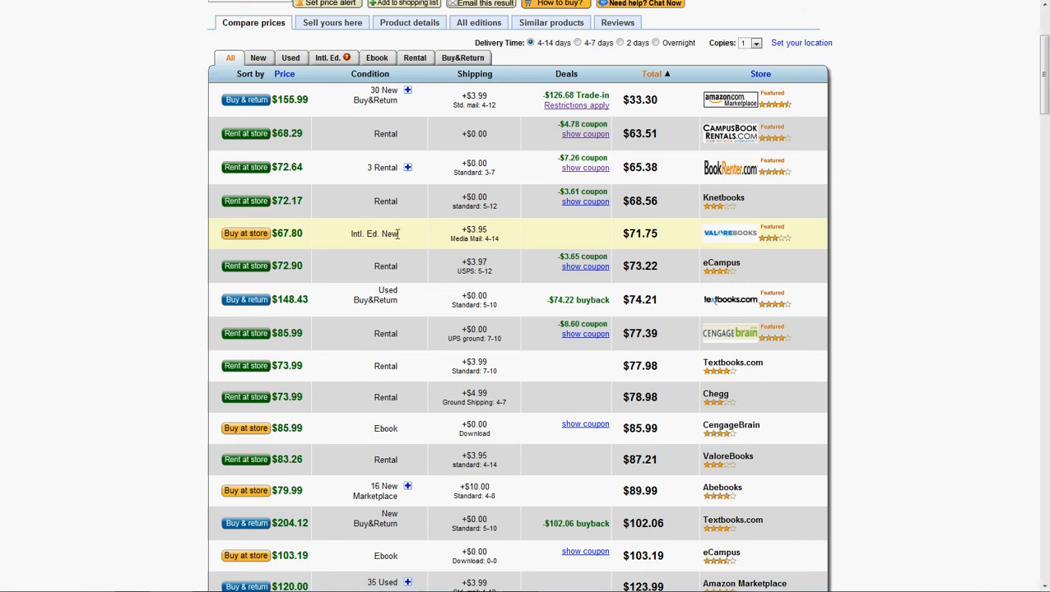
{"action": "mouse_move", "coordinate": [411, 236]}
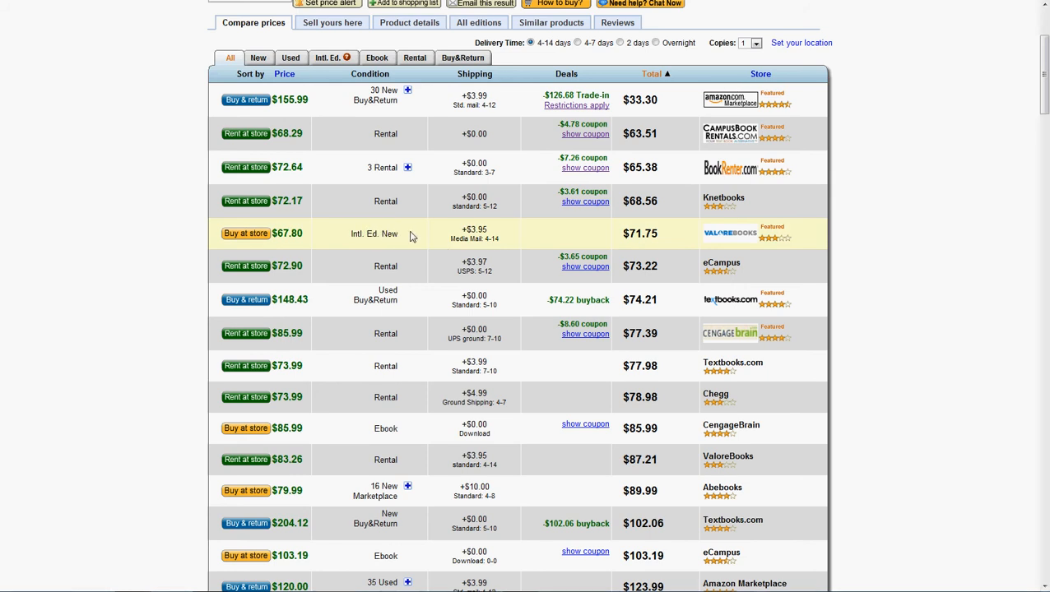
{"action": "mouse_move", "coordinate": [385, 459]}
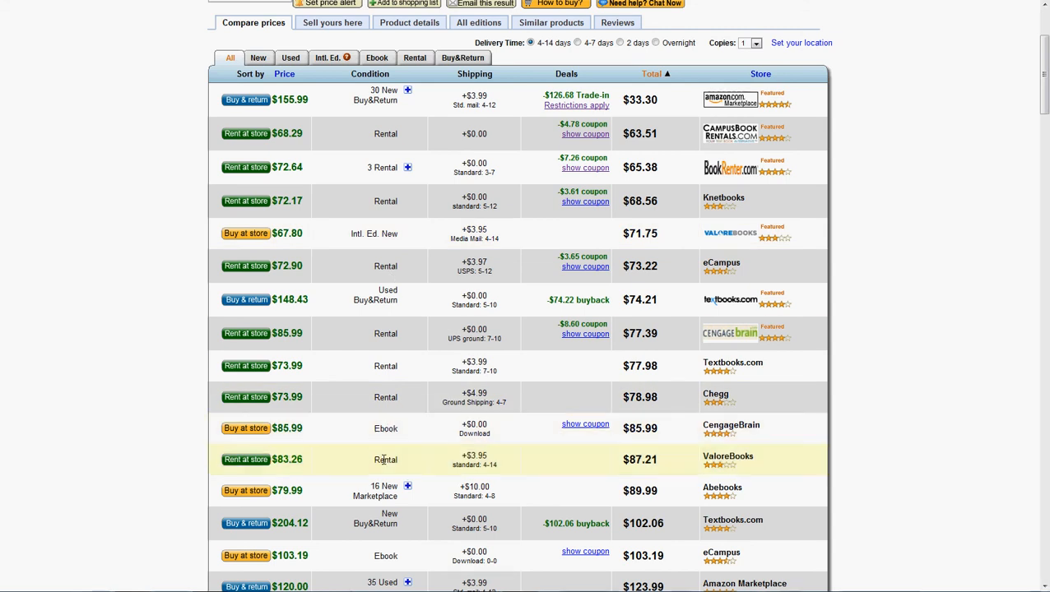
{"action": "scroll", "scroll_direction": "down", "scroll_amount": 3}
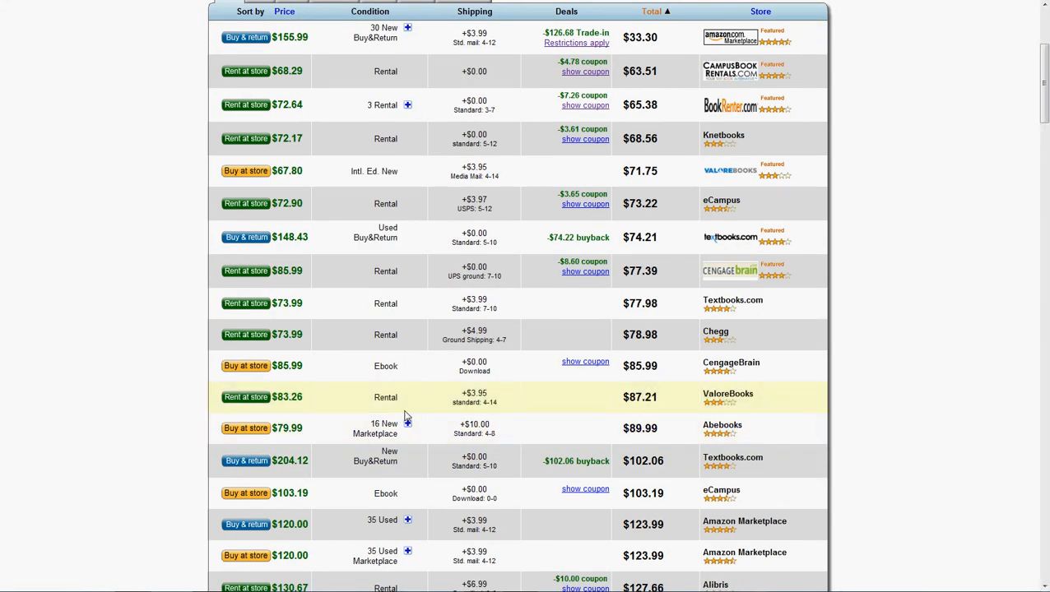
{"action": "mouse_move", "coordinate": [384, 488]}
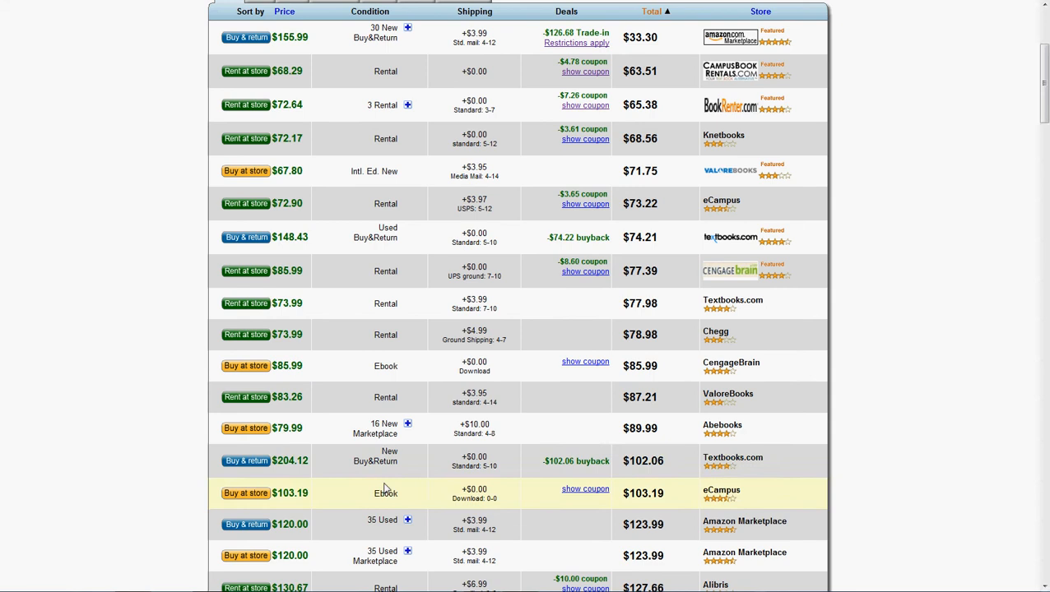
{"action": "mouse_move", "coordinate": [381, 253]}
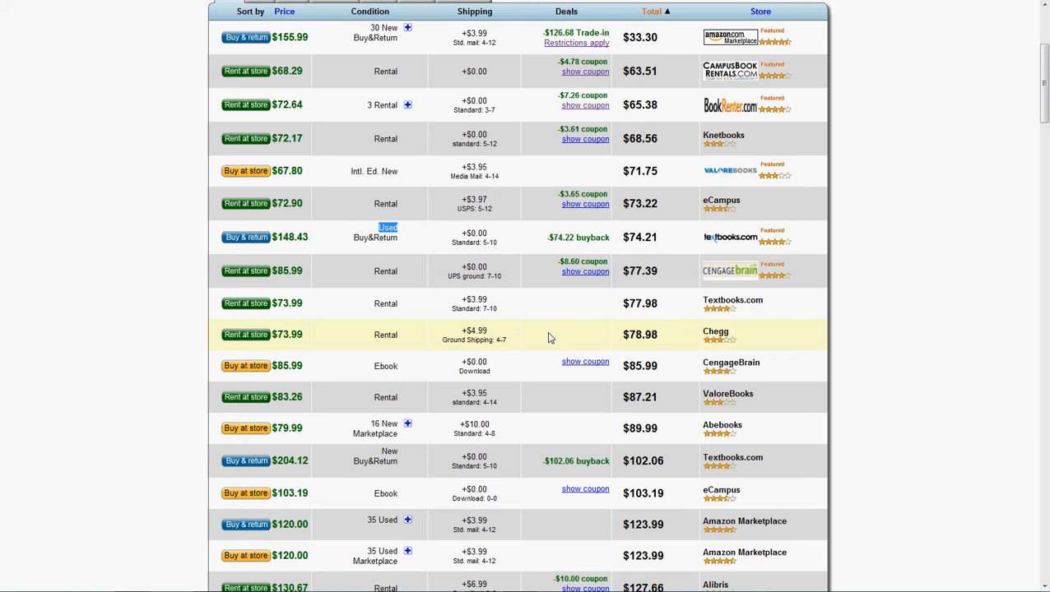
{"action": "mouse_move", "coordinate": [320, 251]}
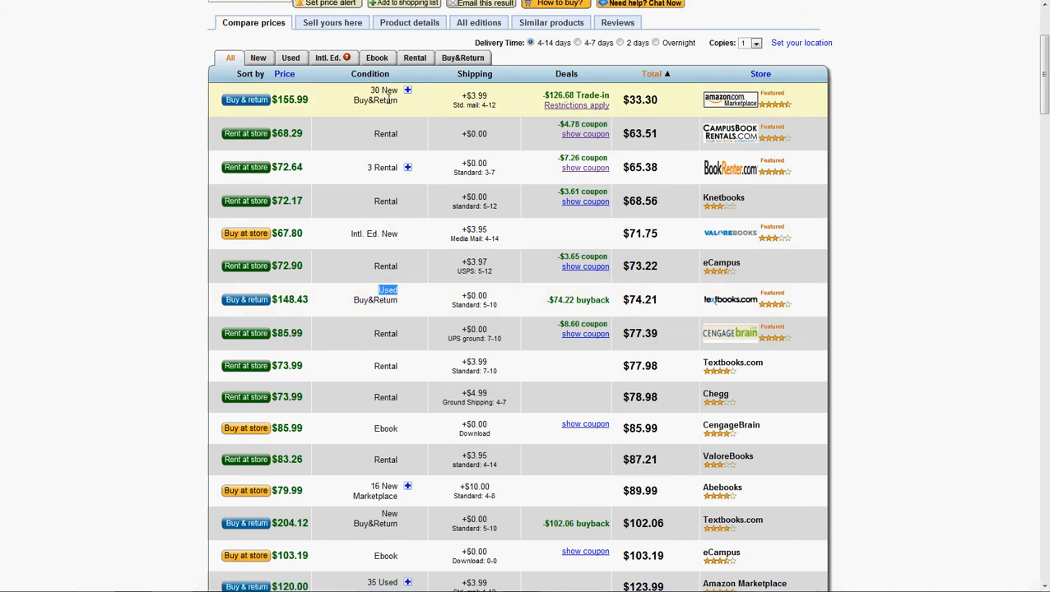
{"action": "mouse_move", "coordinate": [639, 271]}
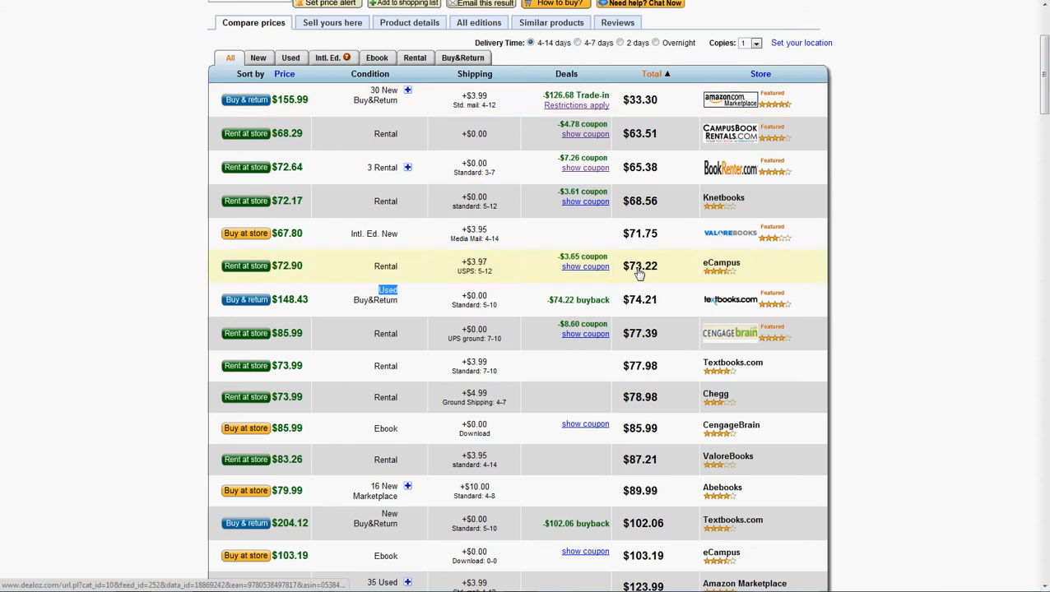
{"action": "mouse_move", "coordinate": [640, 309]}
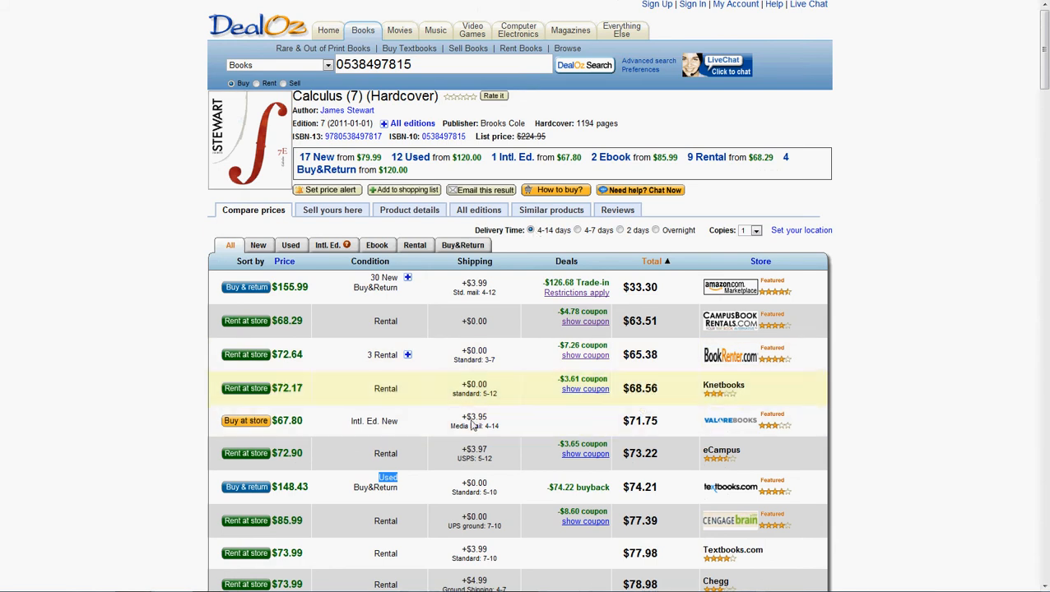
{"action": "mouse_move", "coordinate": [409, 355]}
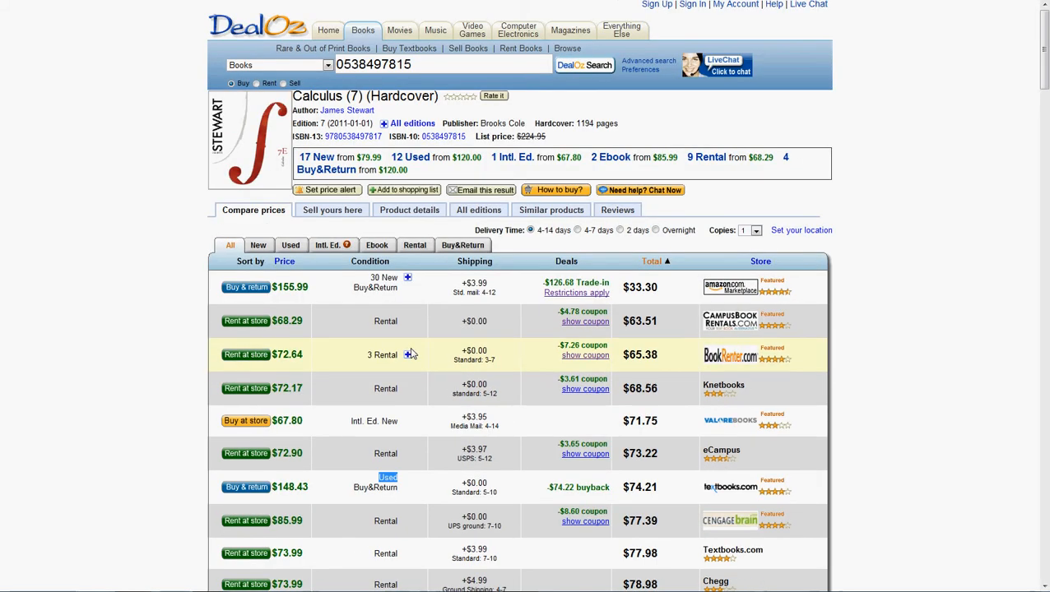
{"action": "scroll", "scroll_direction": "down", "scroll_amount": 3}
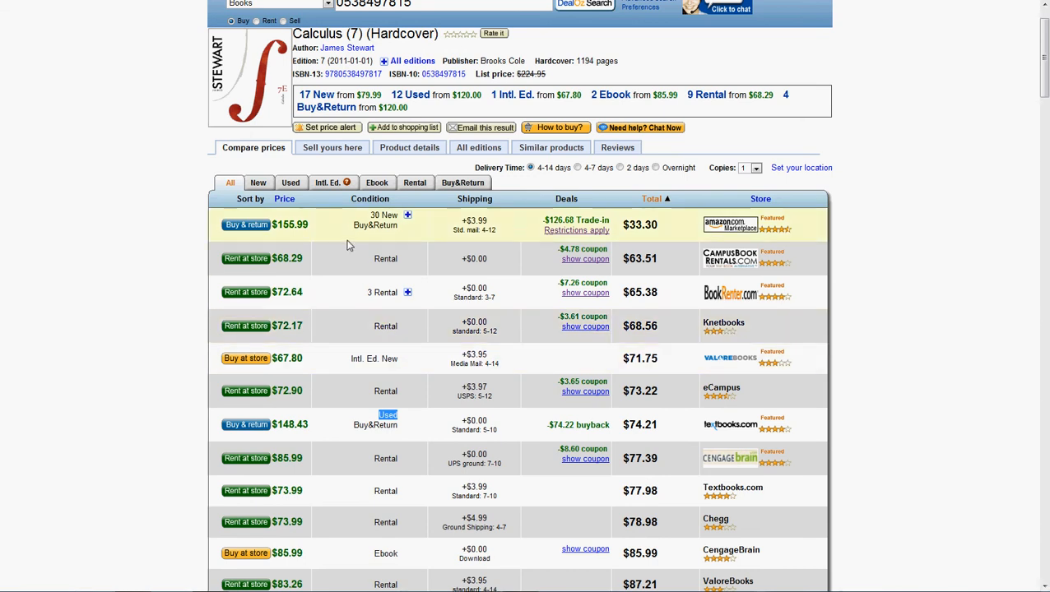
{"action": "mouse_move", "coordinate": [518, 458]}
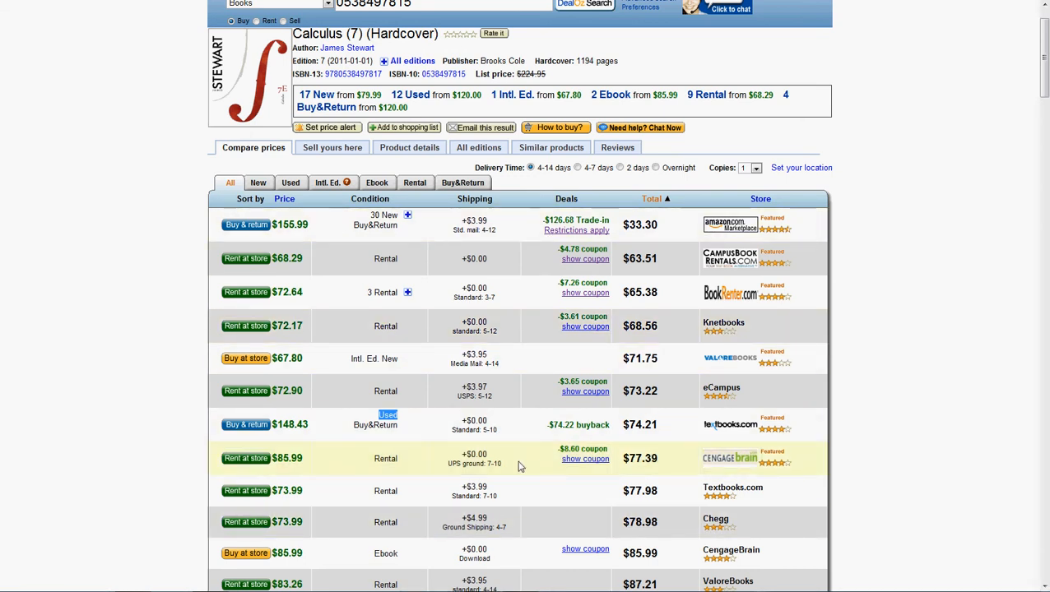
{"action": "scroll", "scroll_direction": "down", "scroll_amount": 3}
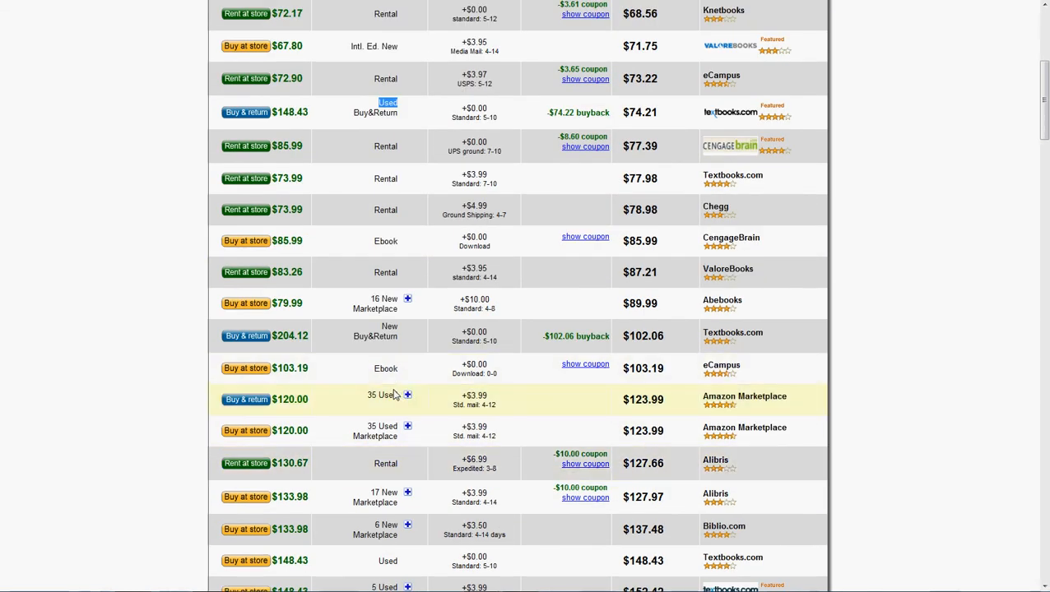
{"action": "mouse_move", "coordinate": [600, 399]}
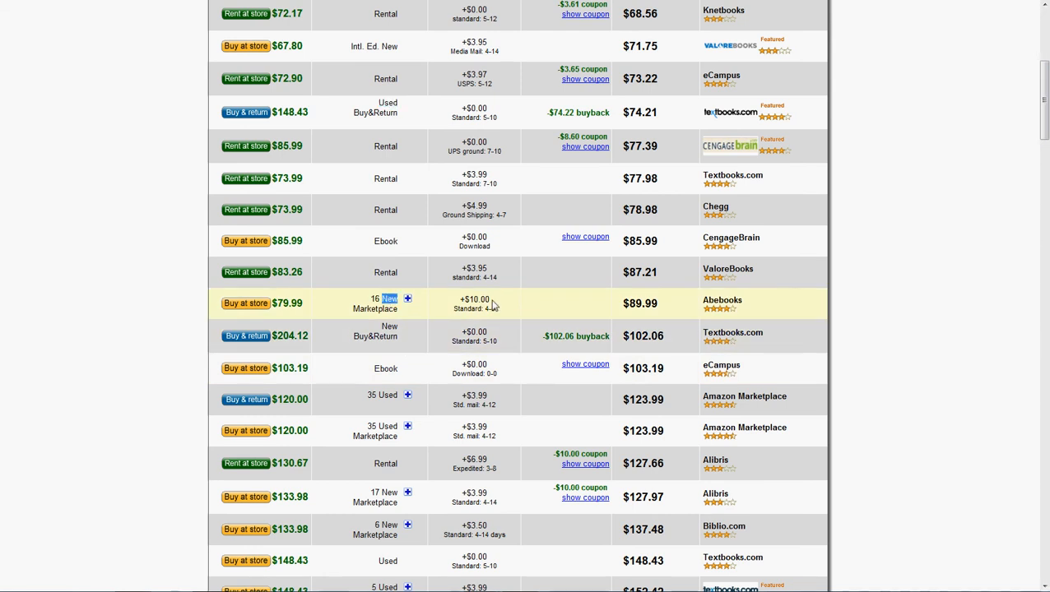
{"action": "right_click", "coordinate": [391, 308]}
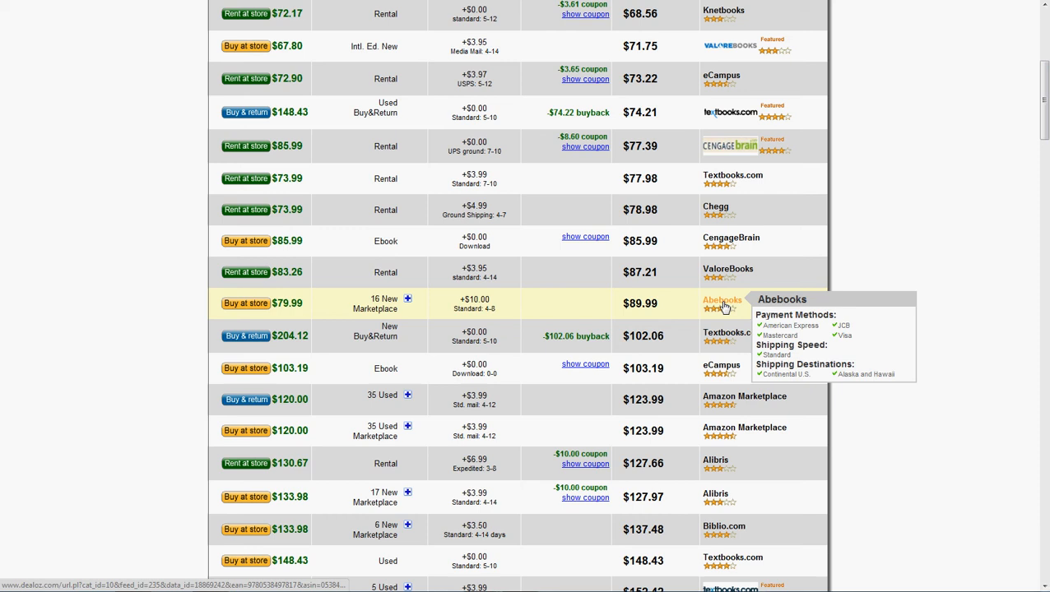
{"action": "mouse_move", "coordinate": [639, 305]}
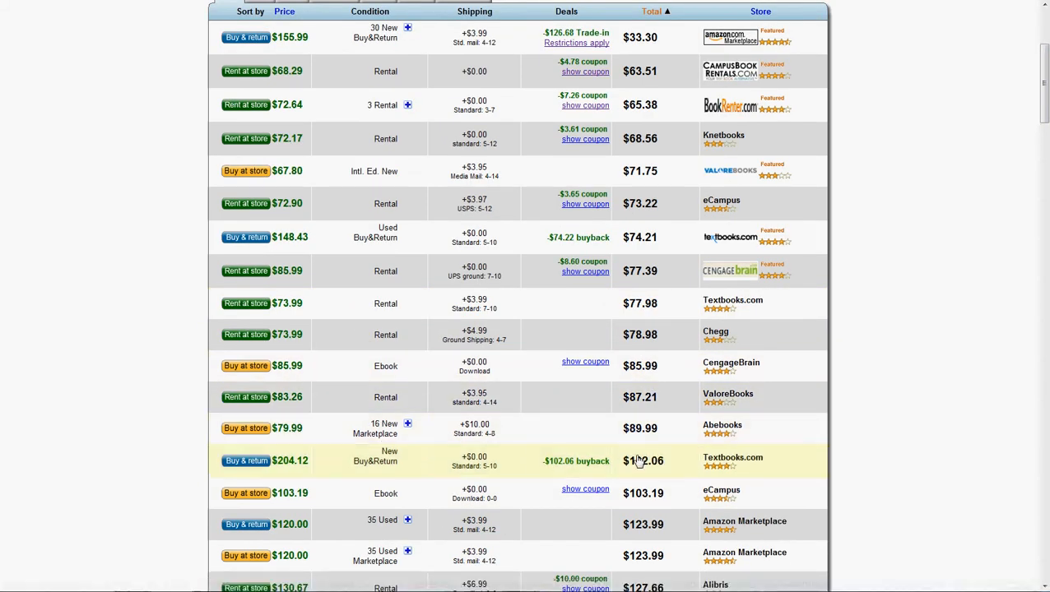
{"action": "scroll", "scroll_direction": "down", "scroll_amount": 3}
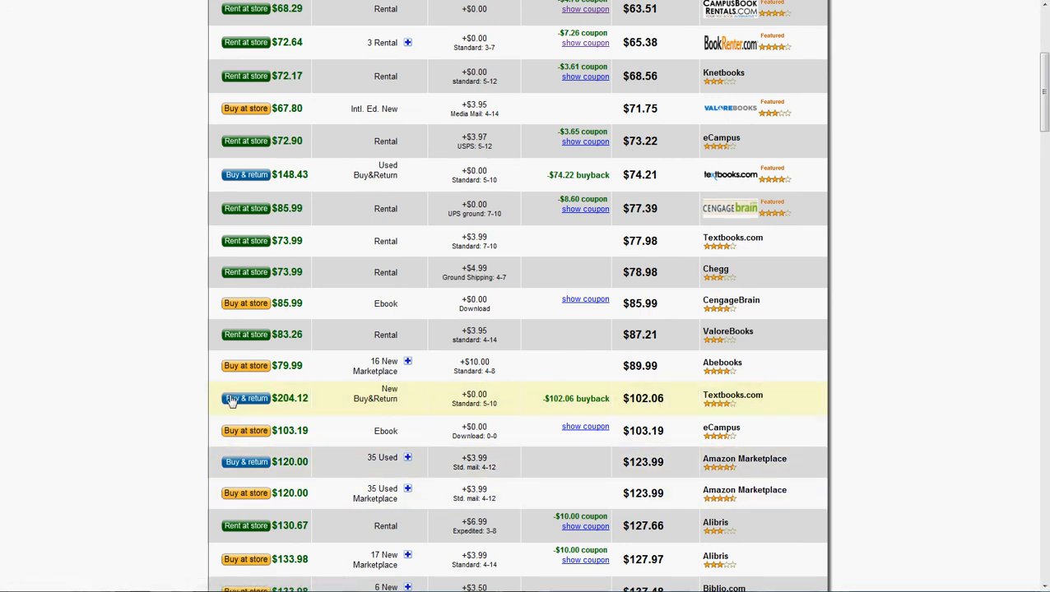
{"action": "left_click", "coordinate": [246, 398]}
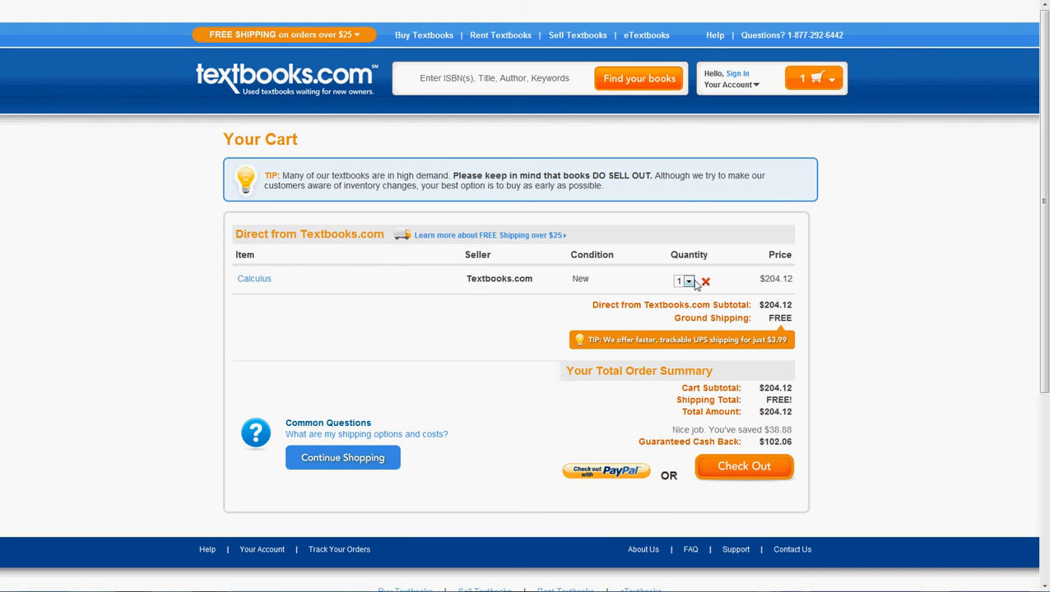
{"action": "mouse_move", "coordinate": [688, 286]}
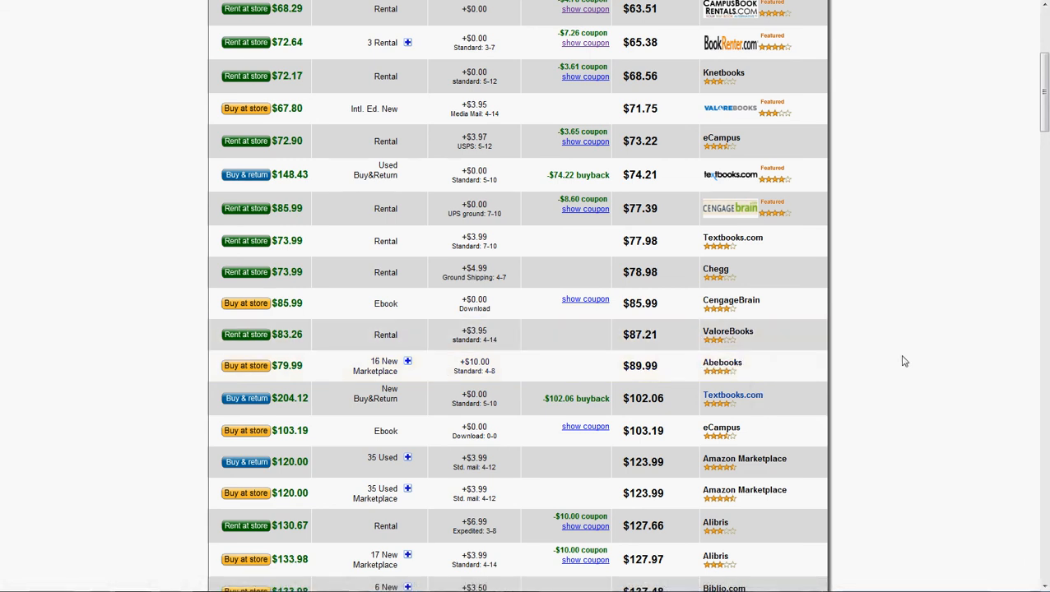
{"action": "mouse_move", "coordinate": [889, 366]}
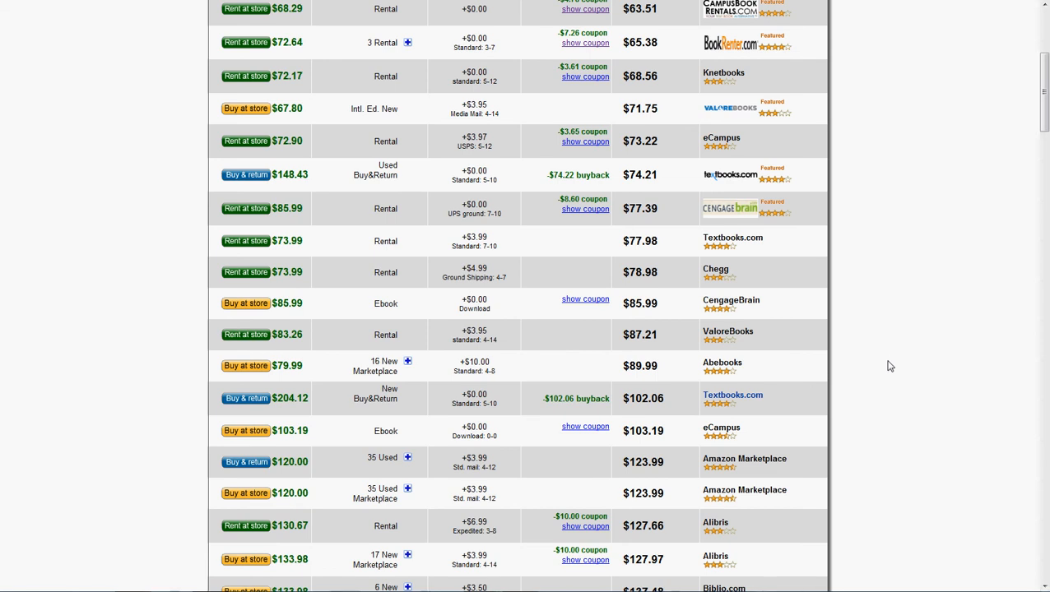
Scroll the DealOz list back to the top, with Amazon Marketplace's $33.30 total first
{"action": "scroll", "scroll_direction": "up", "scroll_amount": 3}
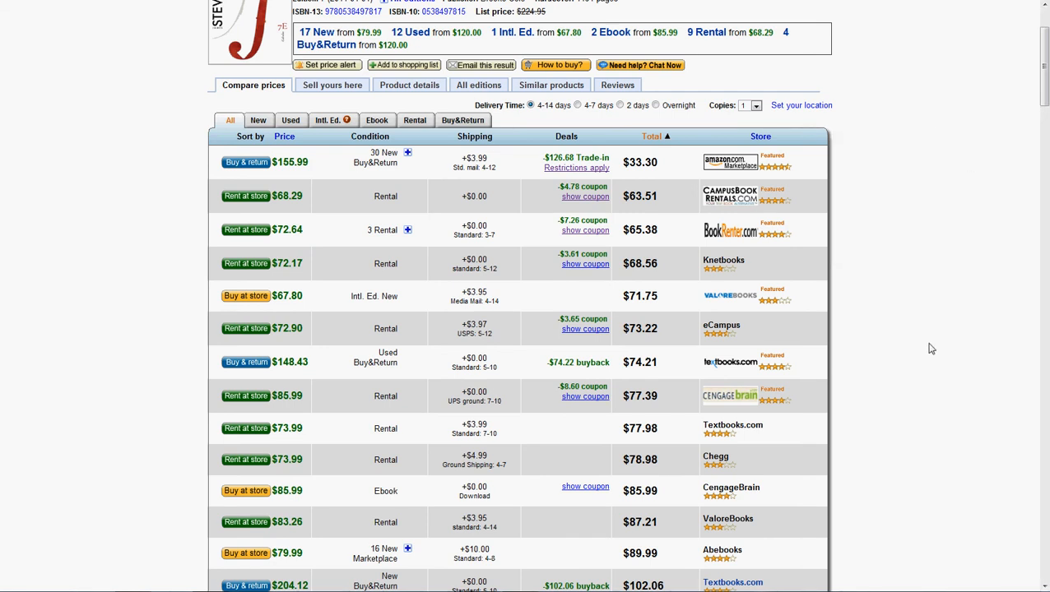
{"action": "mouse_move", "coordinate": [348, 202]}
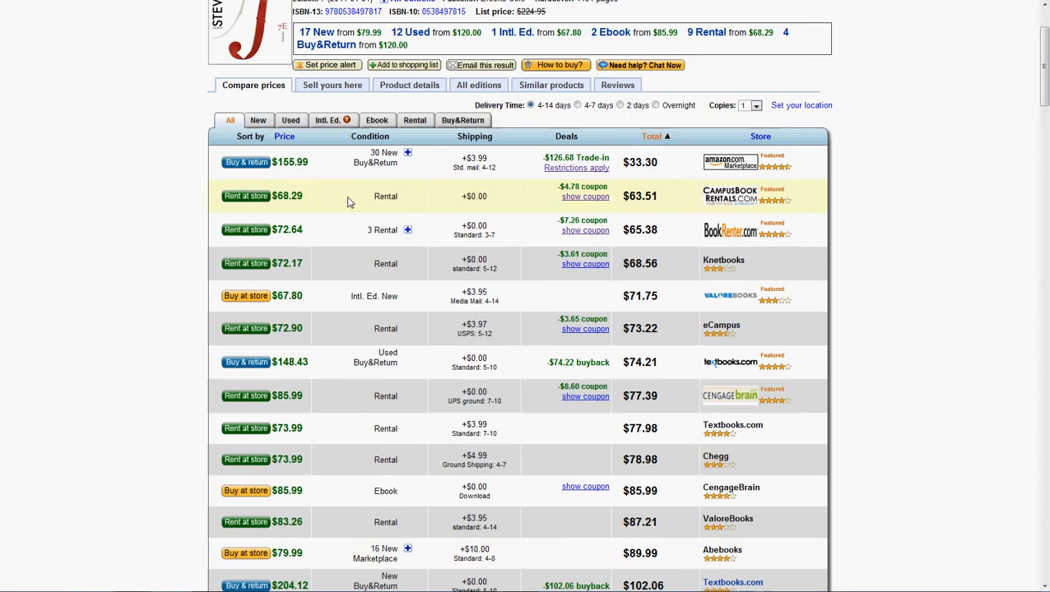
{"action": "mouse_move", "coordinate": [403, 246]}
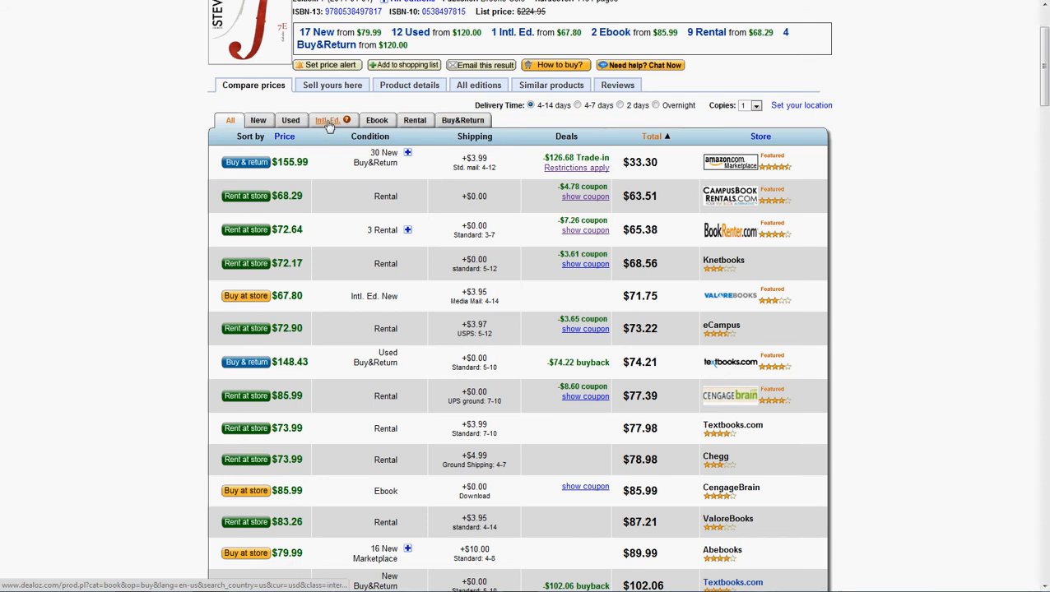
{"action": "left_click", "coordinate": [327, 120]}
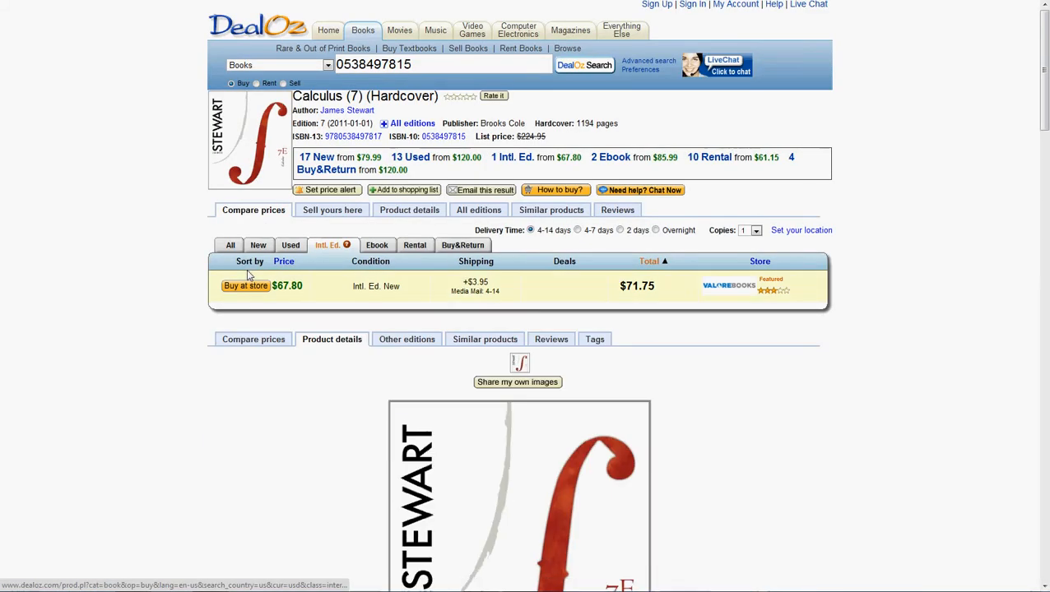
{"action": "mouse_move", "coordinate": [580, 295]}
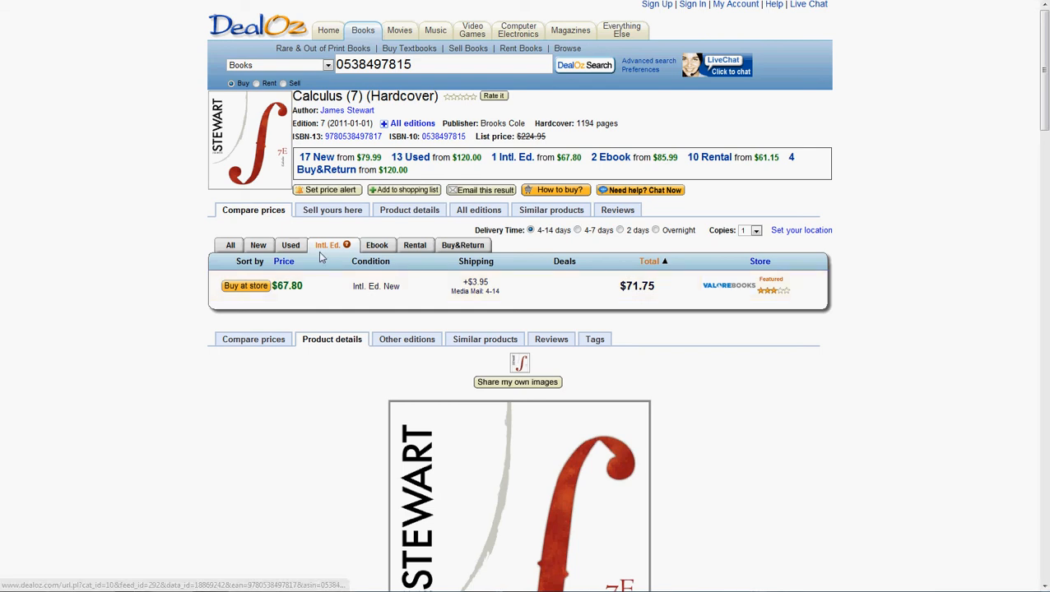
{"action": "left_click", "coordinate": [257, 245]}
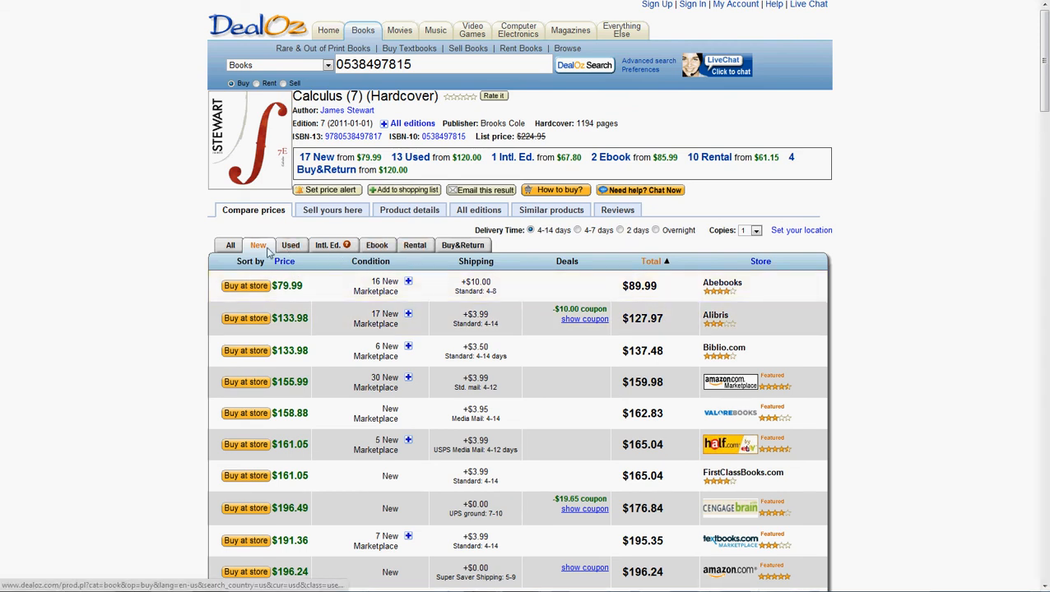
{"action": "mouse_move", "coordinate": [255, 245]}
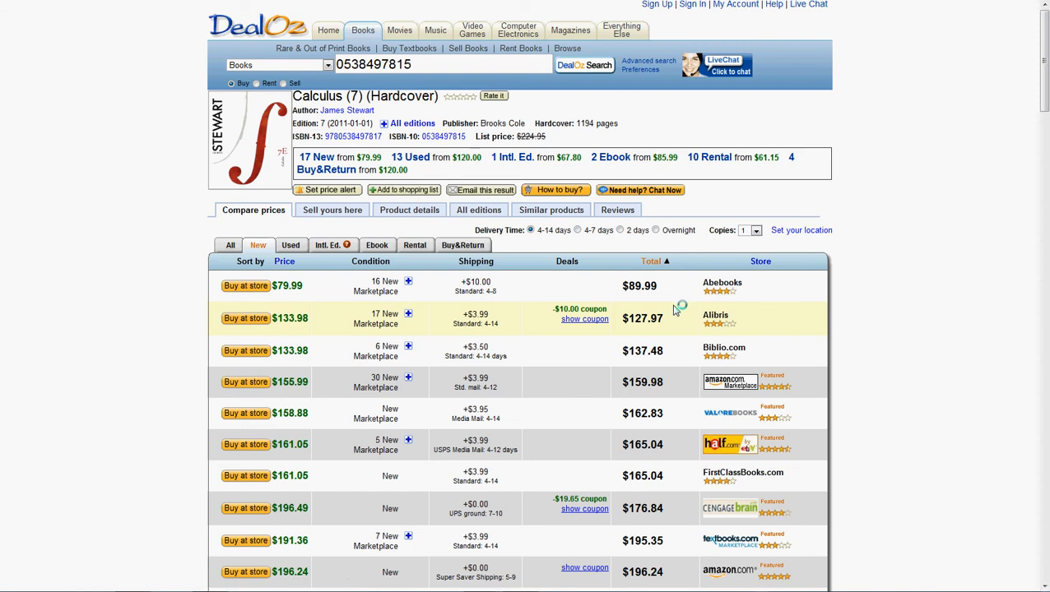
{"action": "left_click", "coordinate": [230, 245]}
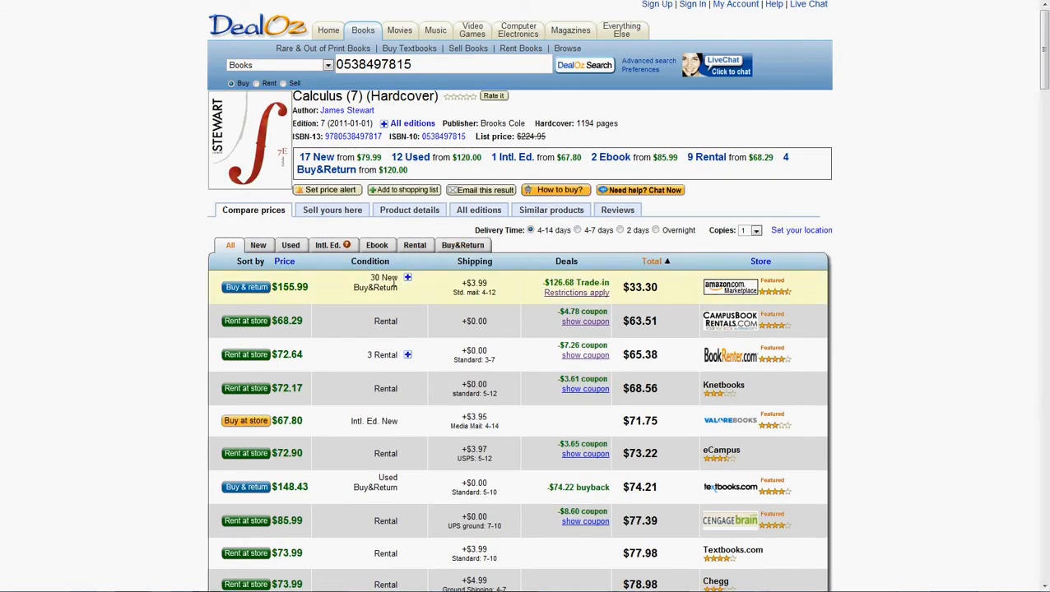
{"action": "mouse_move", "coordinate": [492, 375]}
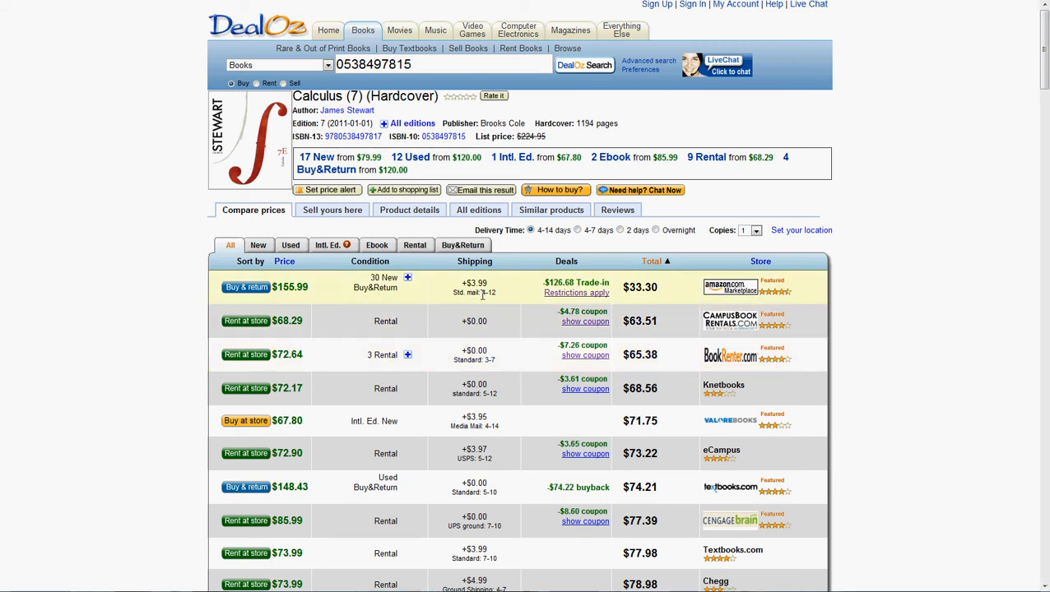
{"action": "mouse_move", "coordinate": [496, 298]}
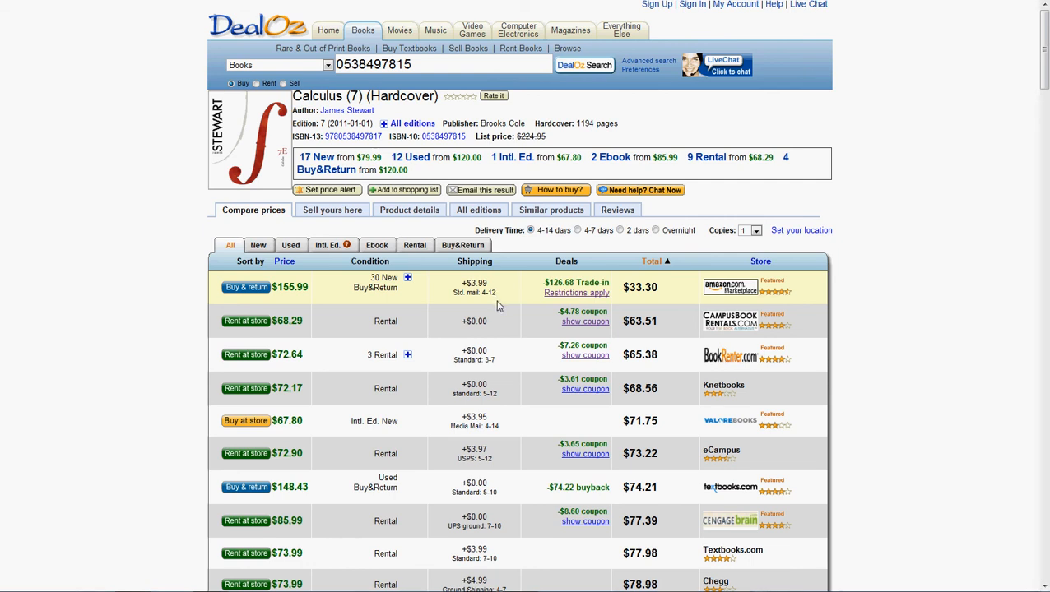
{"action": "mouse_move", "coordinate": [498, 307]}
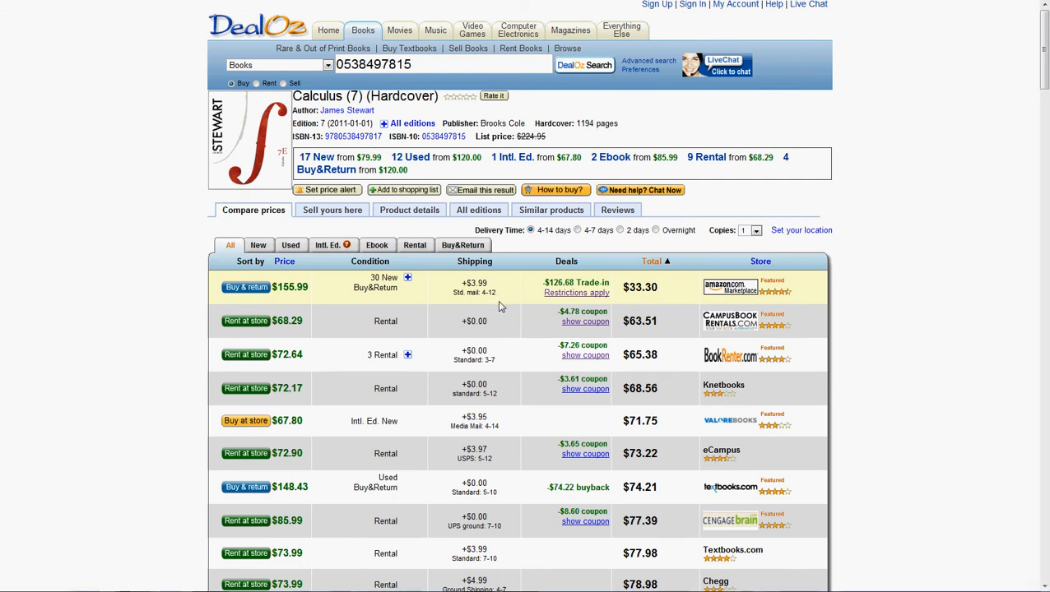
{"action": "mouse_move", "coordinate": [485, 411]}
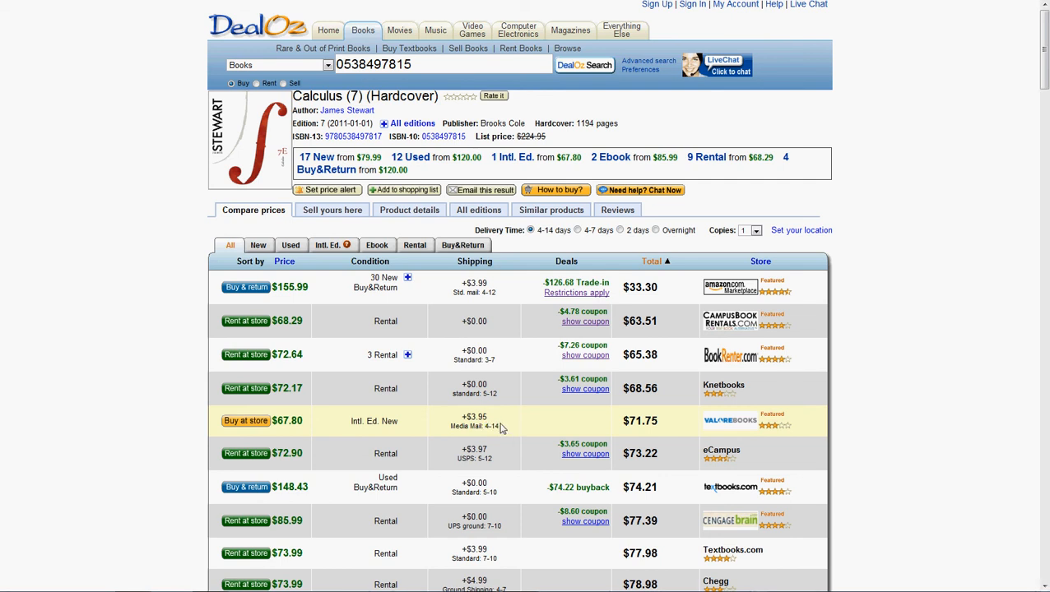
{"action": "mouse_move", "coordinate": [508, 431]}
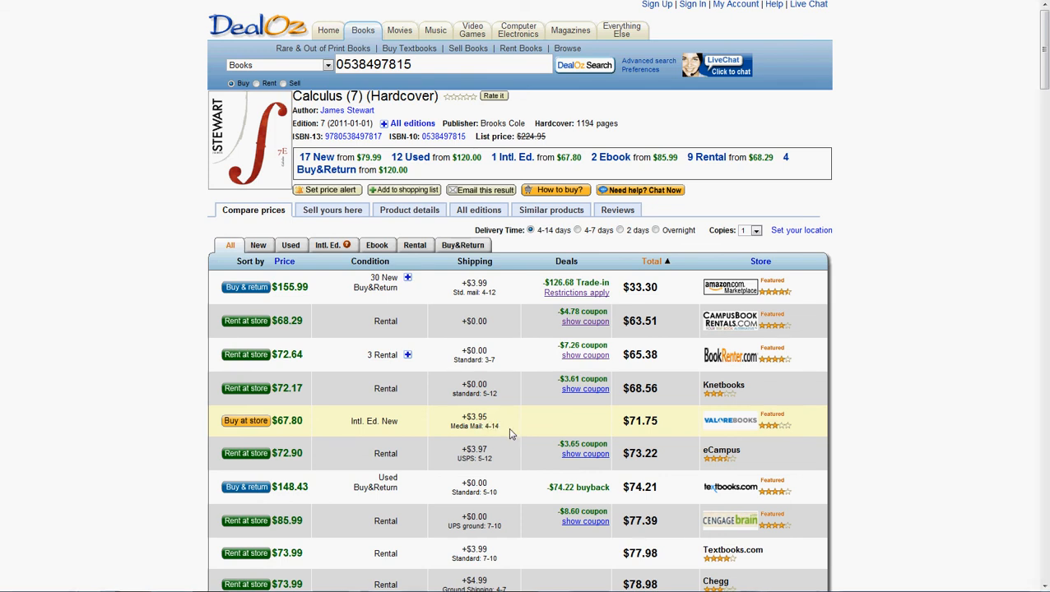
{"action": "mouse_move", "coordinate": [520, 432]}
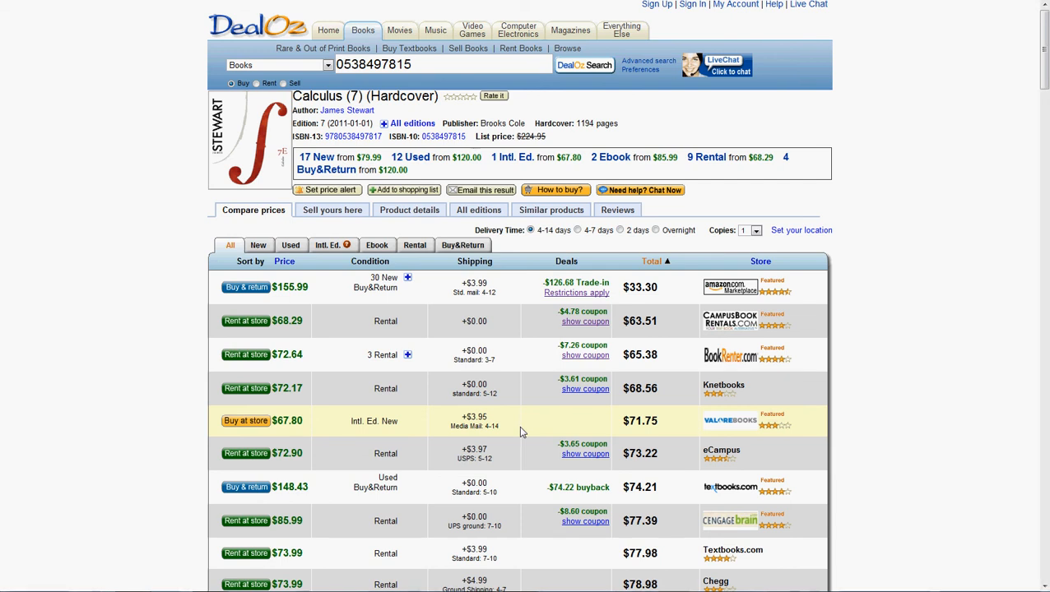
{"action": "mouse_move", "coordinate": [497, 403]}
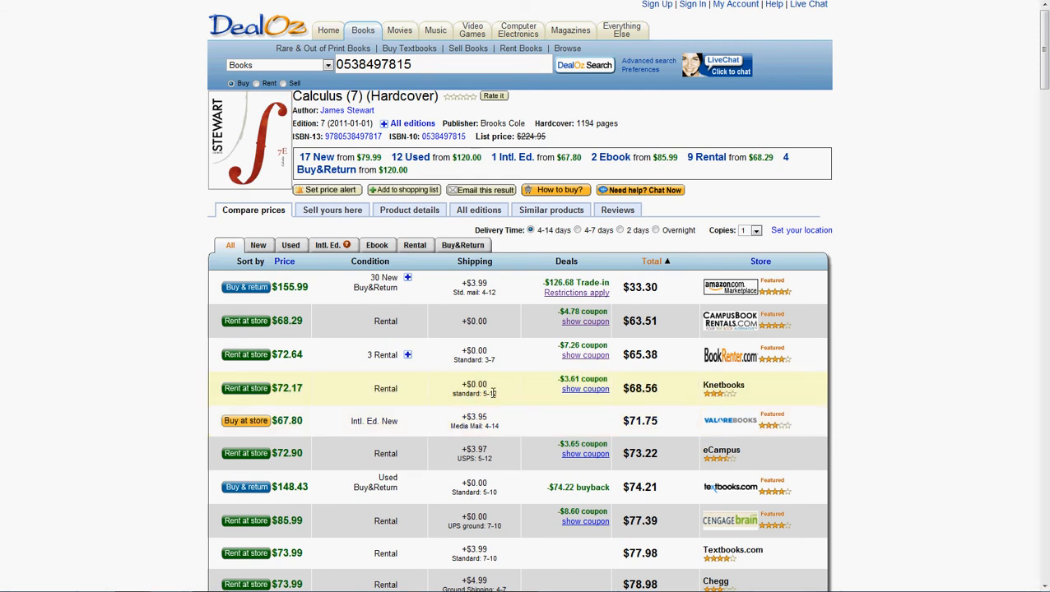
{"action": "mouse_move", "coordinate": [505, 414]}
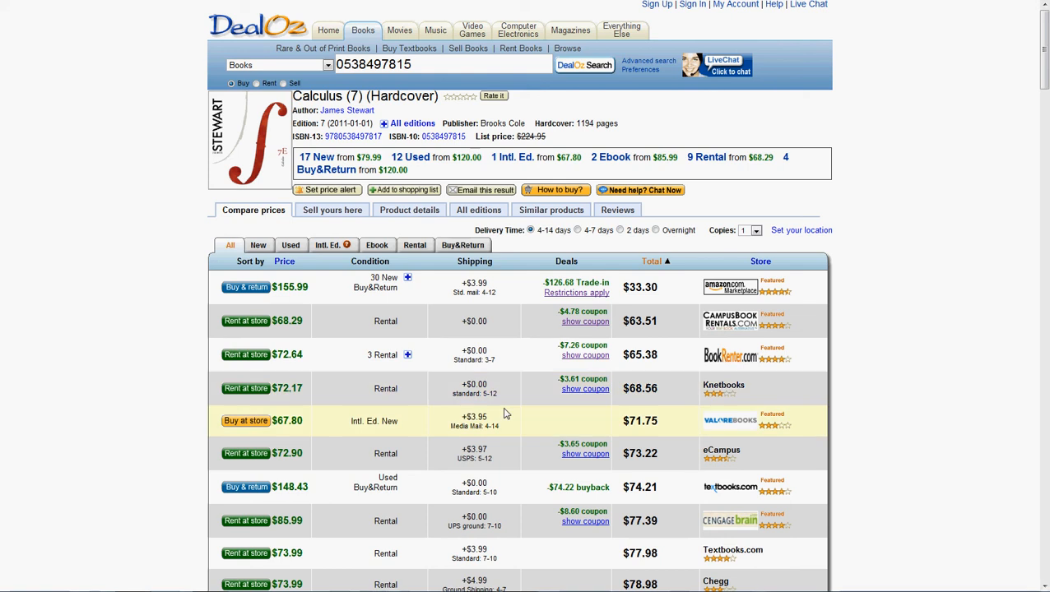
{"action": "mouse_move", "coordinate": [548, 426]}
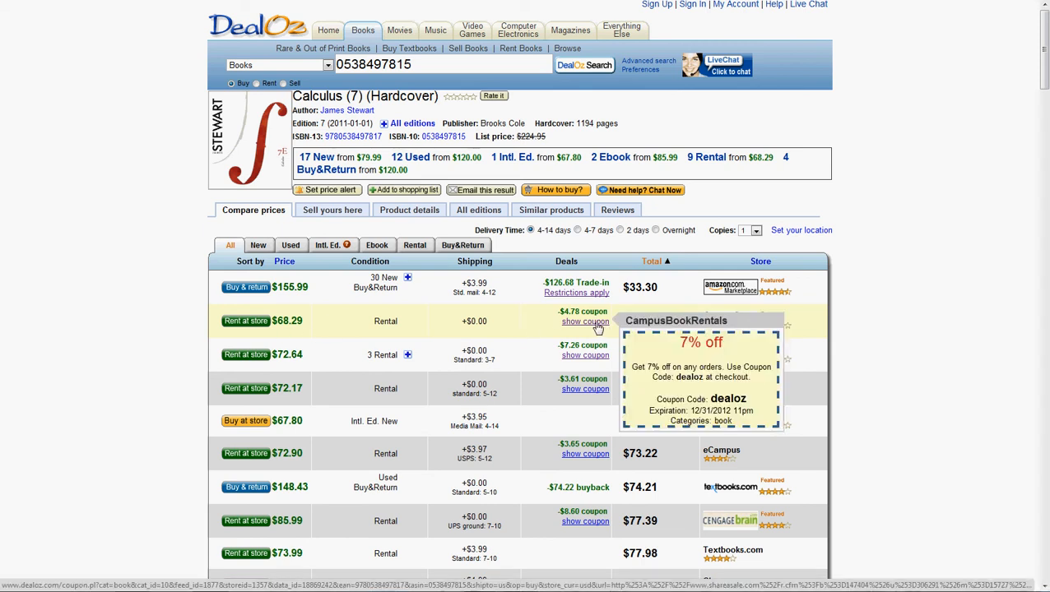
{"action": "mouse_move", "coordinate": [599, 323]}
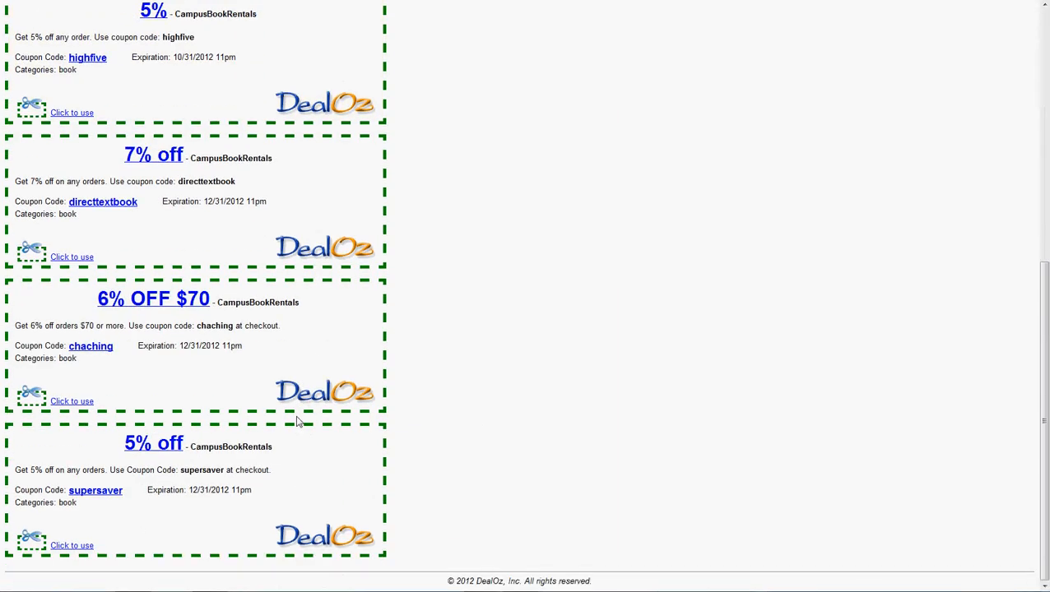
Scroll through the CampusBookRentals coupon codes and select the dealoz code
{"action": "scroll", "scroll_direction": "down", "scroll_amount": 3}
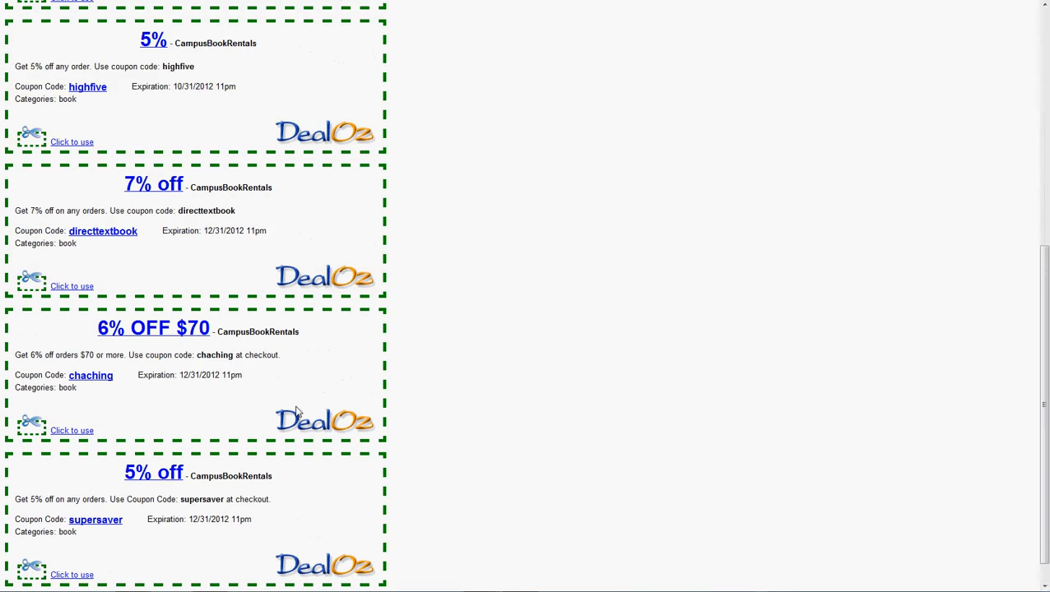
{"action": "scroll", "scroll_direction": "down", "scroll_amount": 3}
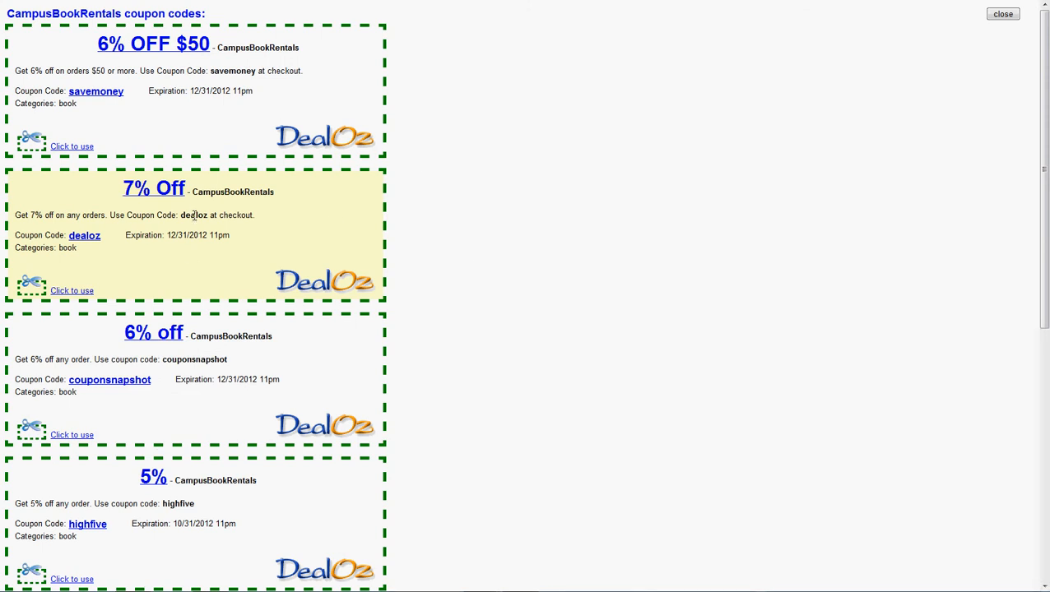
{"action": "double_click", "coordinate": [193, 215]}
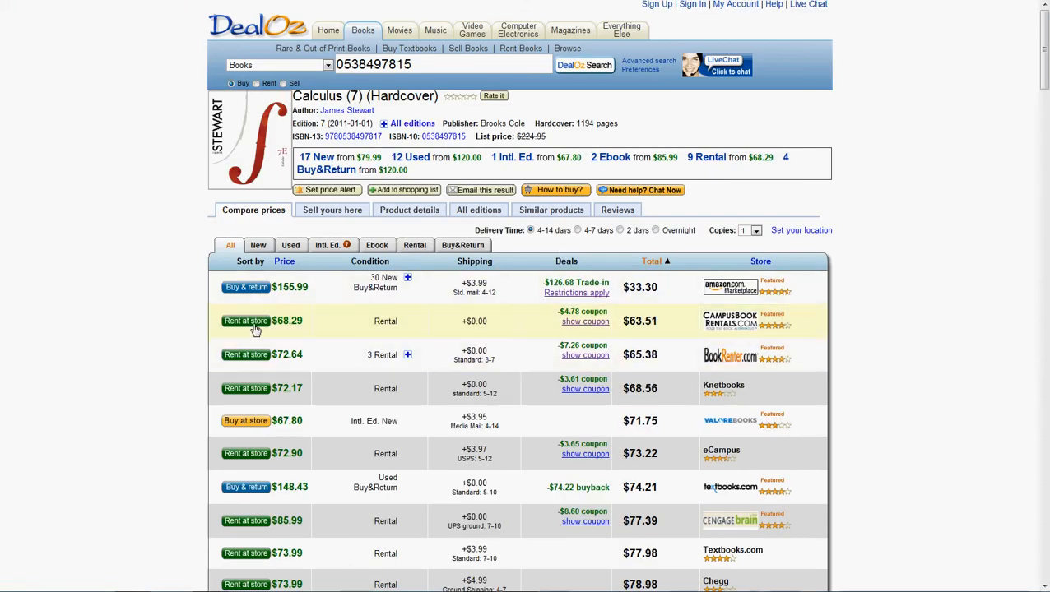
{"action": "mouse_move", "coordinate": [596, 331]}
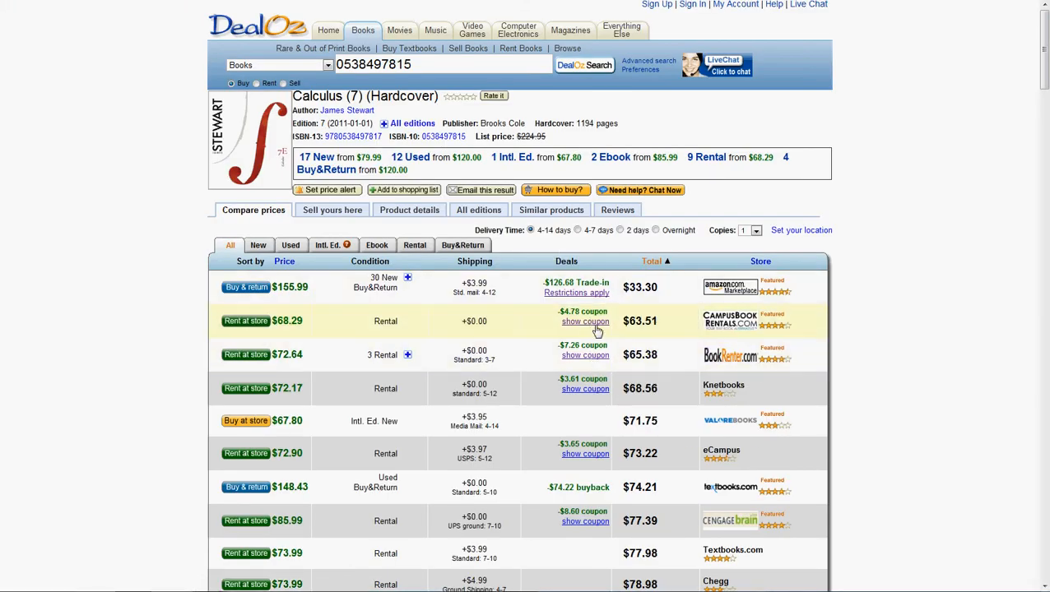
Scroll through mid-range offers, from Amazon Marketplace at $159.98 to Bookbyte at $221.40
{"action": "scroll", "scroll_direction": "down", "scroll_amount": 3}
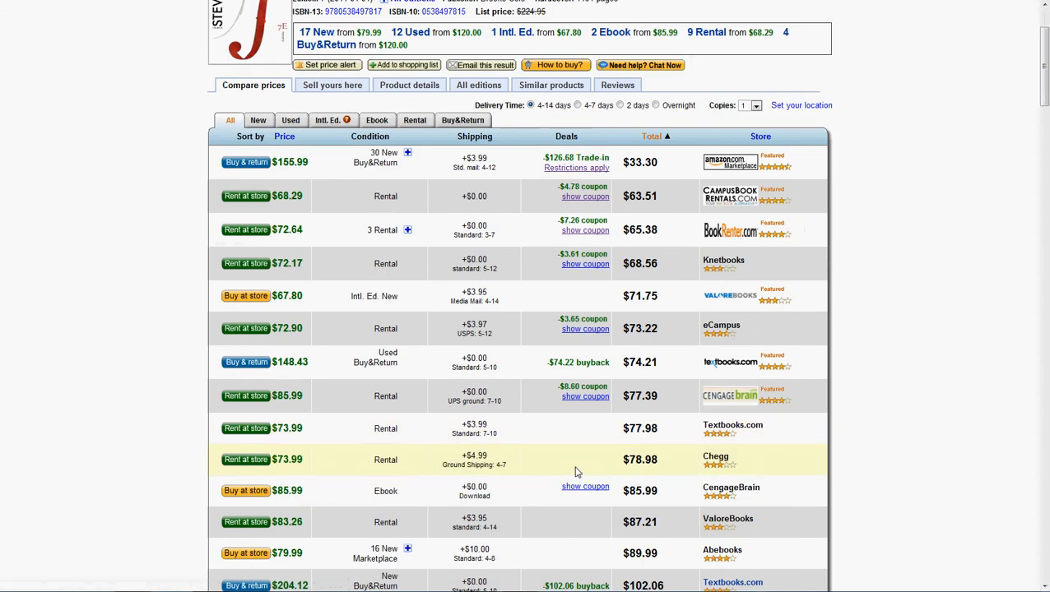
{"action": "scroll", "scroll_direction": "down", "scroll_amount": 3}
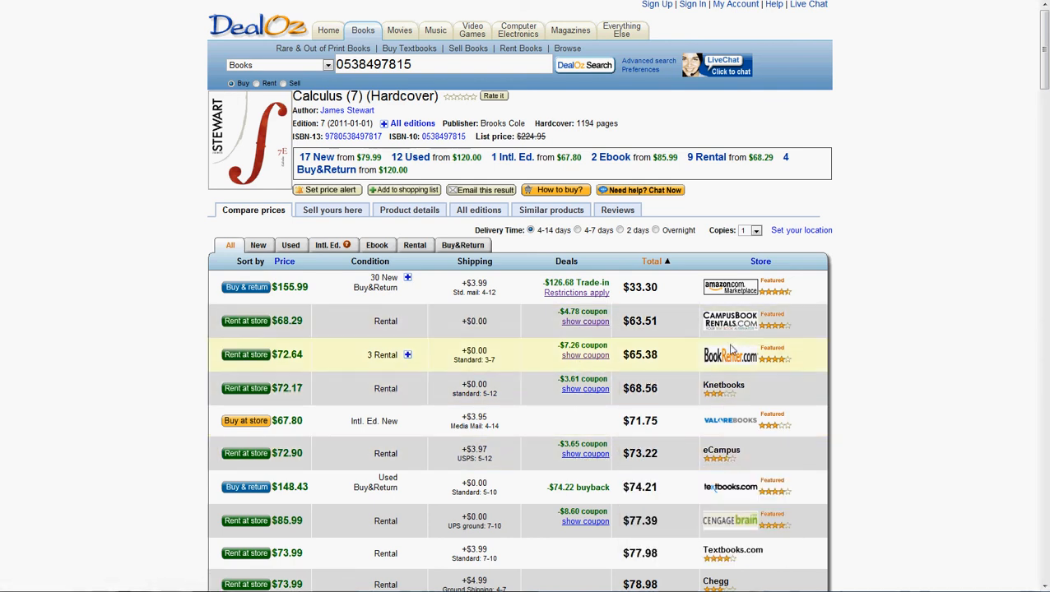
{"action": "mouse_move", "coordinate": [729, 285]}
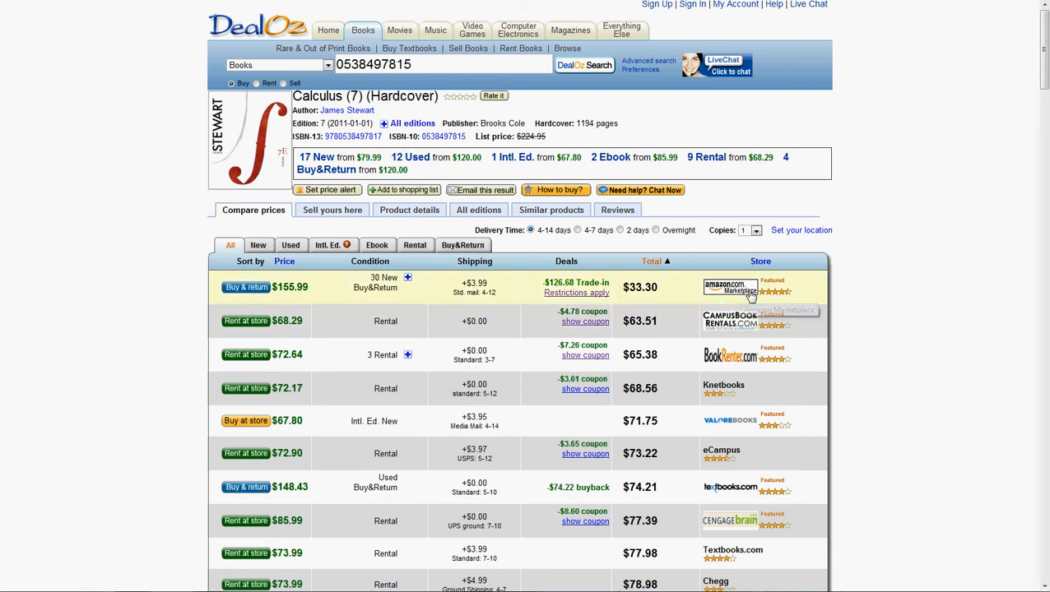
{"action": "scroll", "scroll_direction": "down", "scroll_amount": 3}
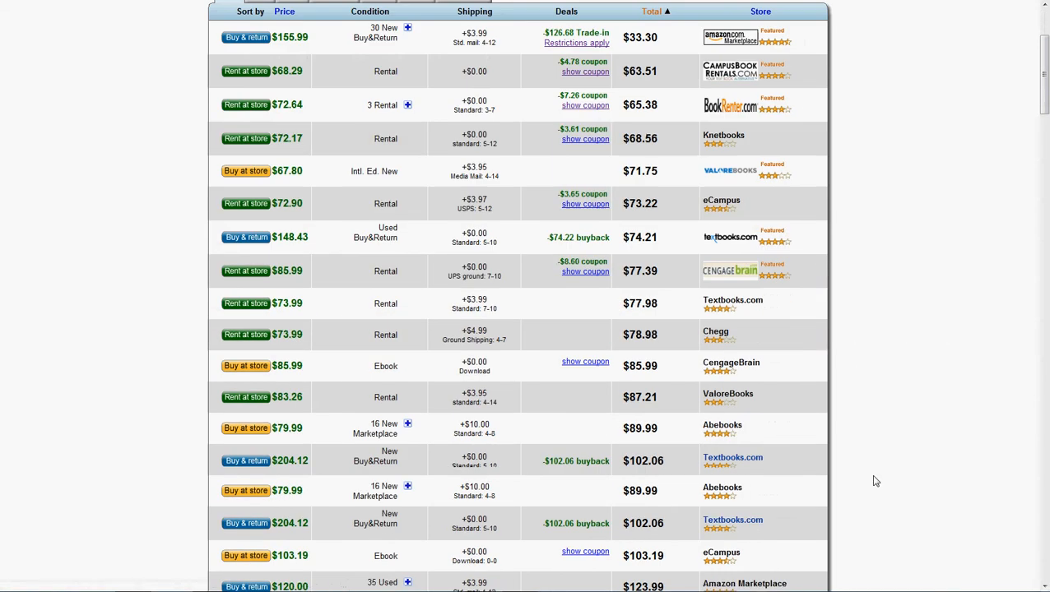
{"action": "scroll", "scroll_direction": "down", "scroll_amount": 3}
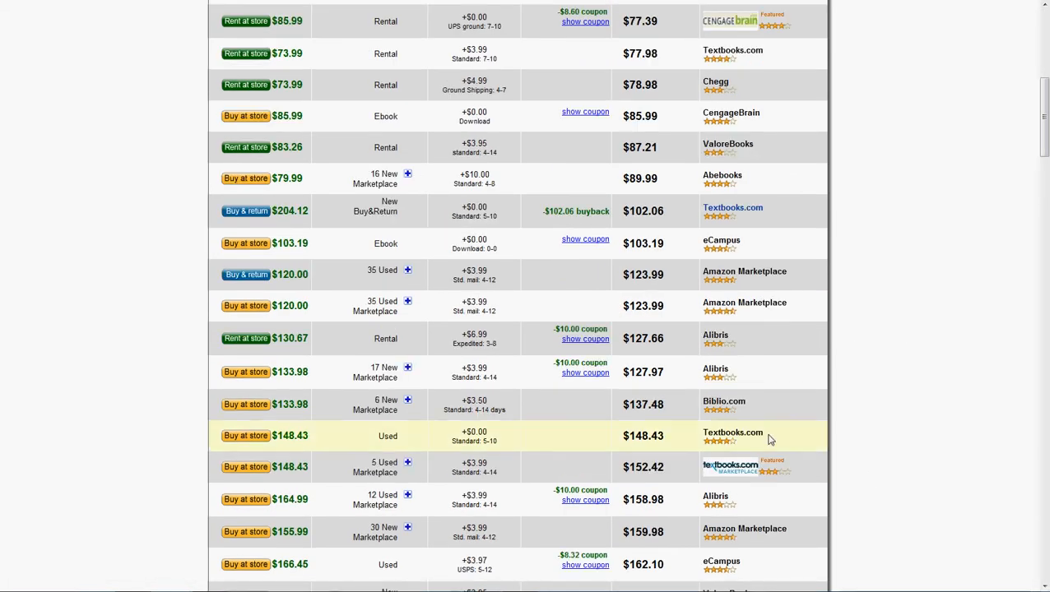
{"action": "mouse_move", "coordinate": [715, 367]}
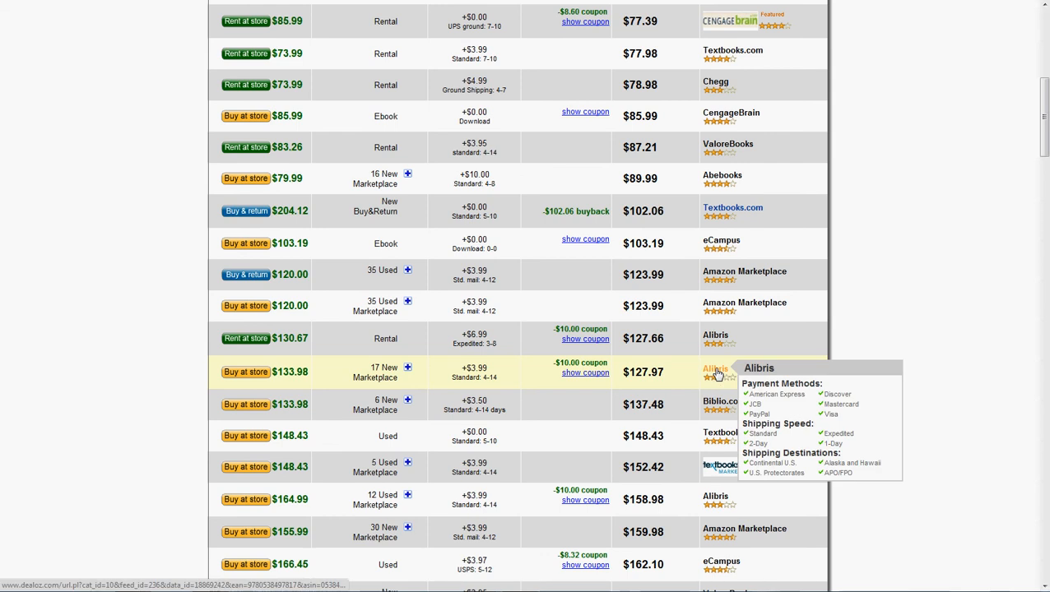
{"action": "mouse_move", "coordinate": [725, 351]}
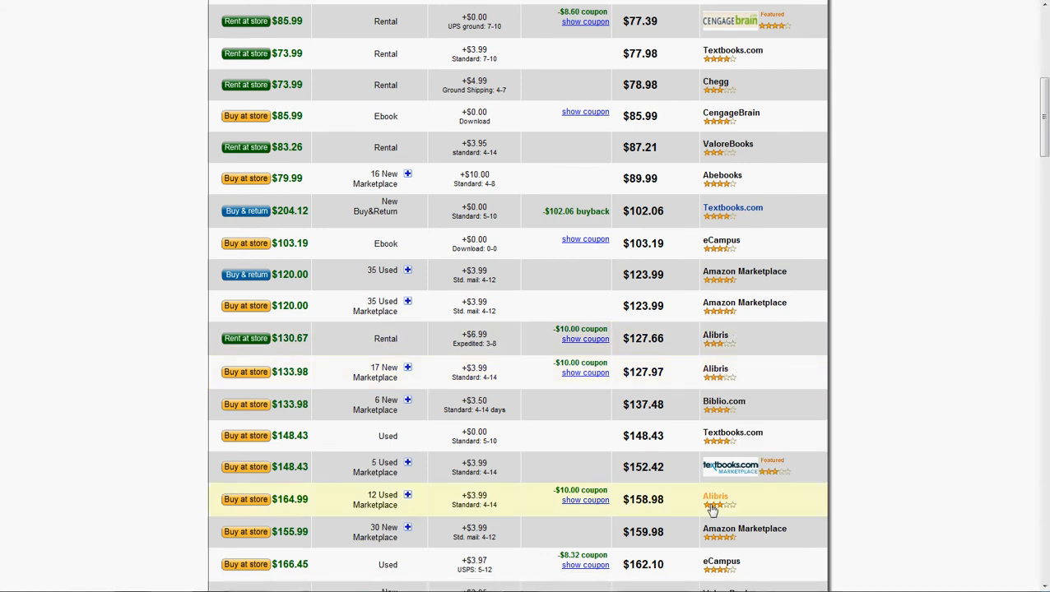
{"action": "scroll", "scroll_direction": "down", "scroll_amount": 3}
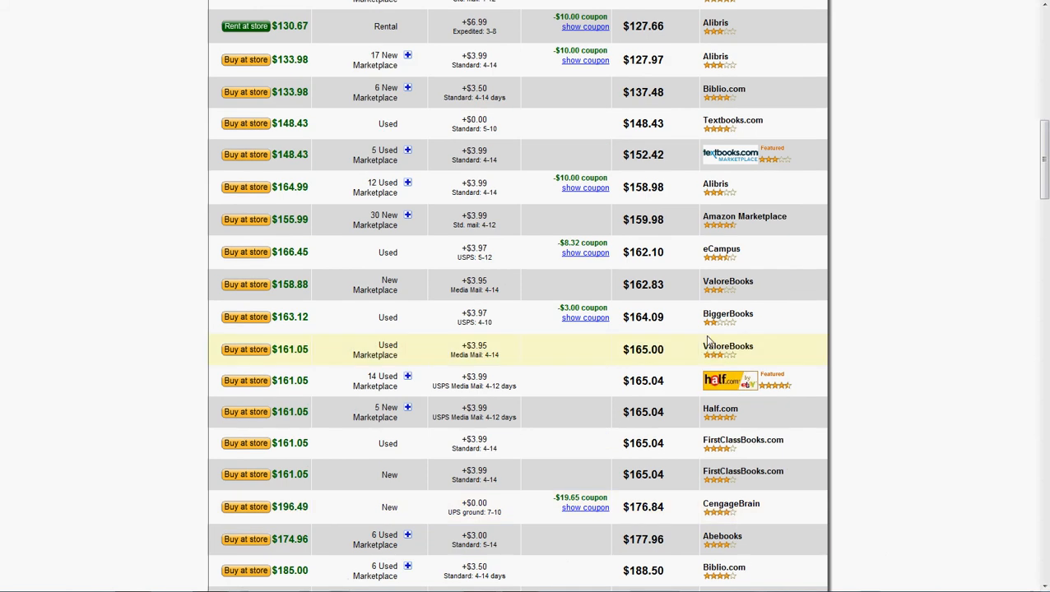
{"action": "mouse_move", "coordinate": [727, 317]}
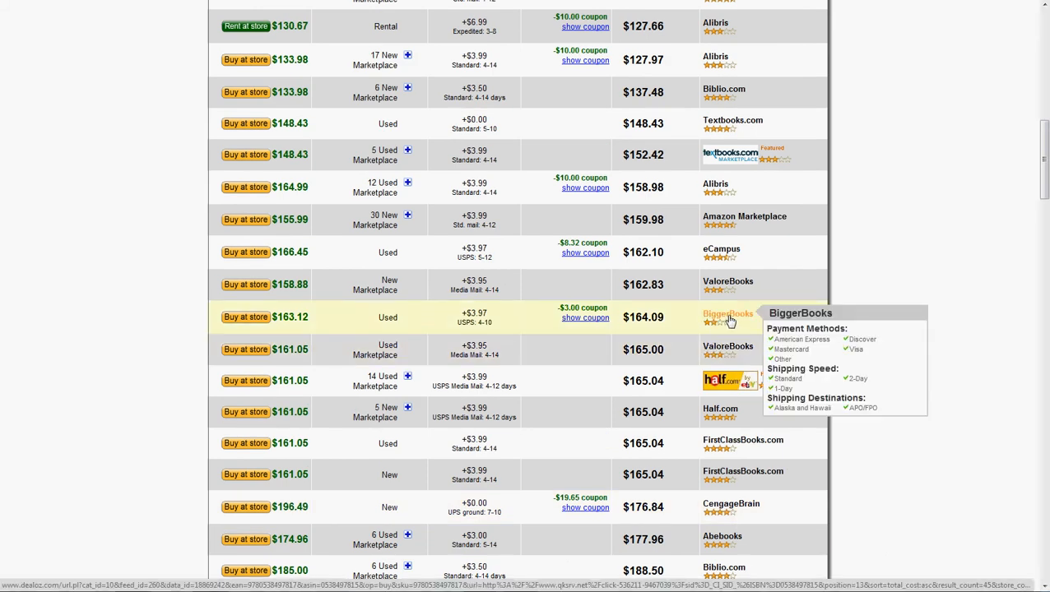
{"action": "scroll", "scroll_direction": "down", "scroll_amount": 3}
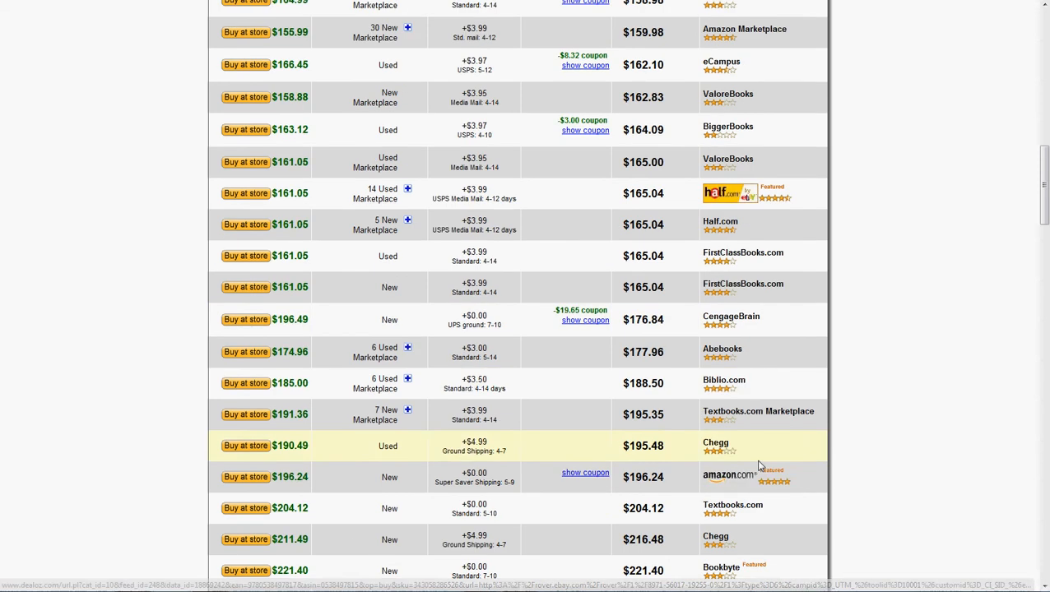
{"action": "scroll", "scroll_direction": "down", "scroll_amount": 3}
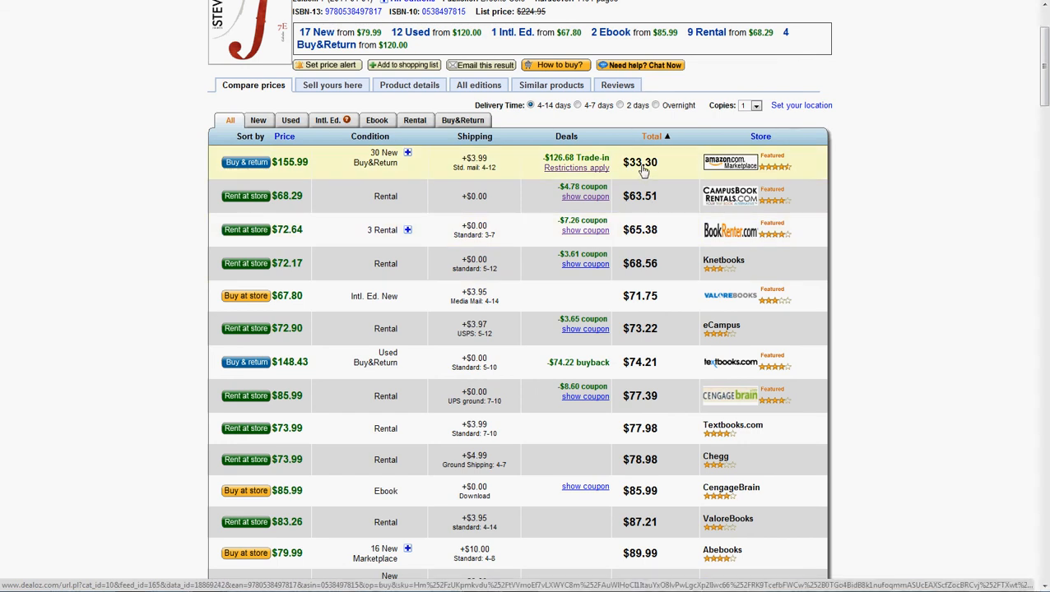
{"action": "mouse_move", "coordinate": [644, 167]}
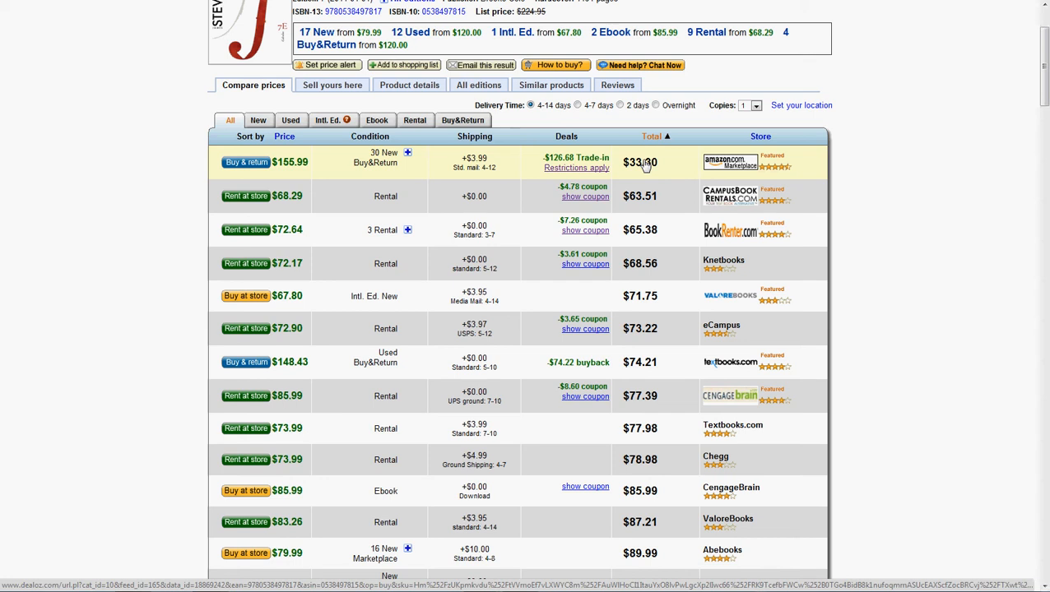
{"action": "mouse_move", "coordinate": [657, 187]}
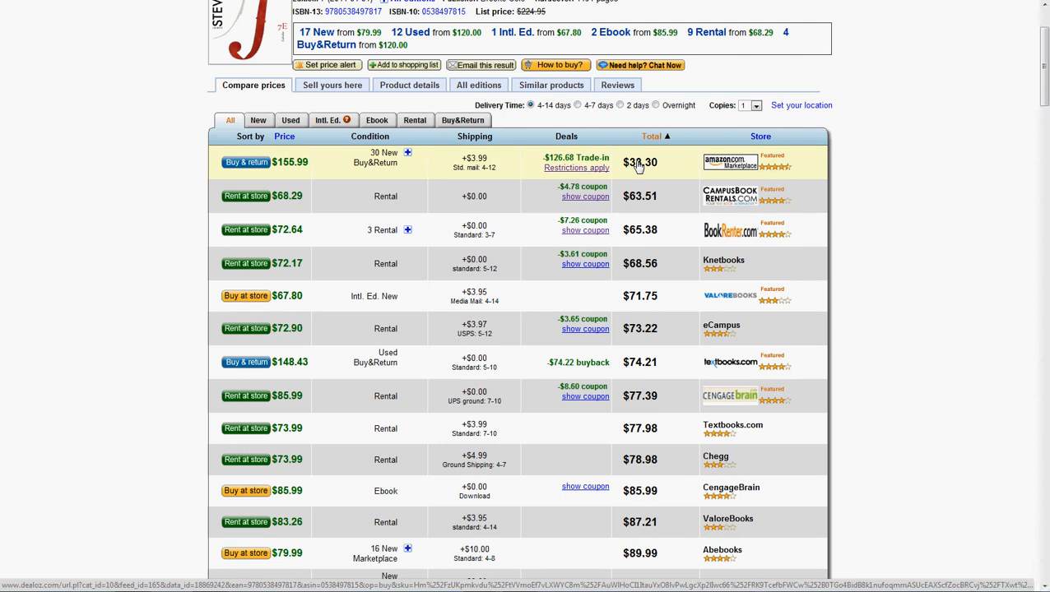
{"action": "mouse_move", "coordinate": [637, 173]}
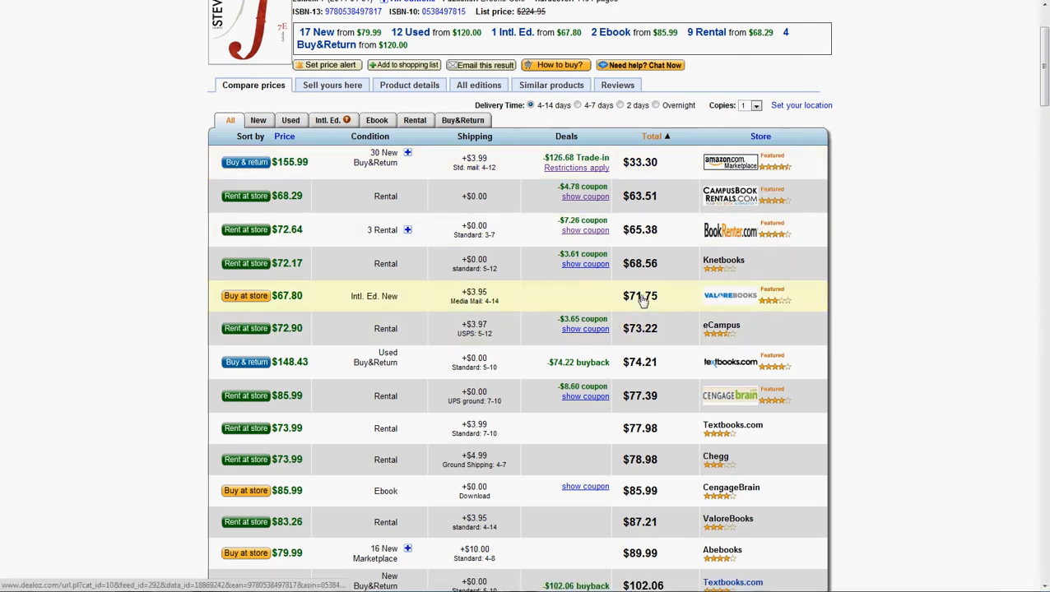
Scroll to the bottom of the list to Amazon.com's $196.24 new-copy offer
{"action": "scroll", "scroll_direction": "down", "scroll_amount": 3}
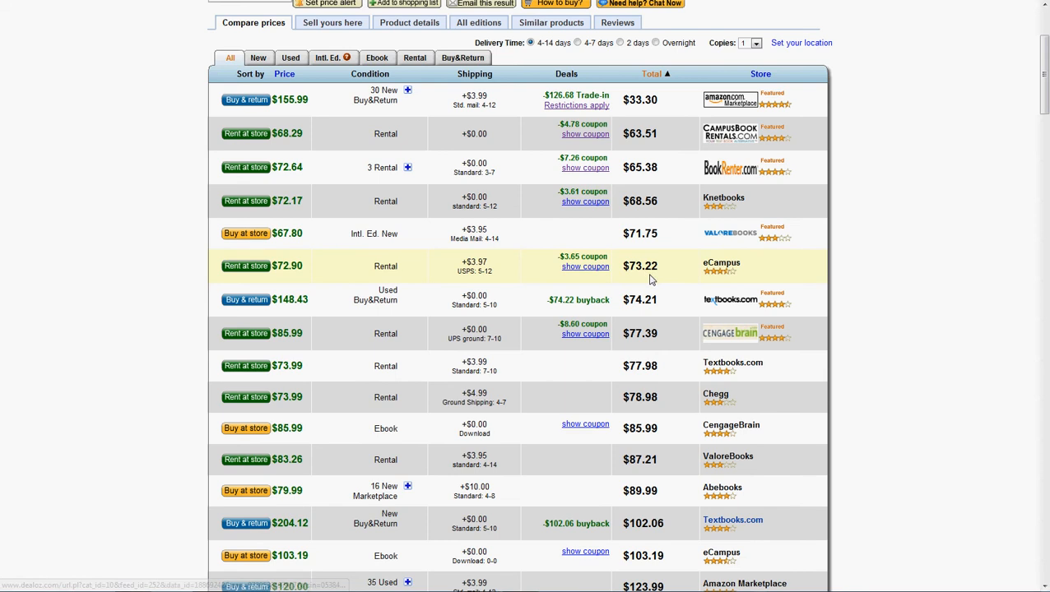
{"action": "scroll", "scroll_direction": "down", "scroll_amount": 3}
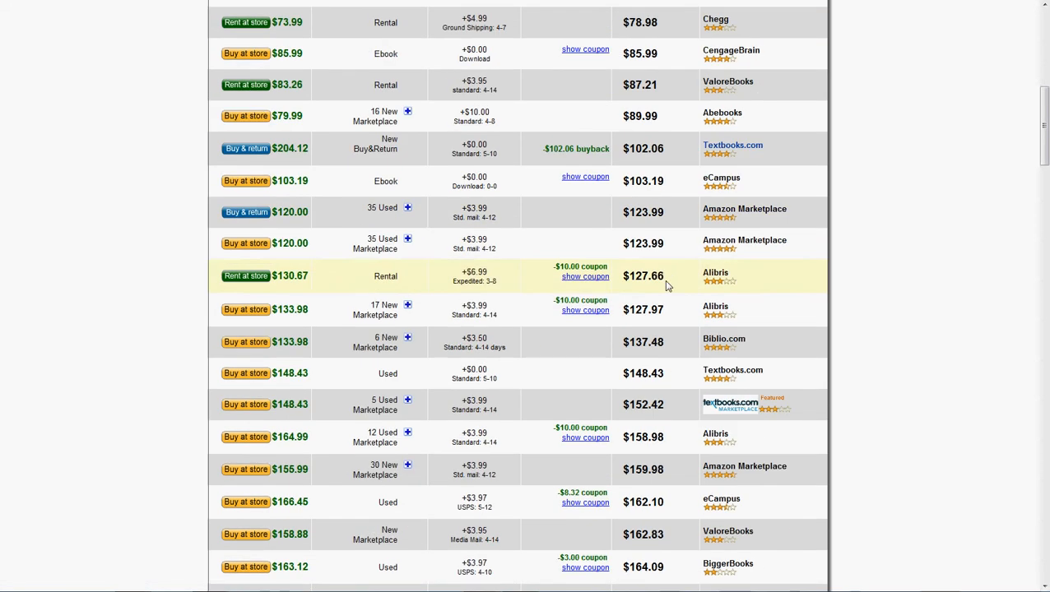
{"action": "mouse_move", "coordinate": [727, 149]}
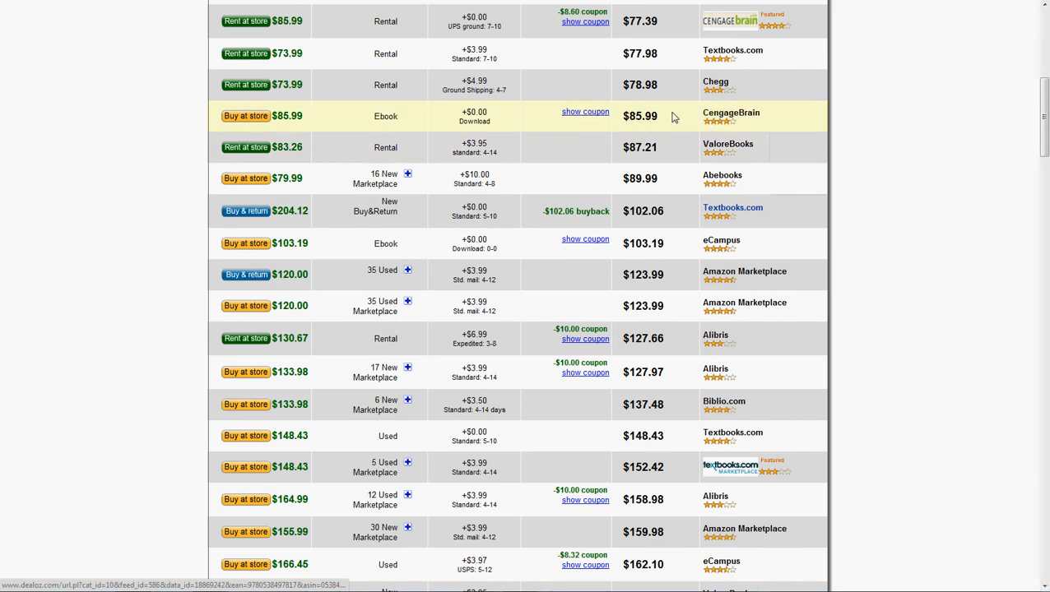
{"action": "scroll", "scroll_direction": "down", "scroll_amount": 3}
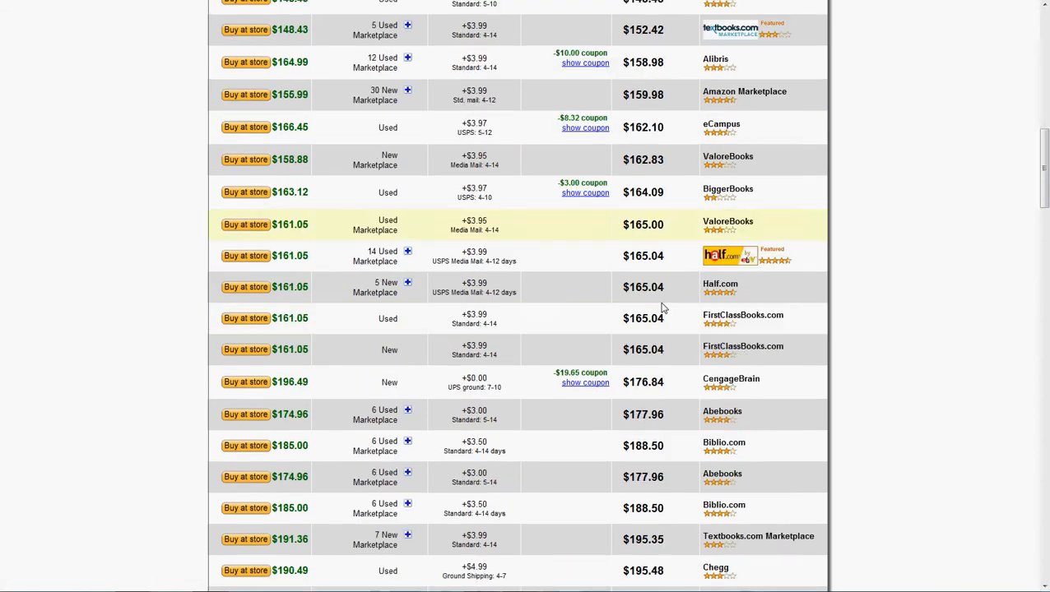
{"action": "scroll", "scroll_direction": "down", "scroll_amount": 3}
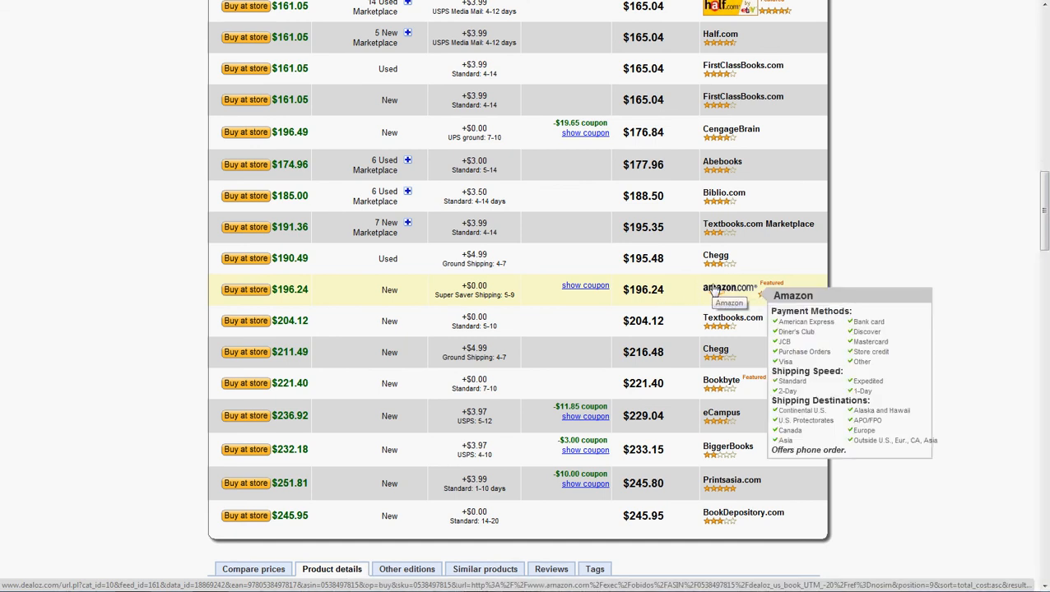
{"action": "mouse_move", "coordinate": [245, 296]}
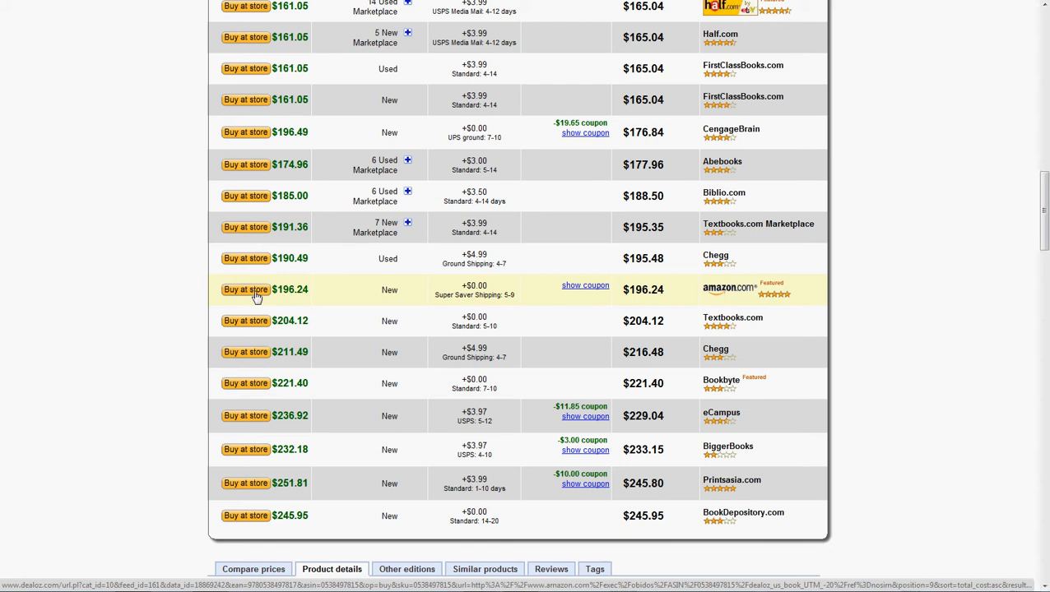
Open the amazon.com new-copy offer and search Amazon's books for 'calculus'
{"action": "left_click", "coordinate": [245, 289]}
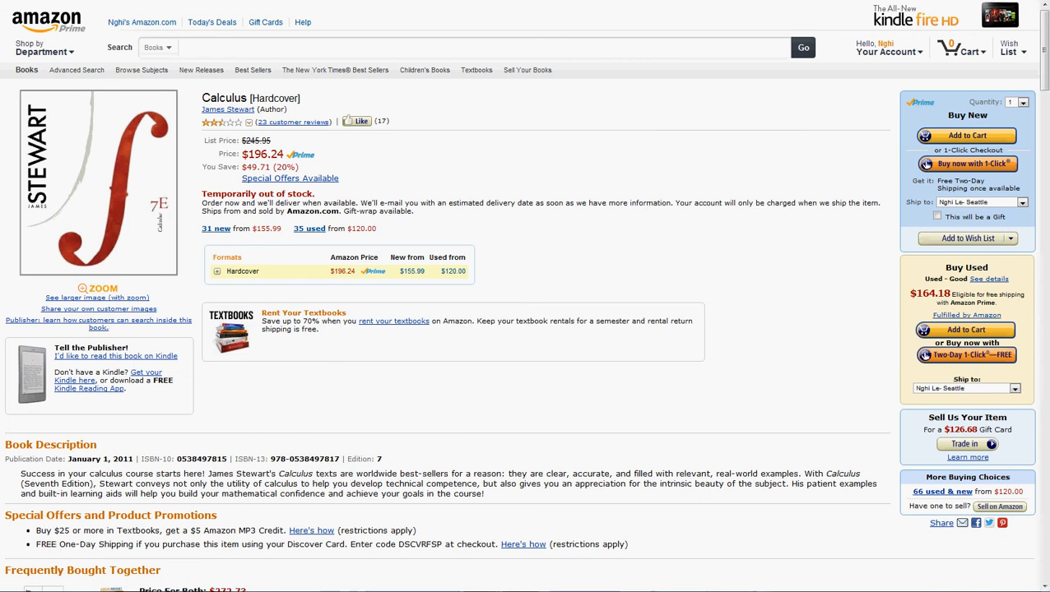
{"action": "type", "text": "calculus"}
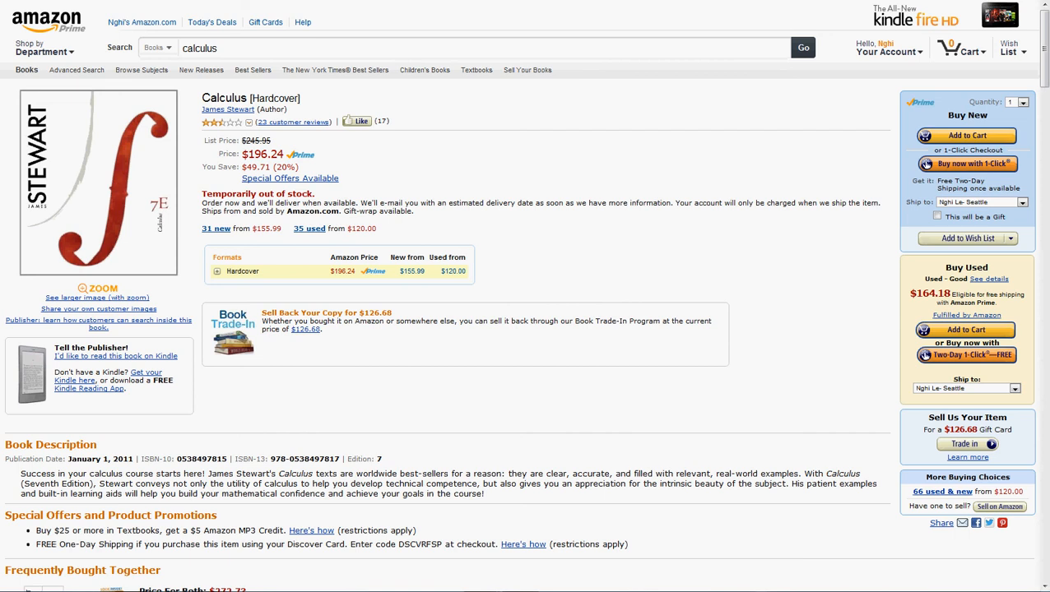
{"action": "mouse_move", "coordinate": [367, 23]}
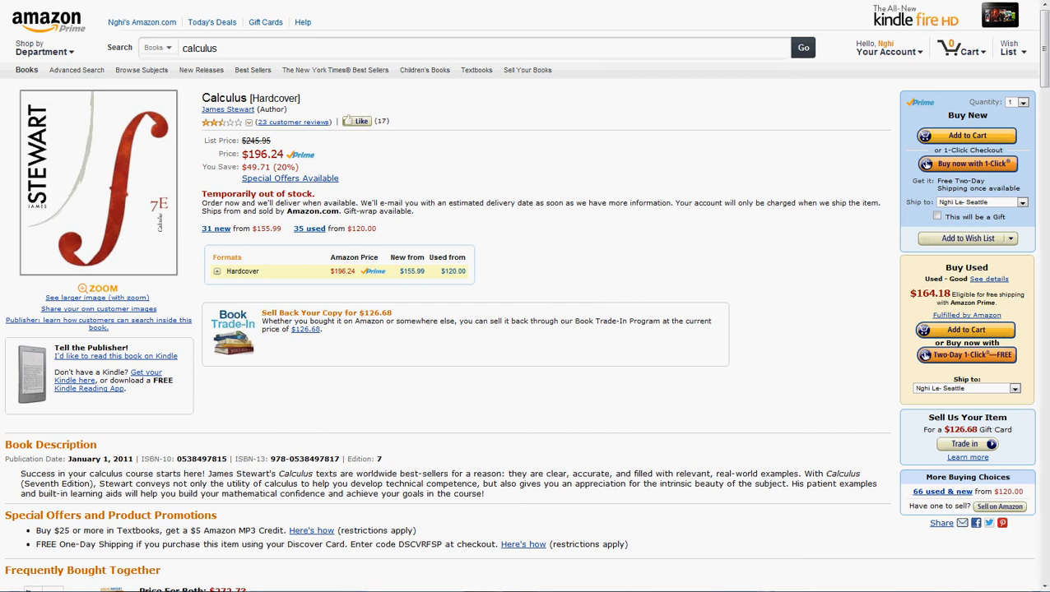
{"action": "mouse_move", "coordinate": [364, 9]}
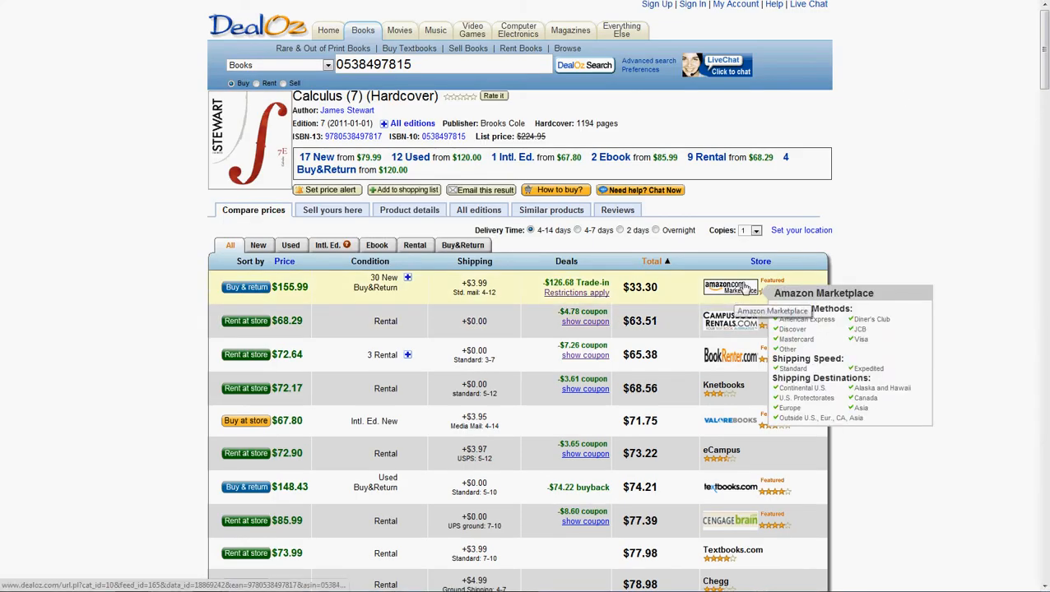
{"action": "mouse_move", "coordinate": [736, 300]}
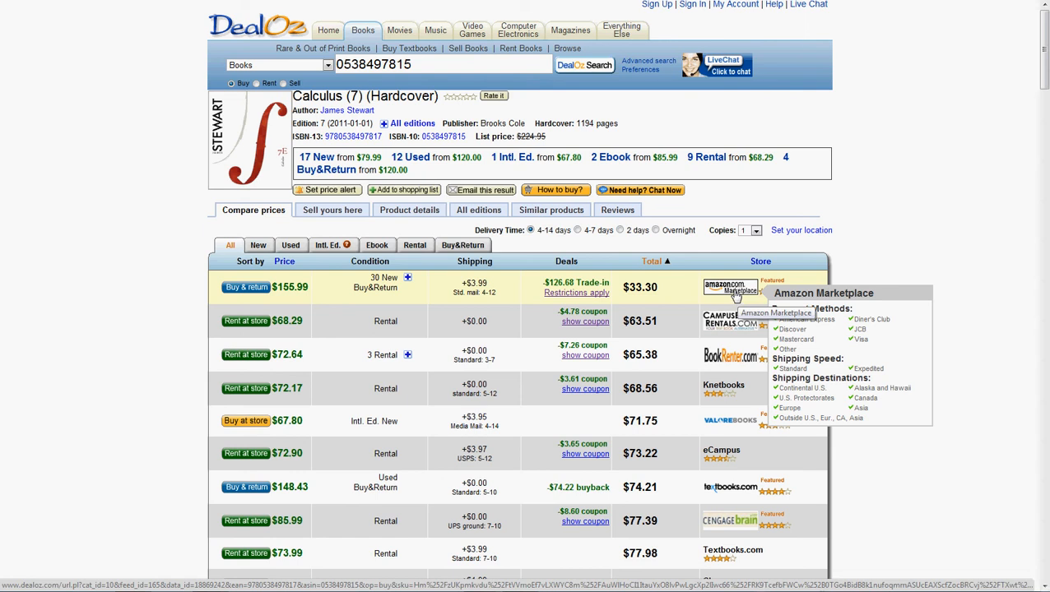
{"action": "mouse_move", "coordinate": [730, 294]}
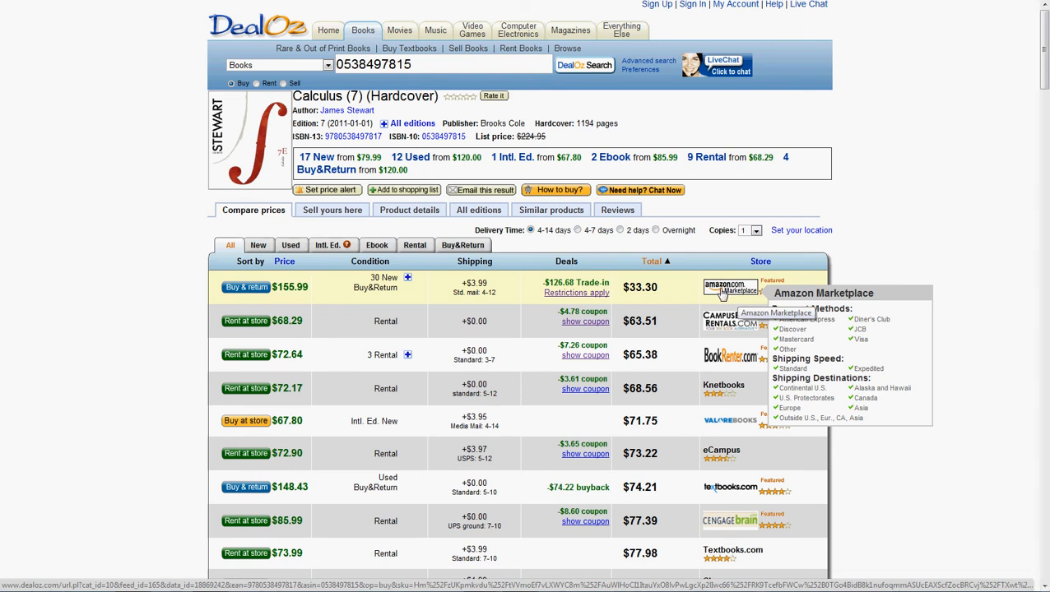
{"action": "mouse_move", "coordinate": [709, 294]}
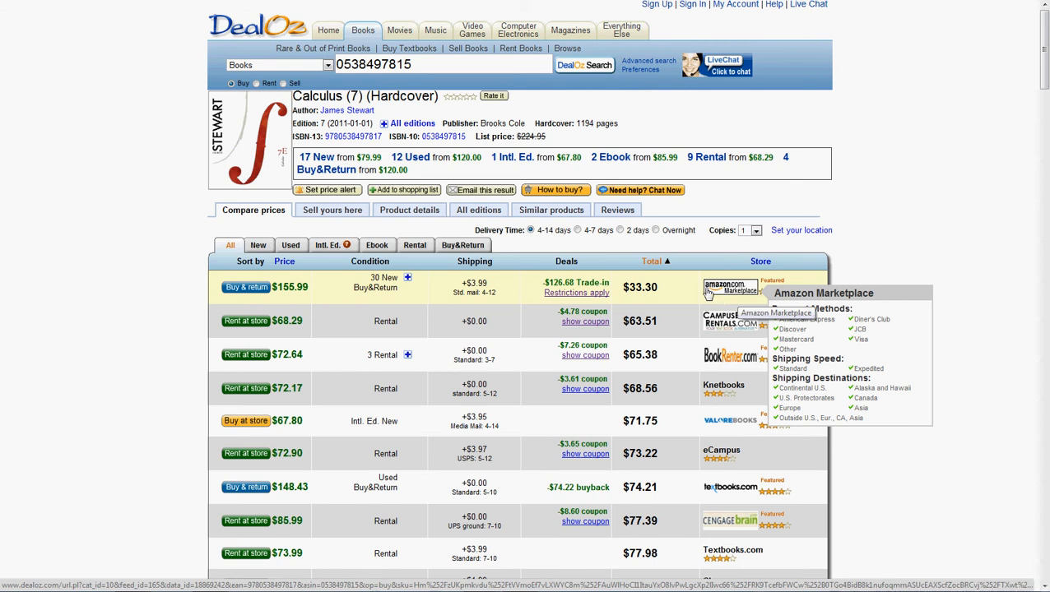
{"action": "mouse_move", "coordinate": [645, 312]}
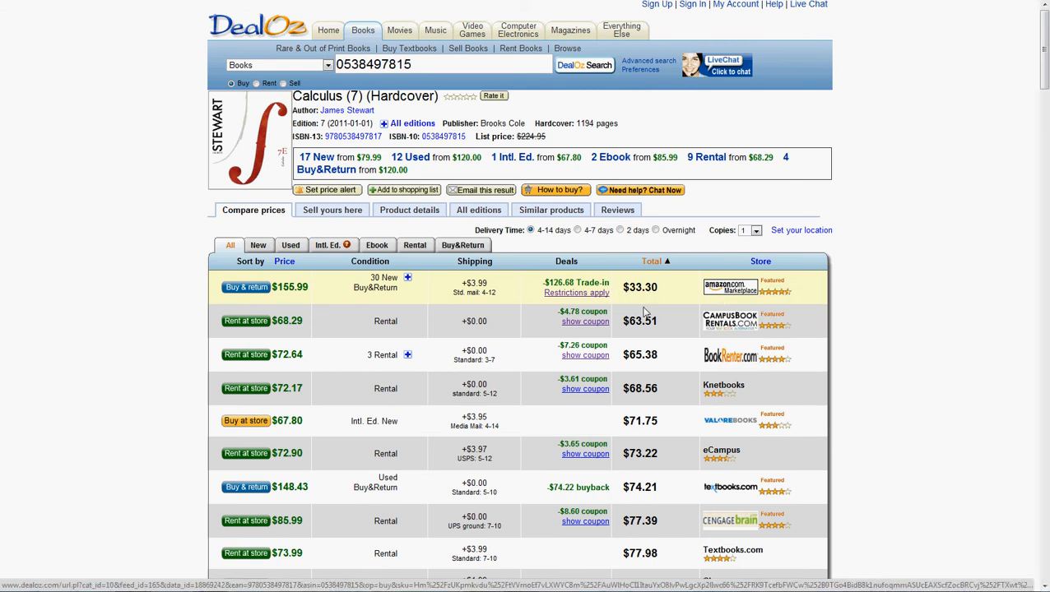
Scroll through the DealOz Calculus offer table headed by Amazon Marketplace's $33.30 offer
{"action": "scroll", "scroll_direction": "down", "scroll_amount": 3}
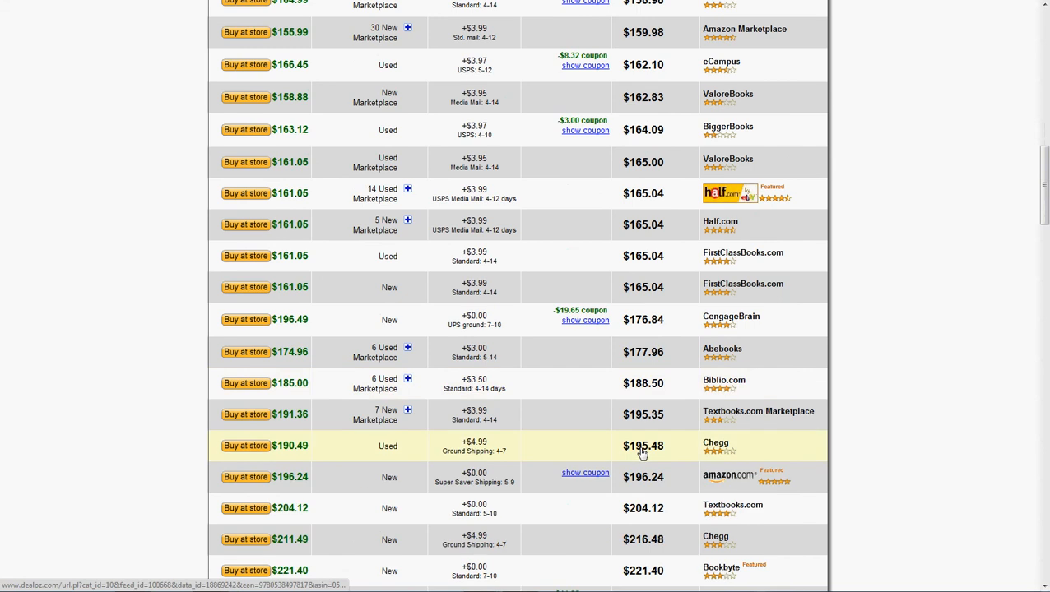
{"action": "scroll", "scroll_direction": "down", "scroll_amount": 3}
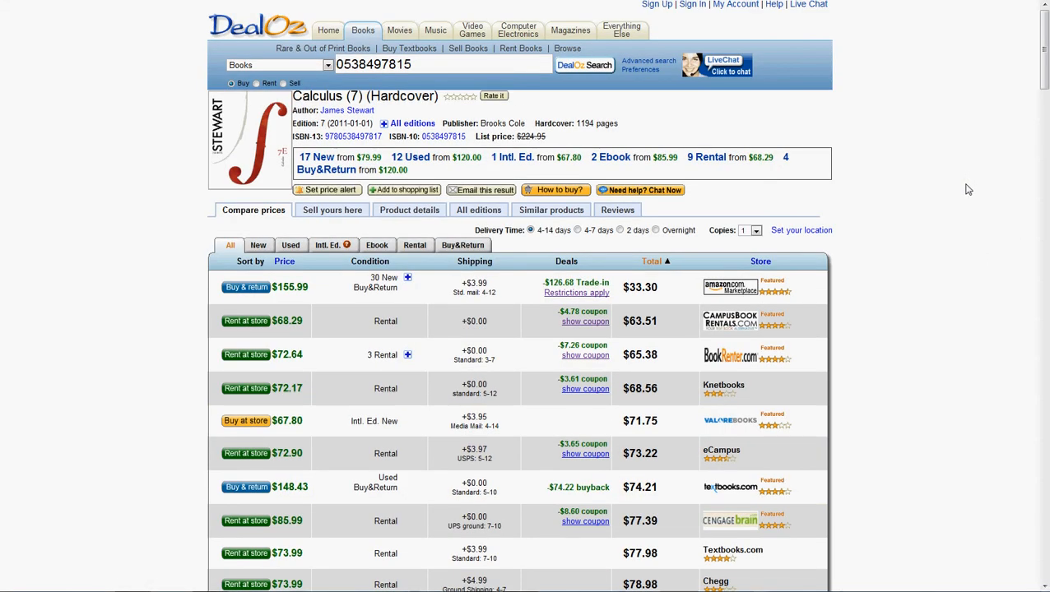
{"action": "mouse_move", "coordinate": [887, 352]}
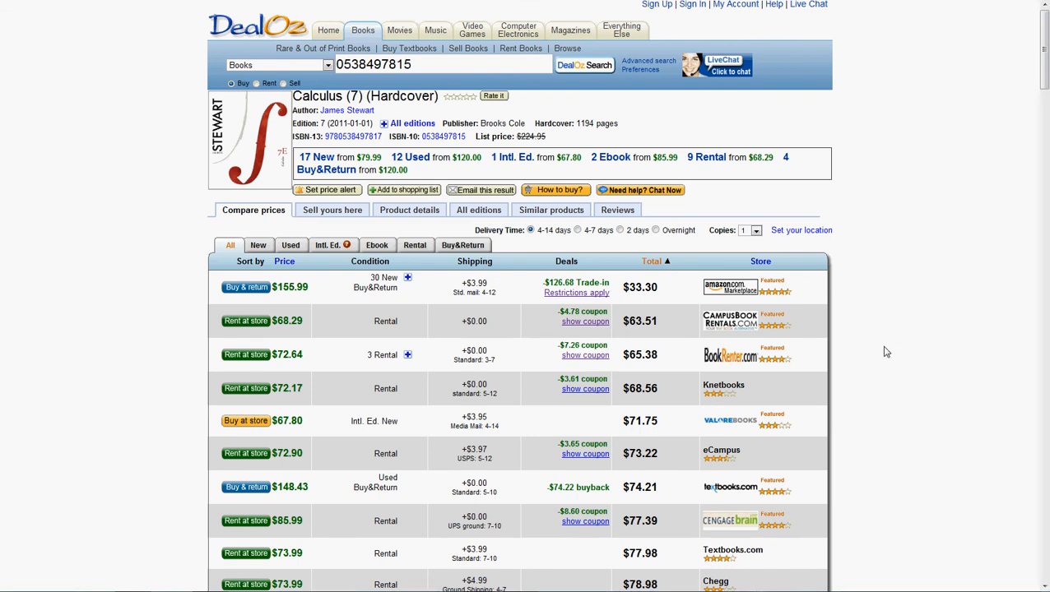
{"action": "mouse_move", "coordinate": [878, 365]}
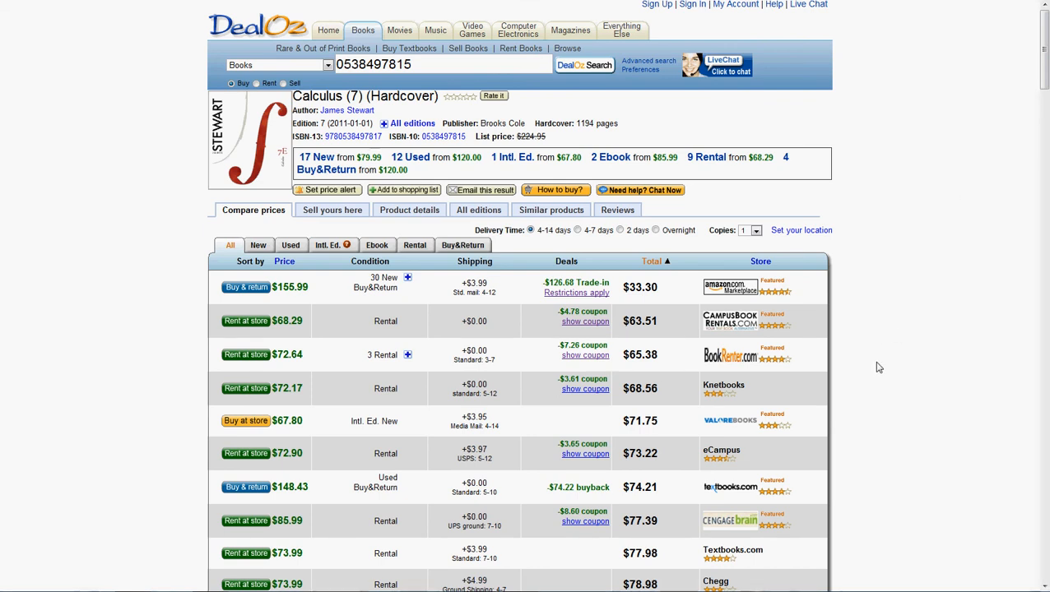
{"action": "mouse_move", "coordinate": [884, 375]}
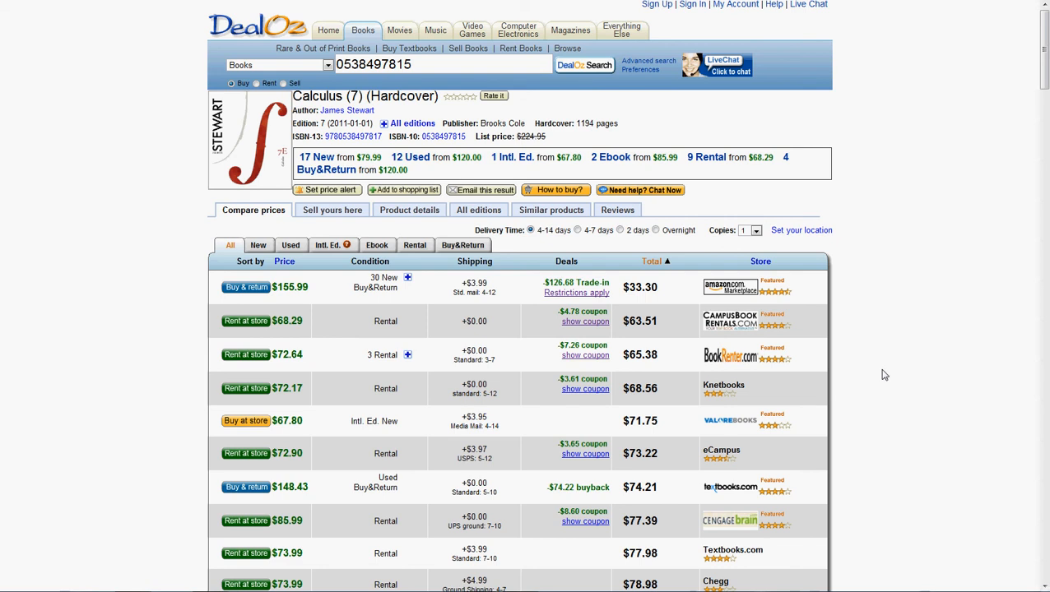
{"action": "mouse_move", "coordinate": [889, 377]}
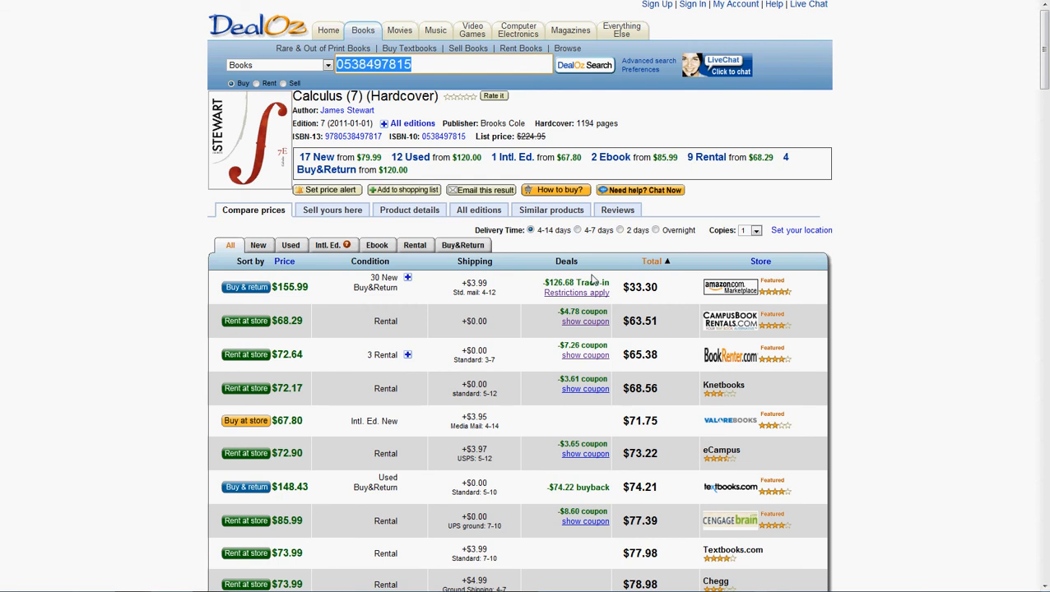
{"action": "mouse_move", "coordinate": [409, 48]}
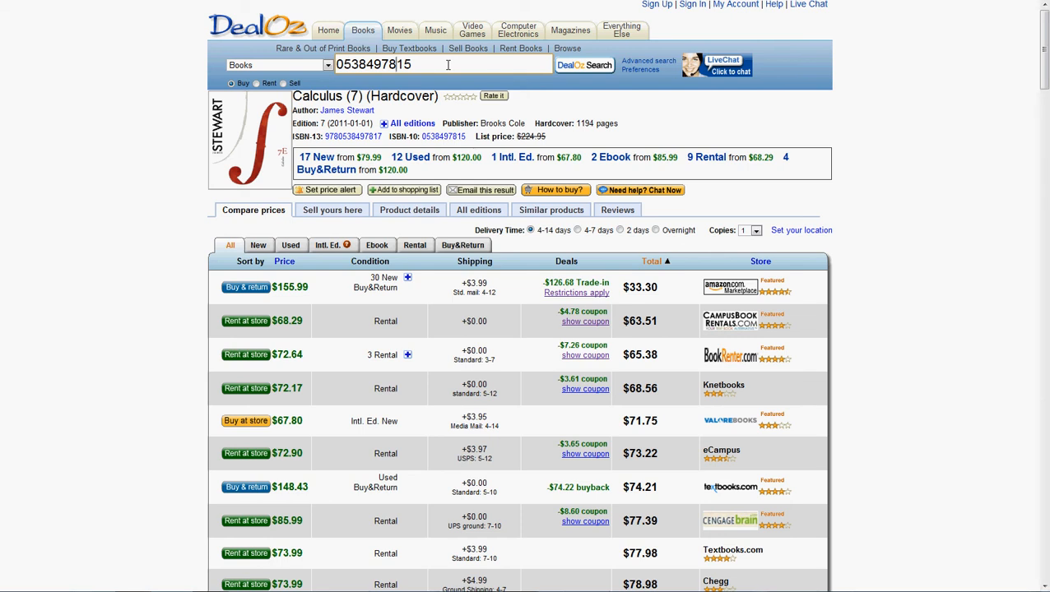
{"action": "type", "text": "0538497815"}
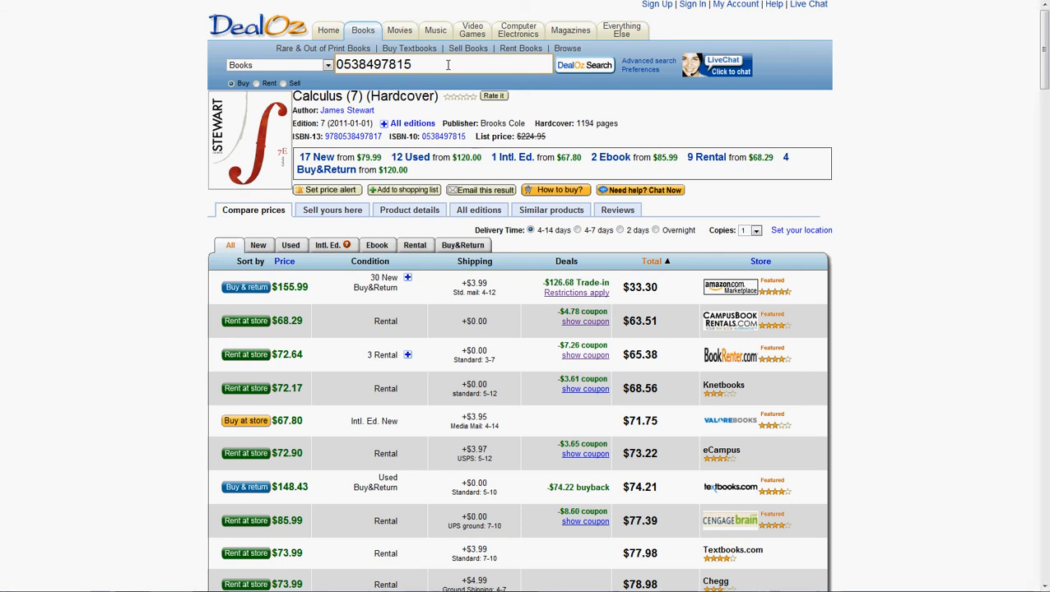